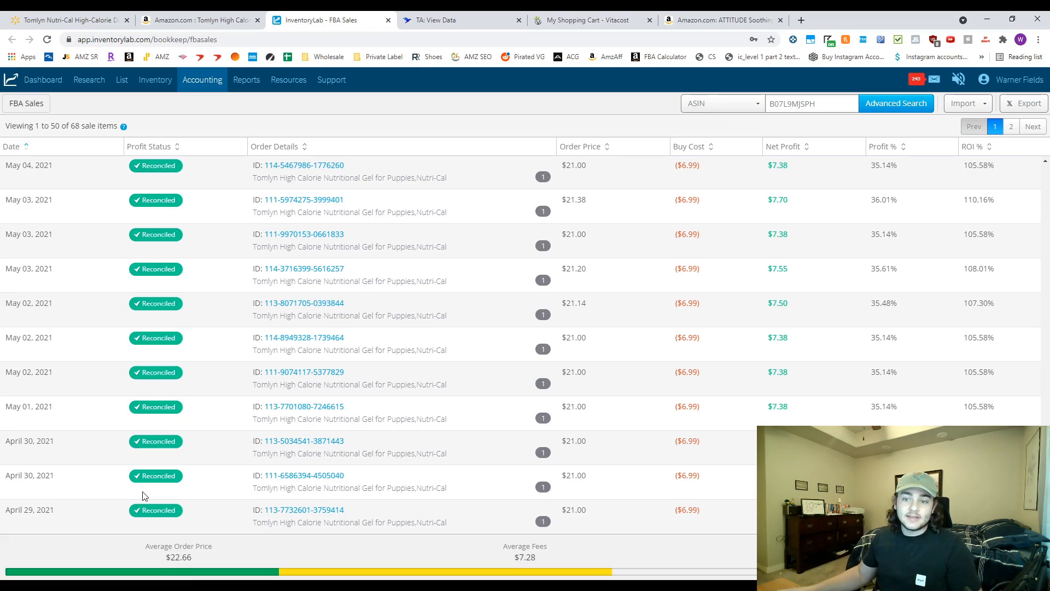
Check the Walmart Tomlyn Nutri-Cal listing at $11.29, then bring up the matching Amazon listing.
click(12, 146)
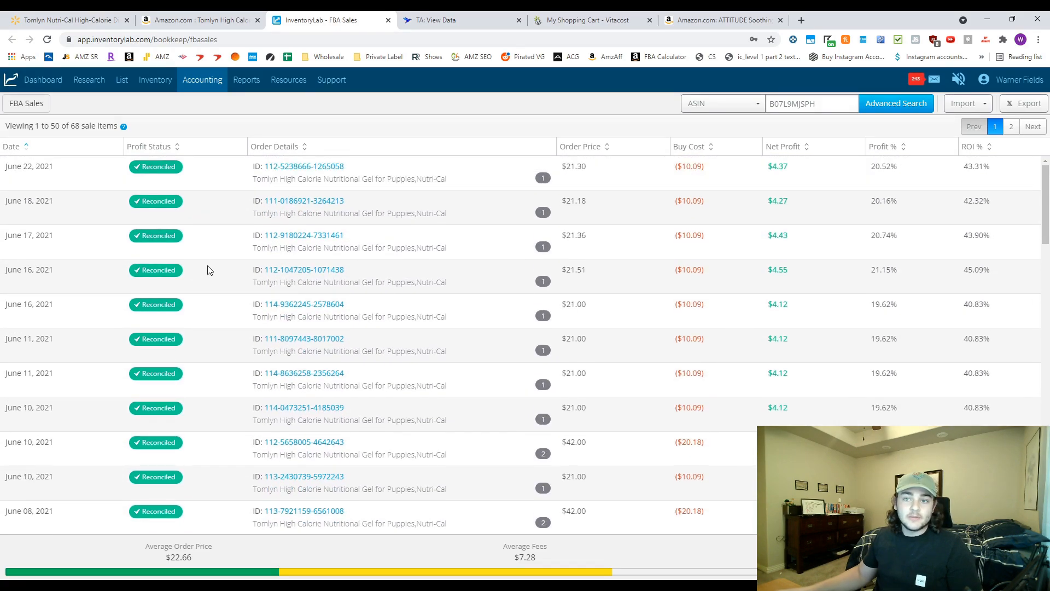
scroll(down, 3)
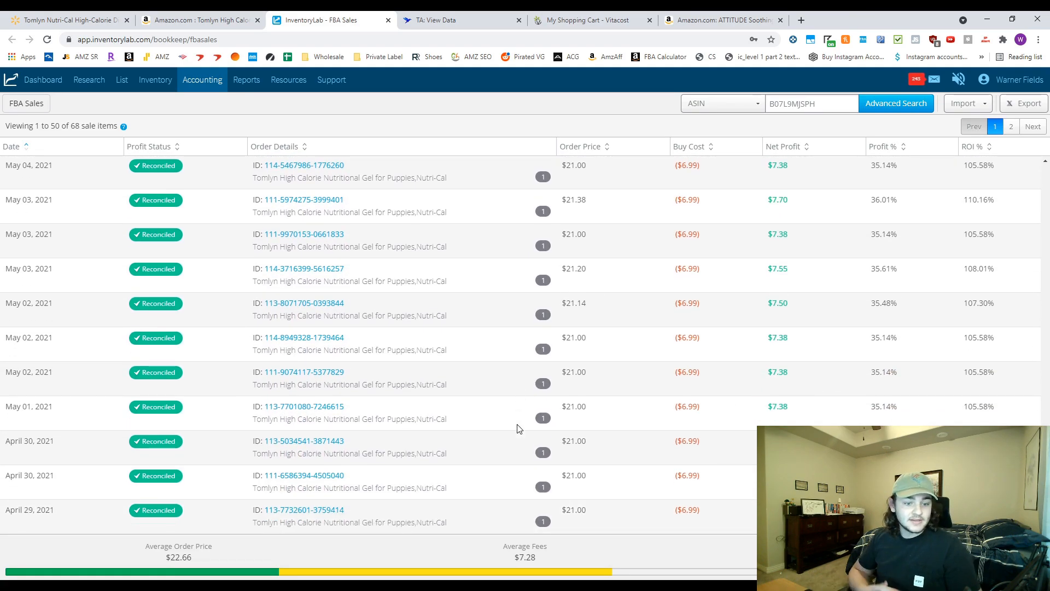
mouse_move(224, 571)
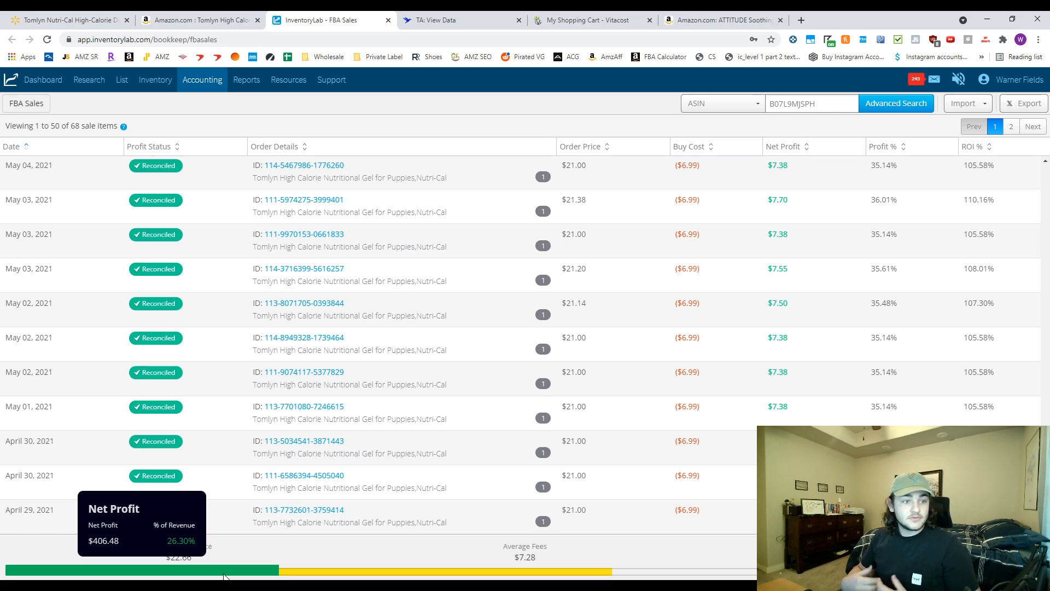
mouse_move(510, 373)
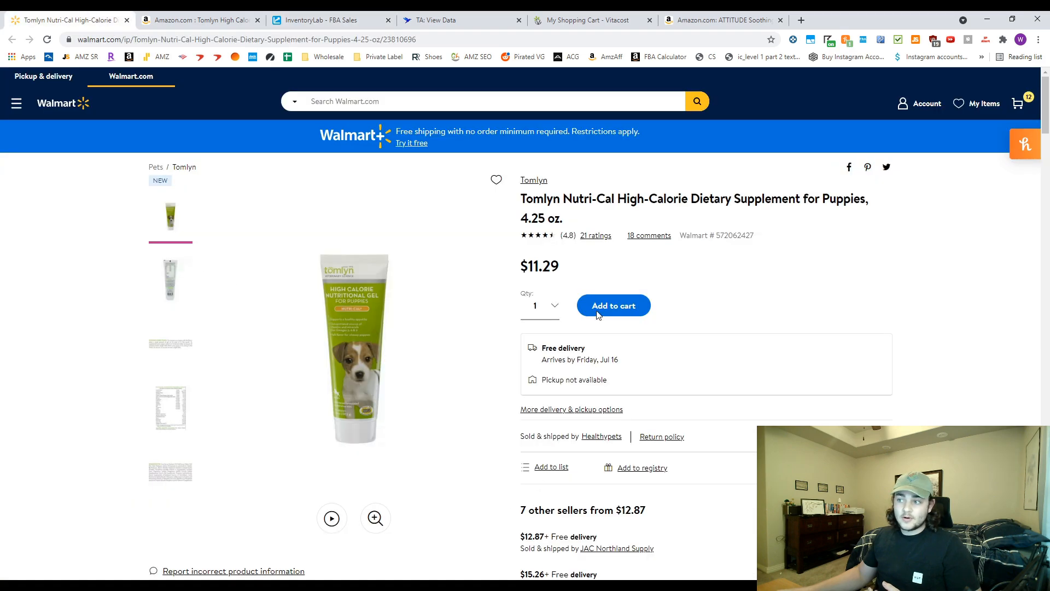
mouse_move(300, 118)
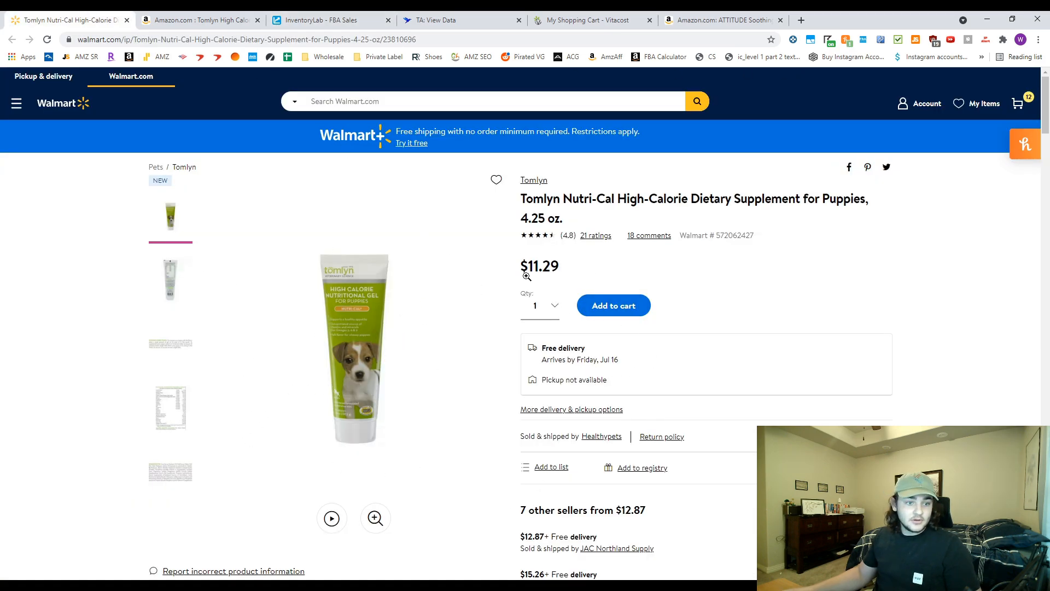
click(198, 20)
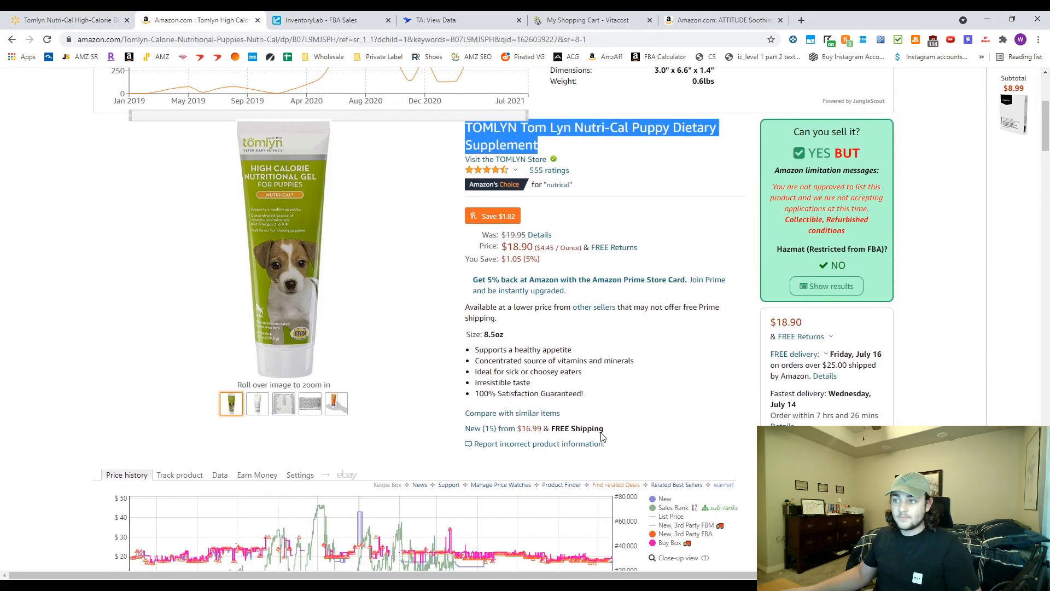
Review the Keepa price history near $18–20 and return to the InventoryLab sales history.
scroll(down, 3)
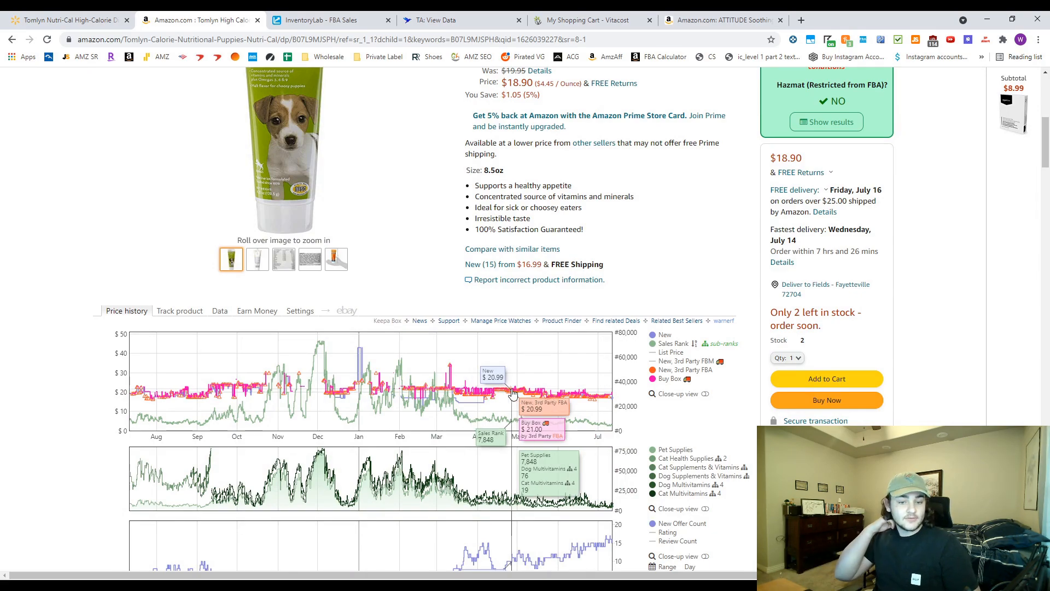
mouse_move(480, 421)
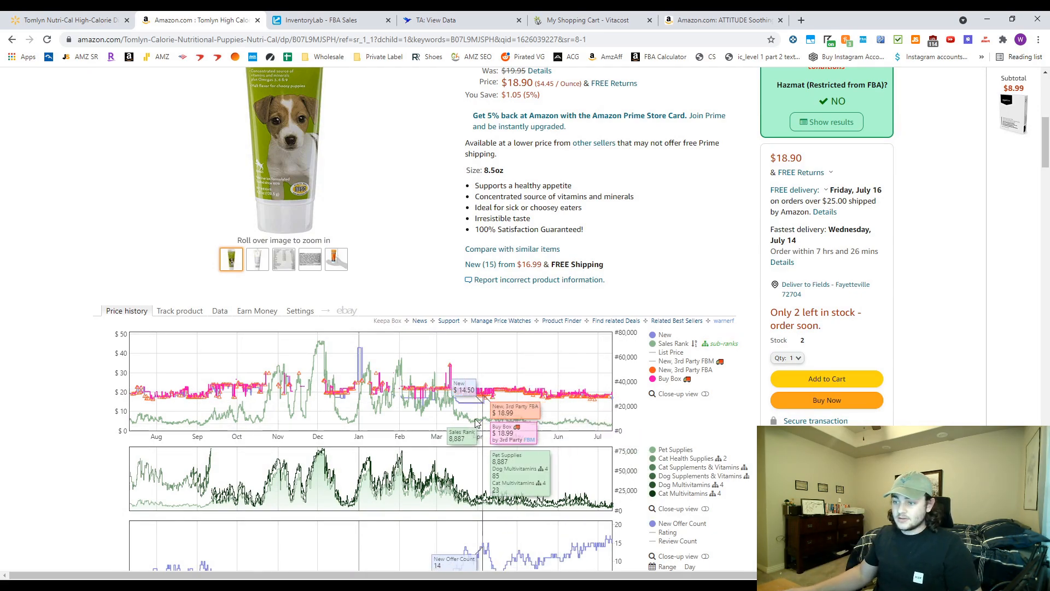
mouse_move(566, 429)
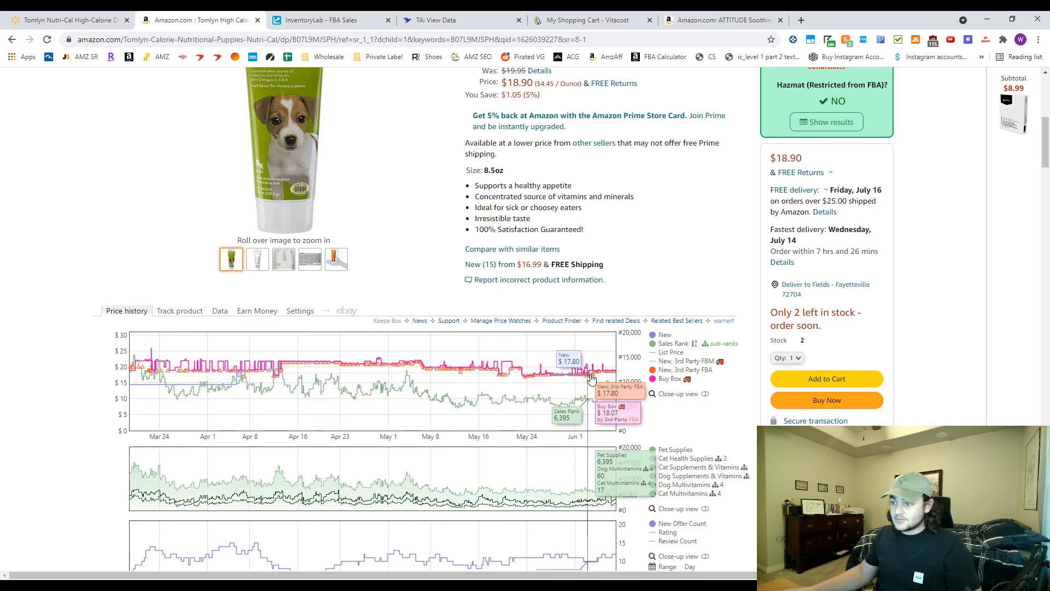
mouse_move(464, 377)
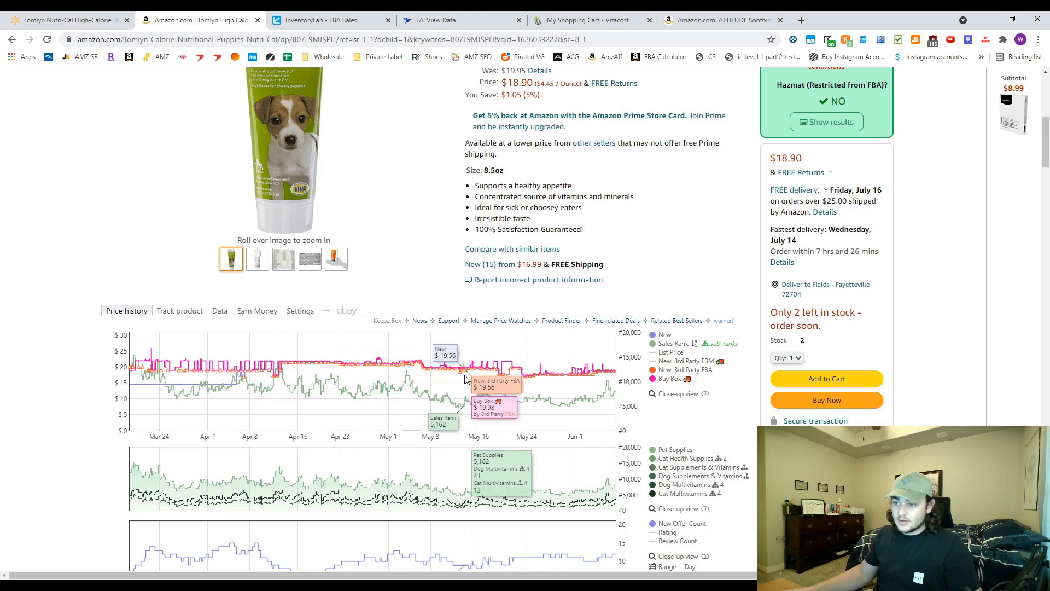
mouse_move(481, 385)
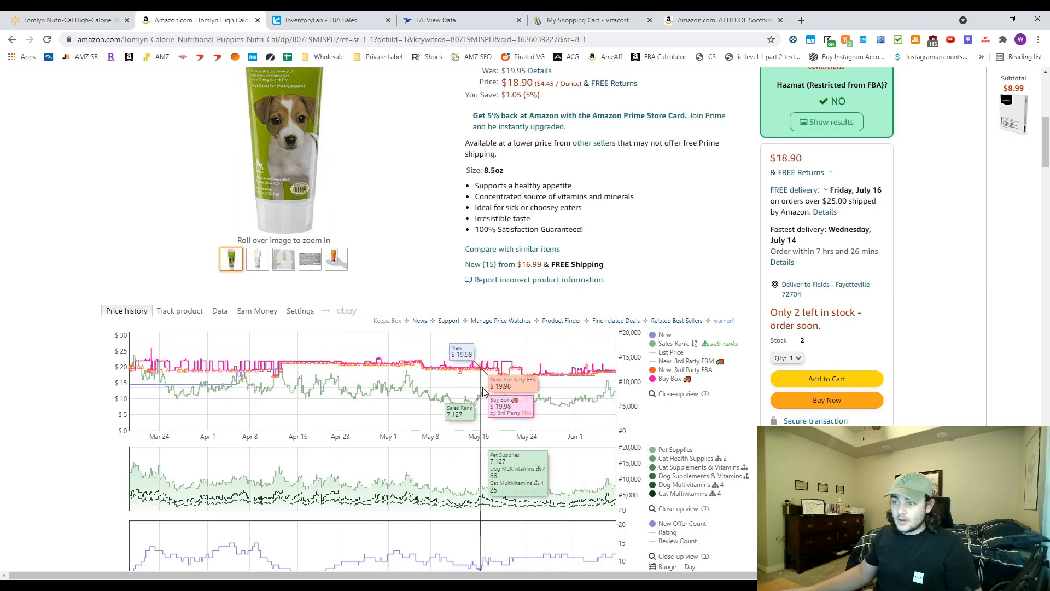
click(328, 19)
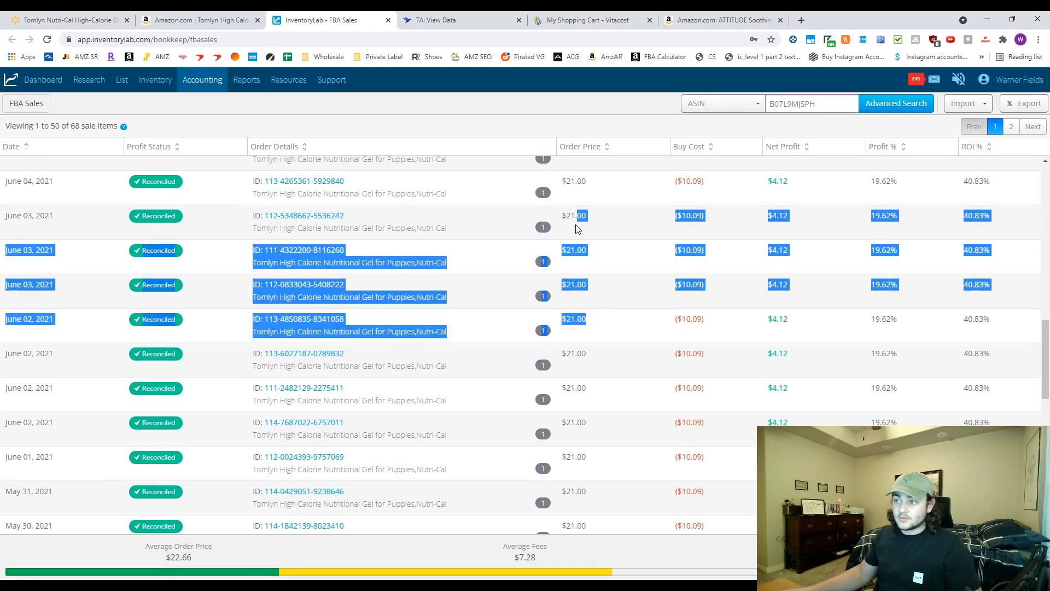
scroll(down, 3)
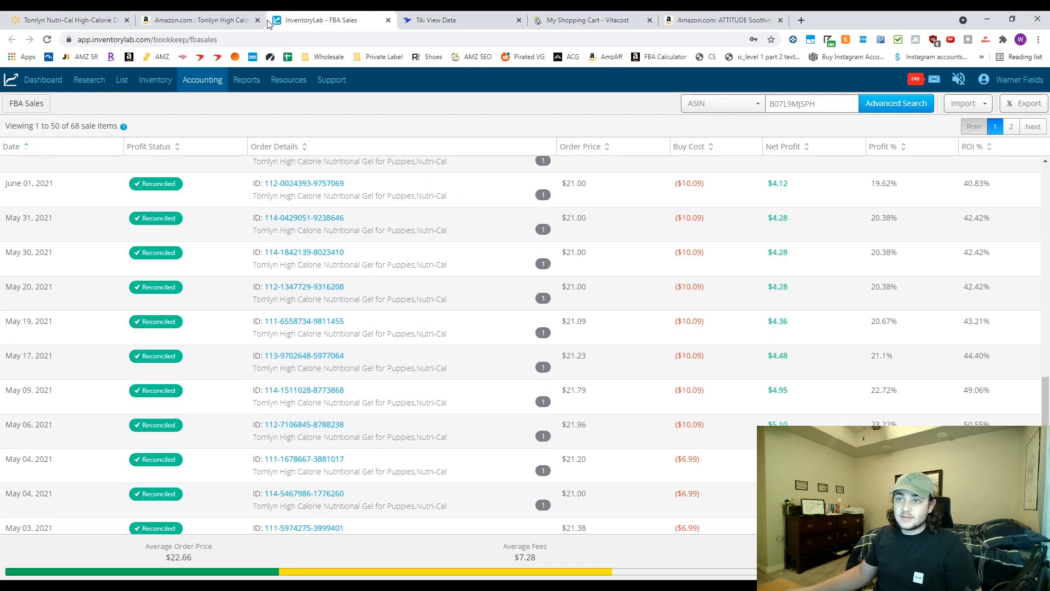
click(198, 20)
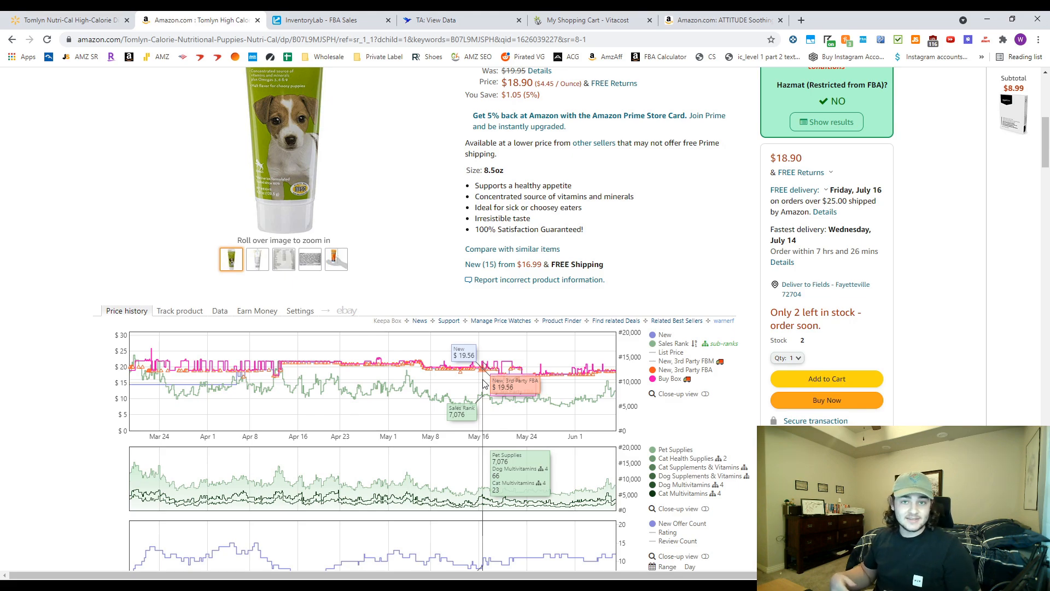
click(328, 20)
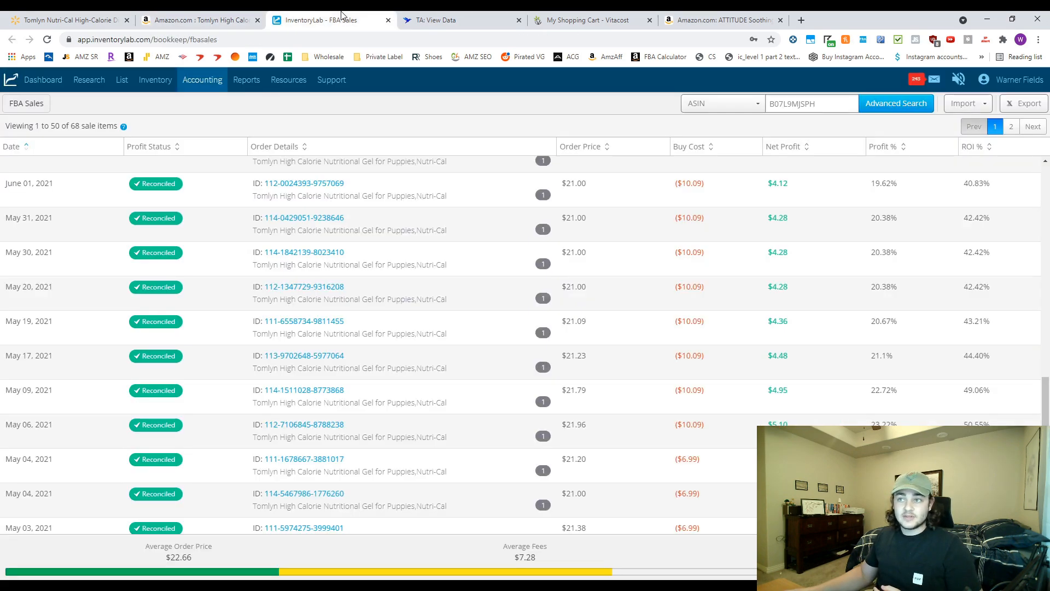
scroll(down, 3)
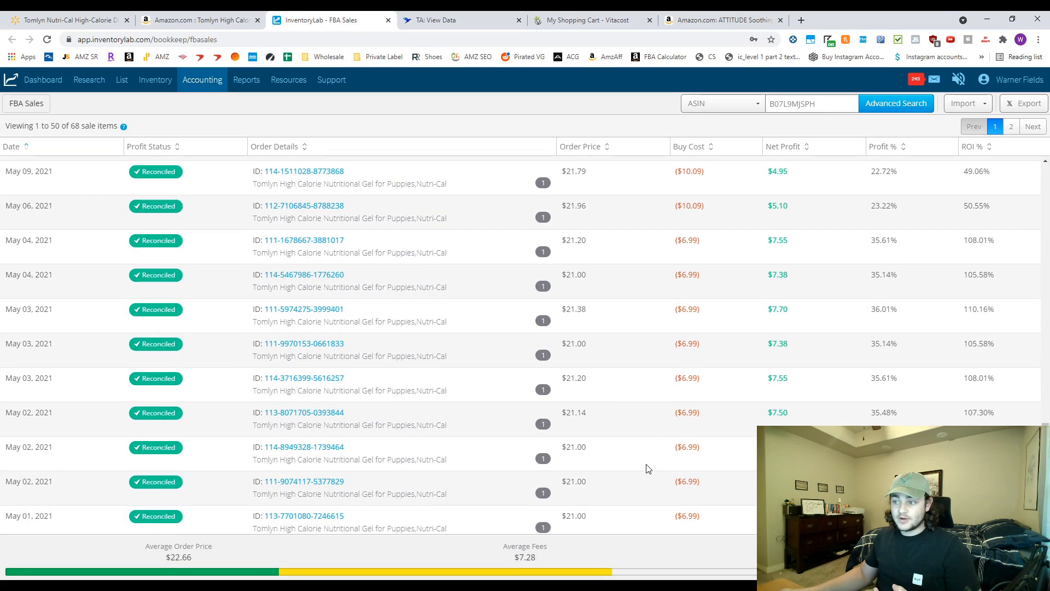
scroll(up, 3)
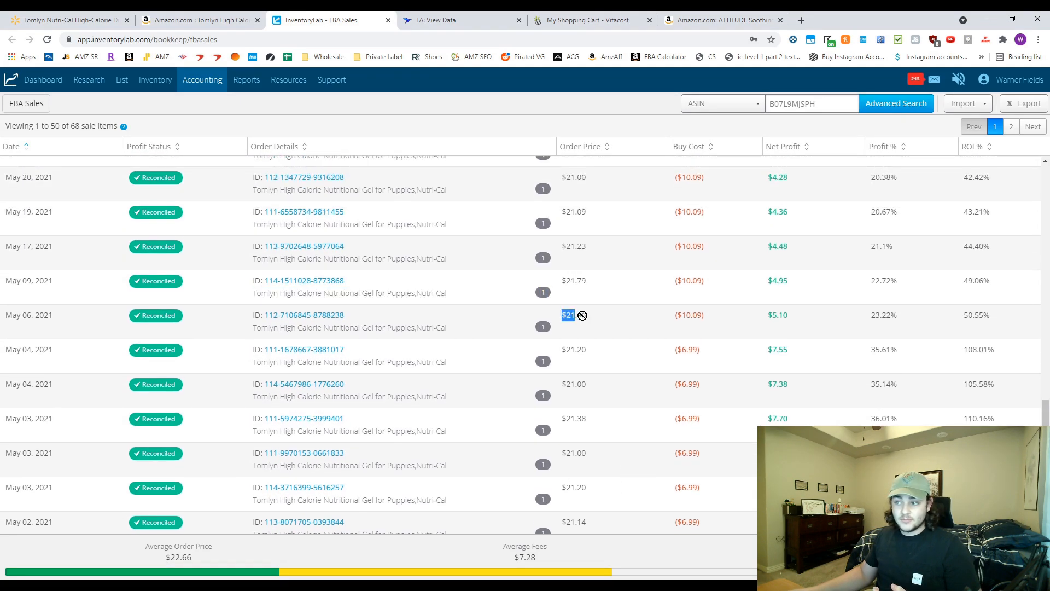
scroll(down, 3)
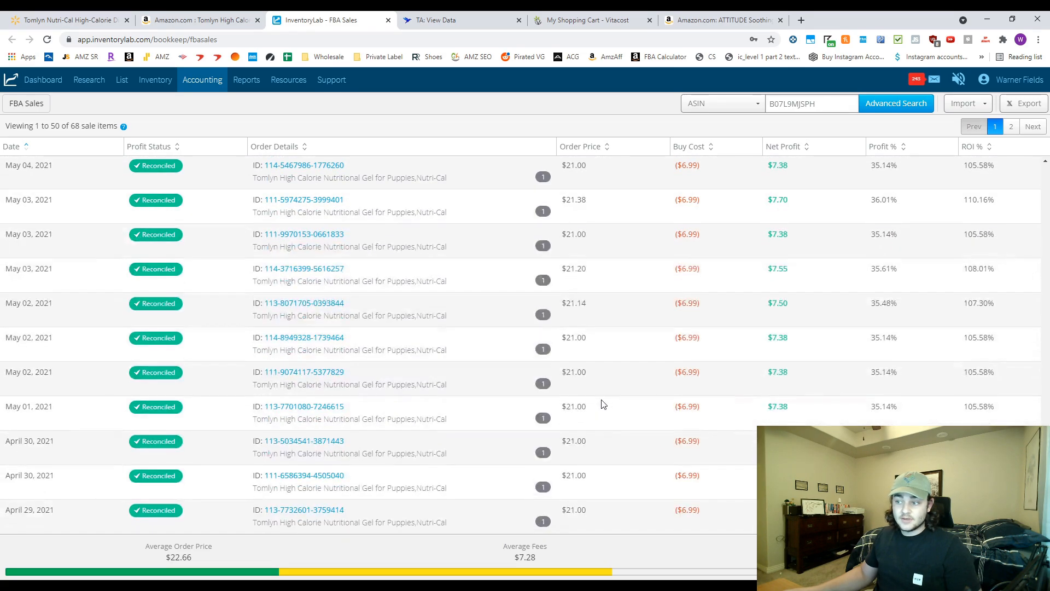
mouse_move(521, 176)
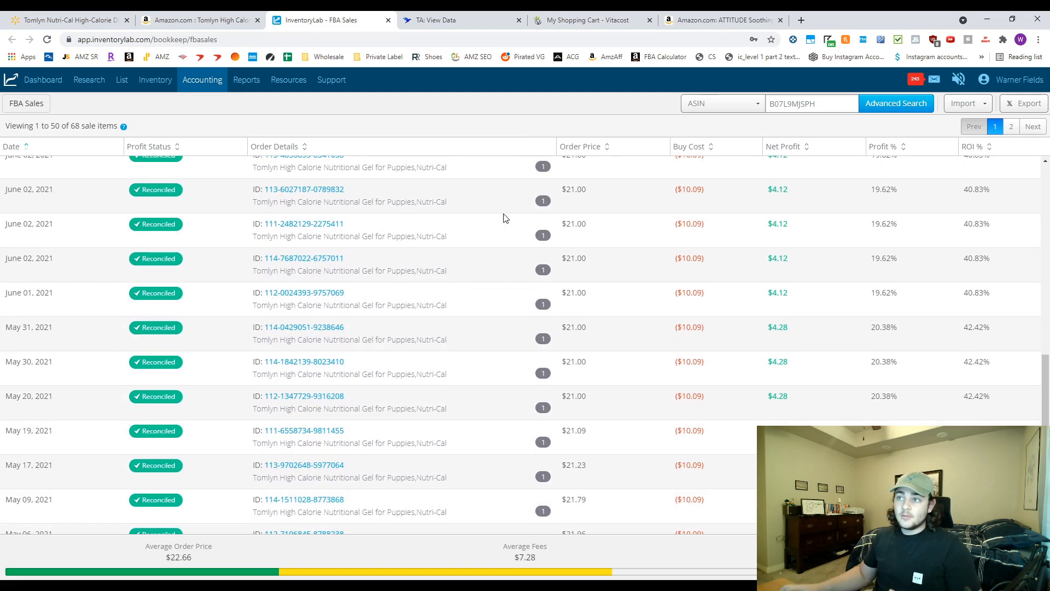
From the View Data results, bring up the Tactical Arbitrage dashboard in a new tab.
click(461, 20)
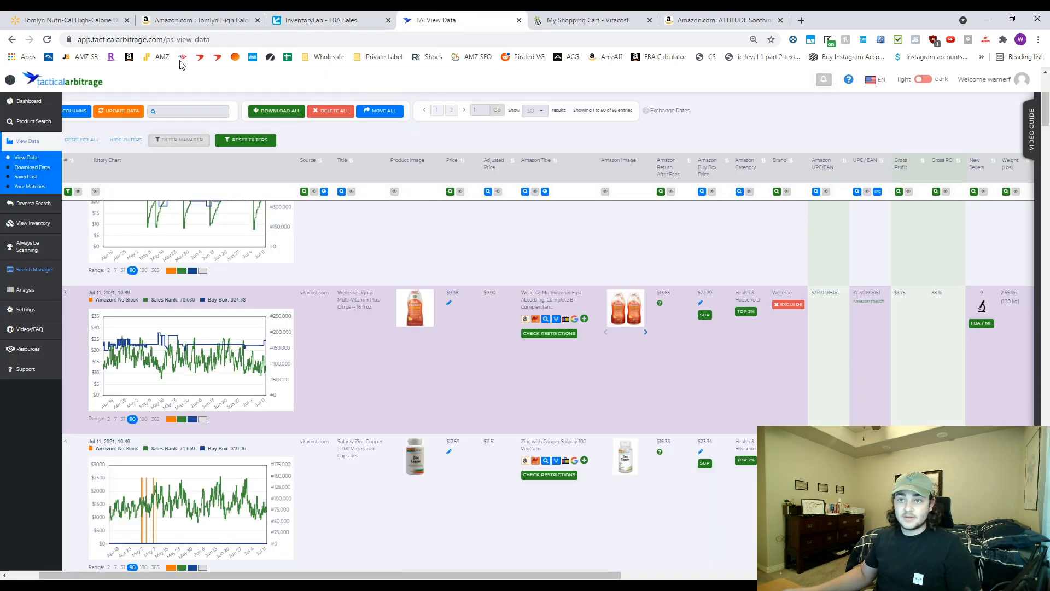
click(28, 101)
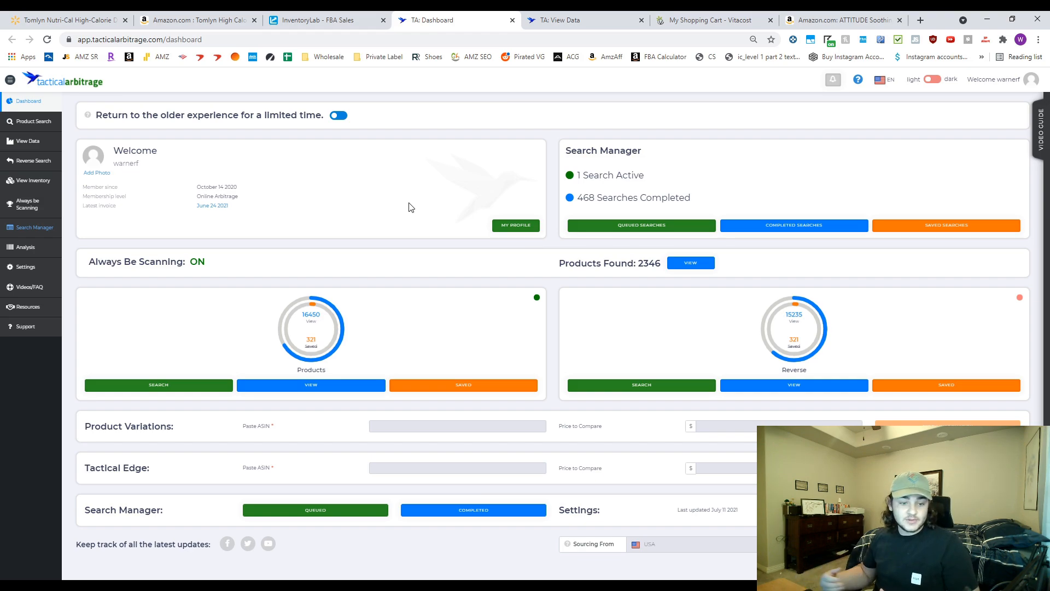
mouse_move(32, 121)
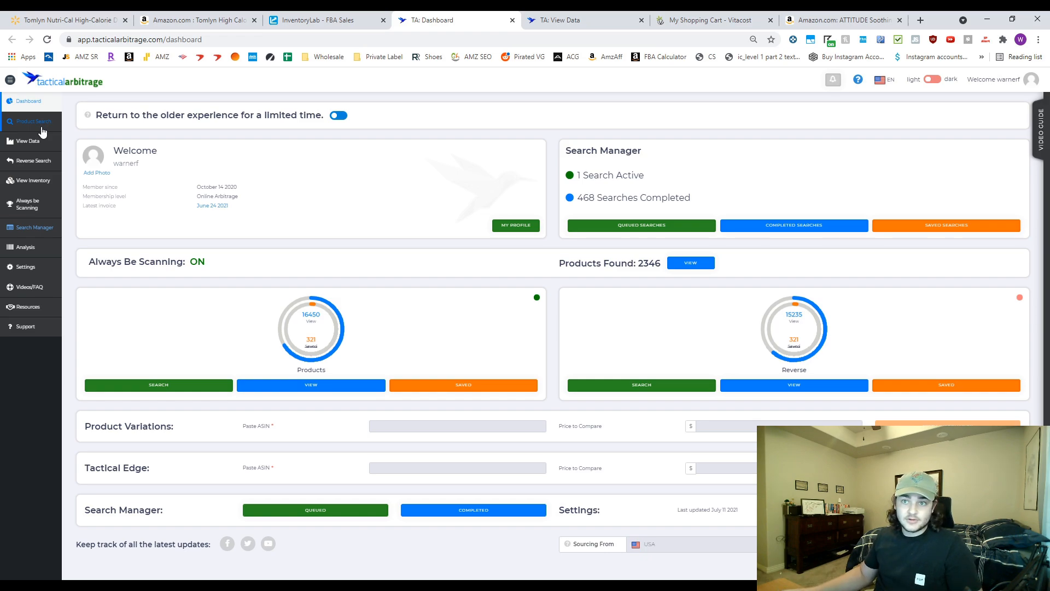
In Product Search, clear the old Easy Bulk selection and select all 495 Beauty categories.
click(32, 121)
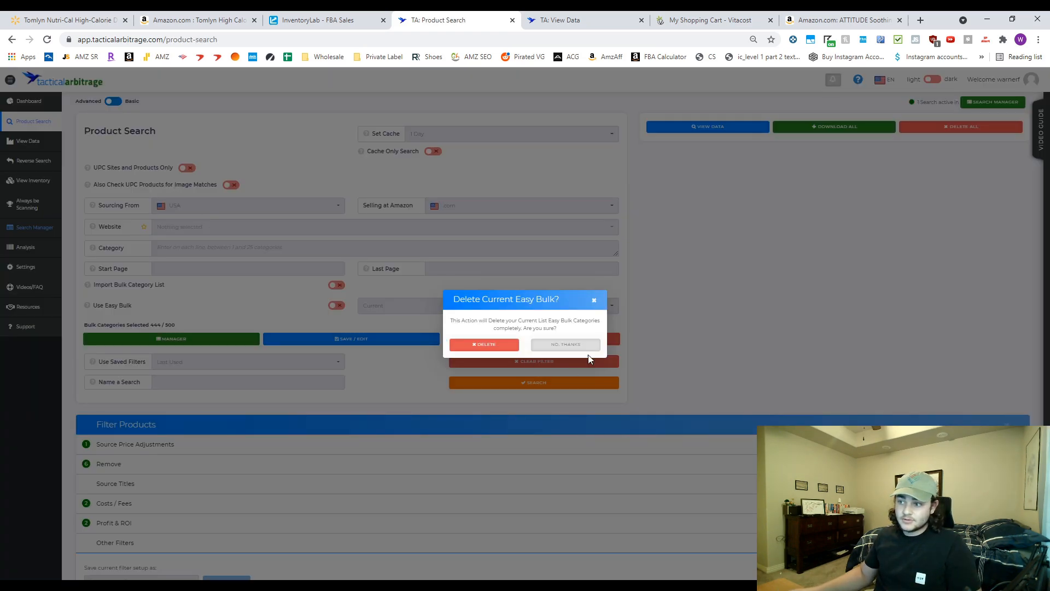
click(564, 344)
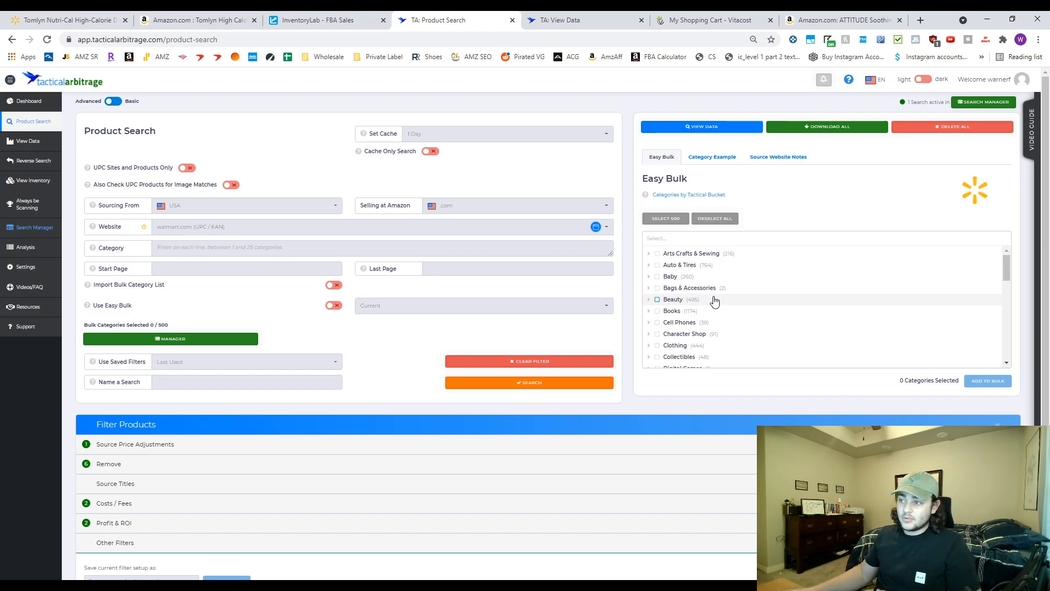
click(672, 299)
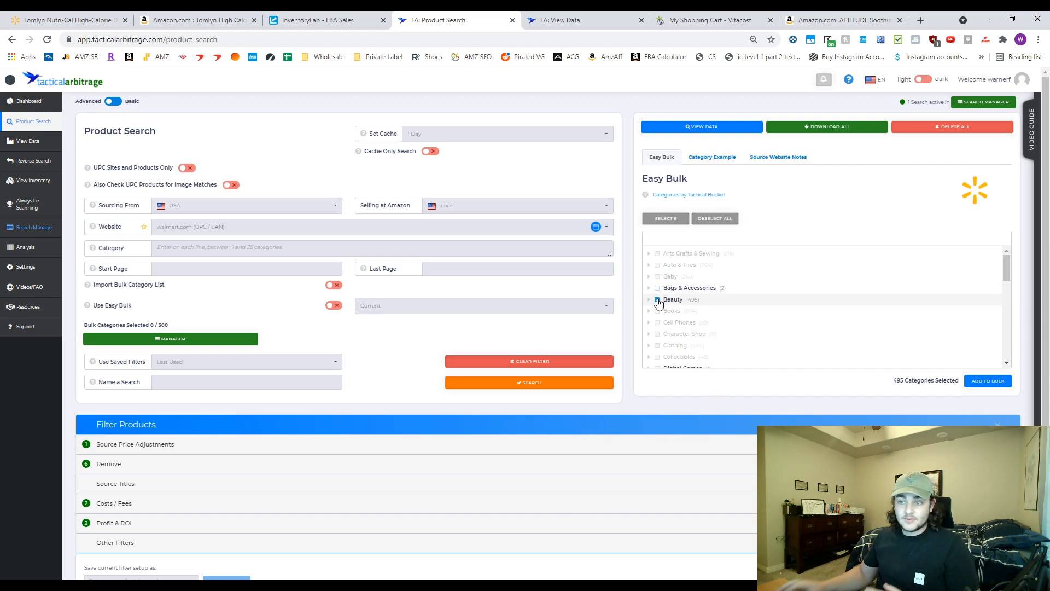
click(656, 300)
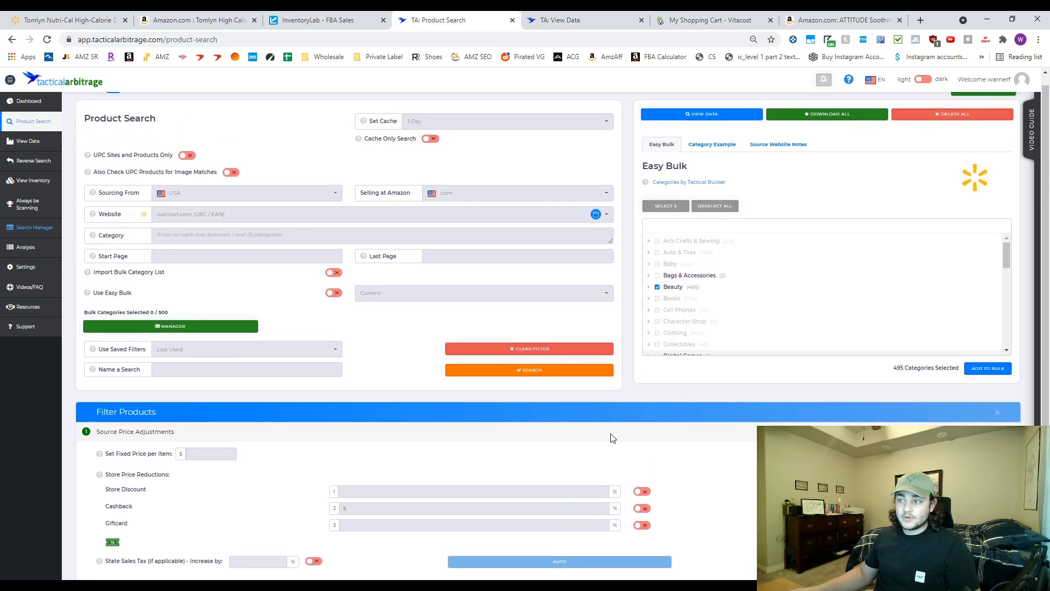
scroll(down, 3)
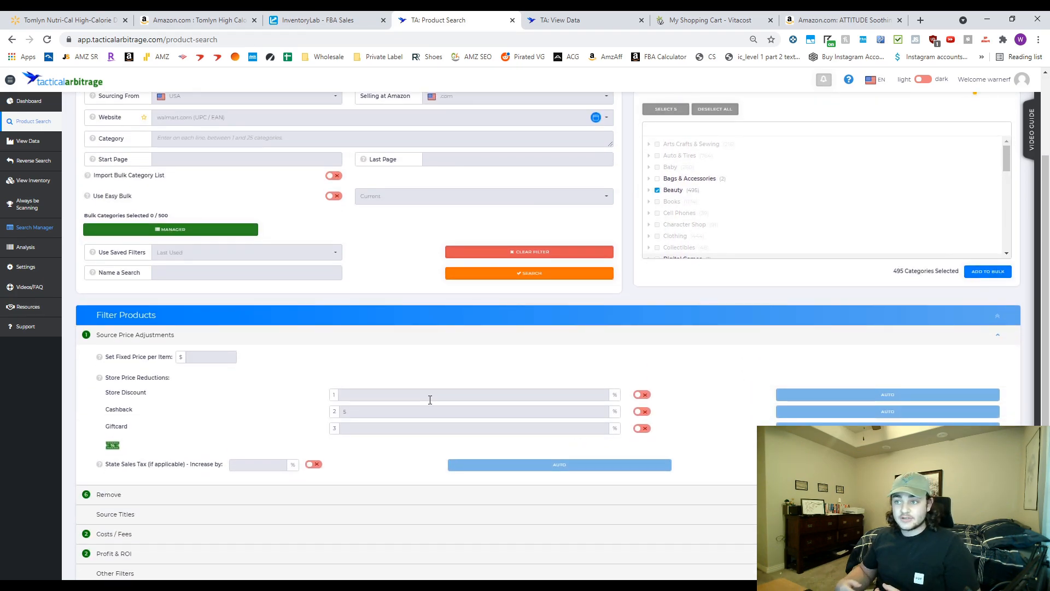
scroll(up, 3)
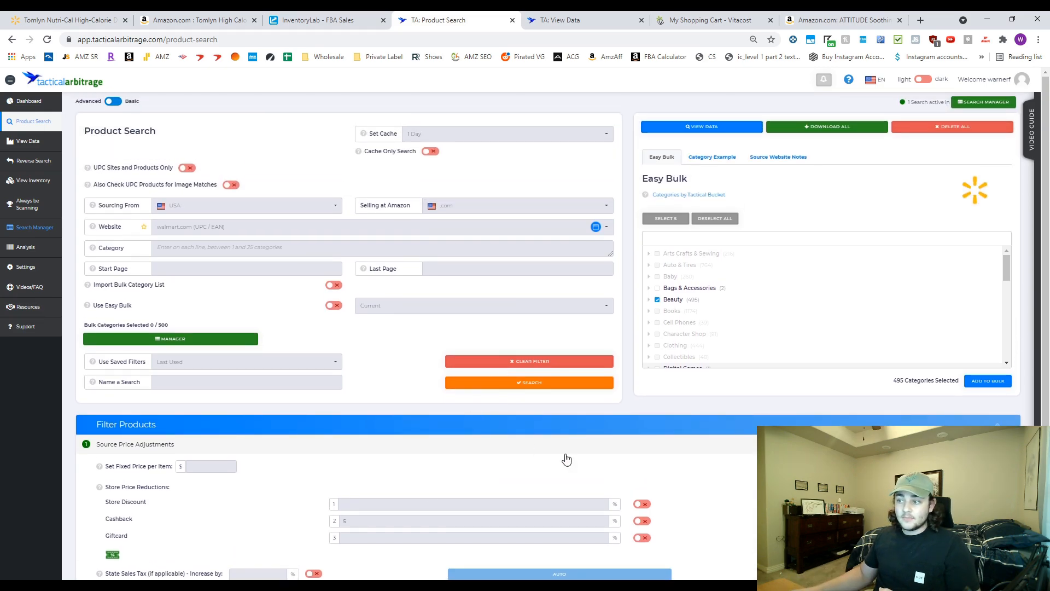
mouse_move(698, 384)
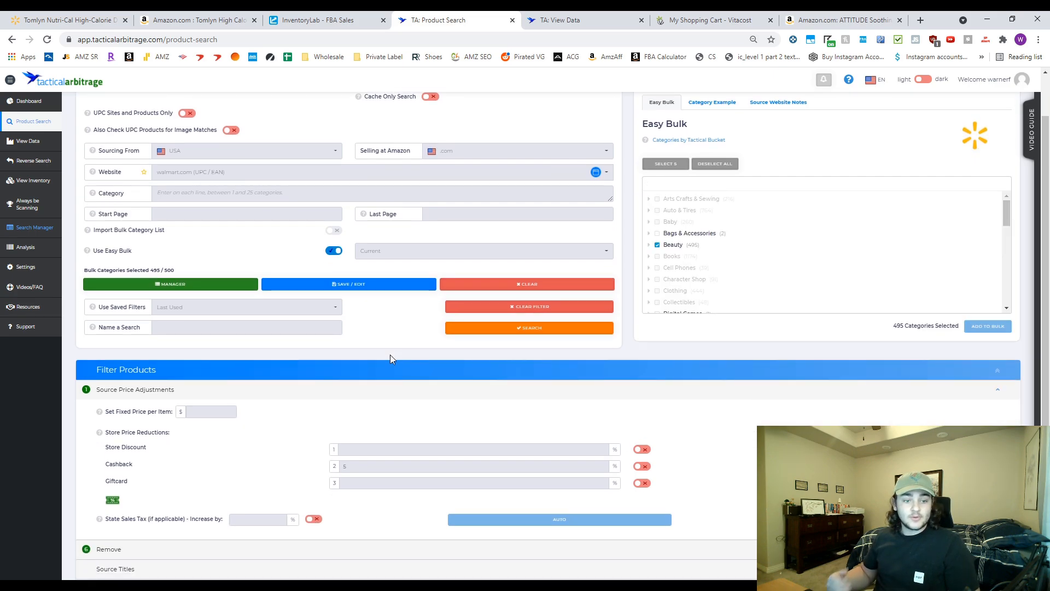
scroll(down, 3)
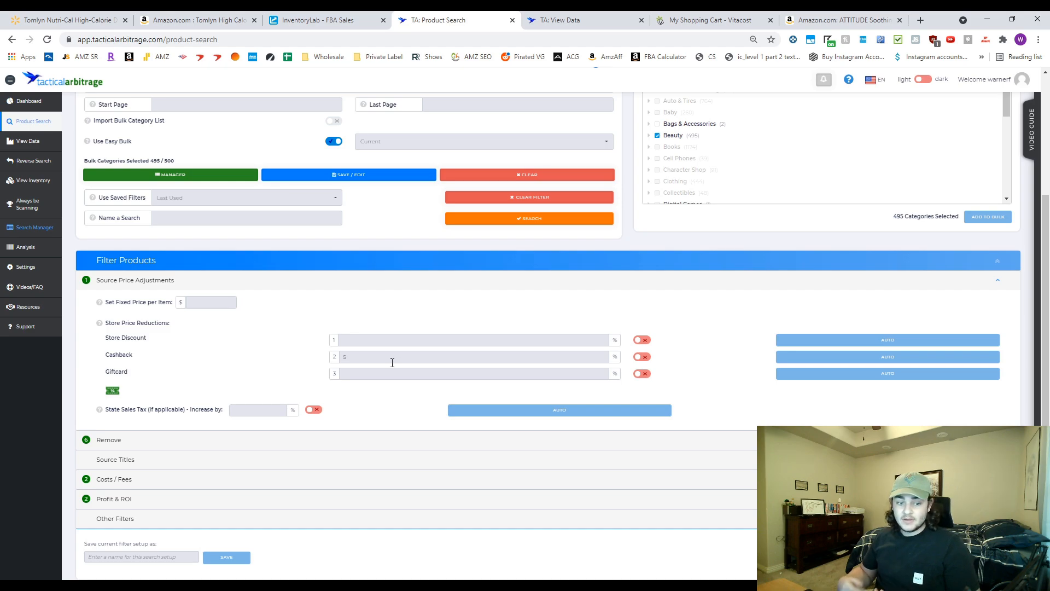
mouse_move(415, 371)
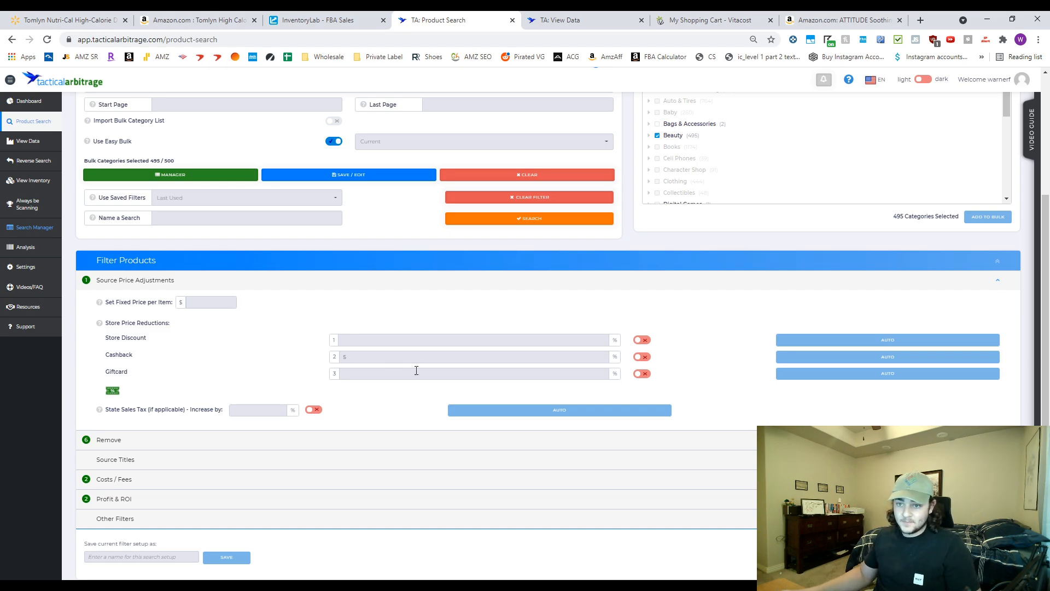
click(474, 339)
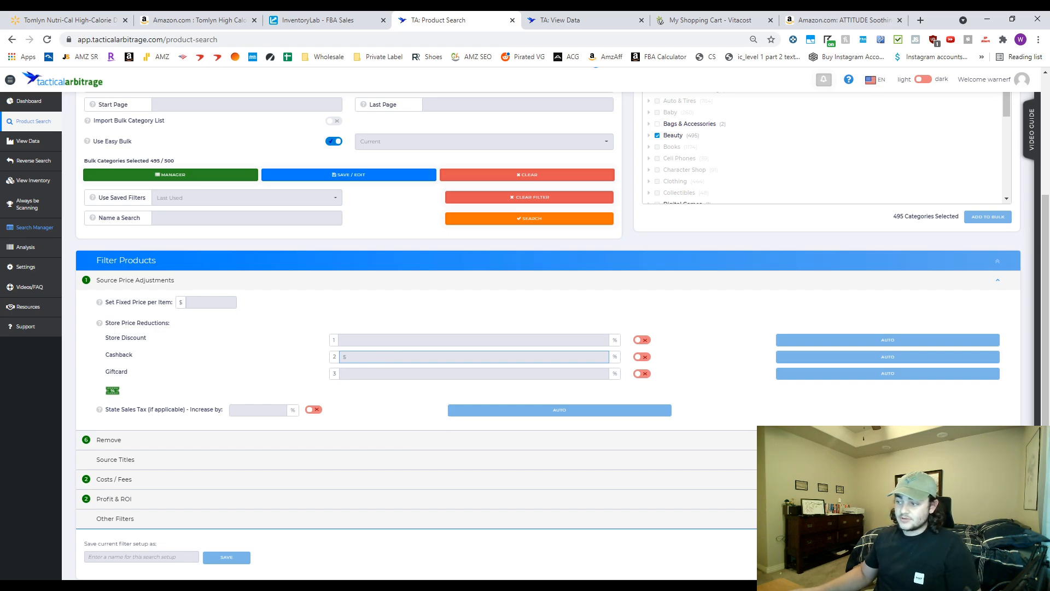
click(529, 218)
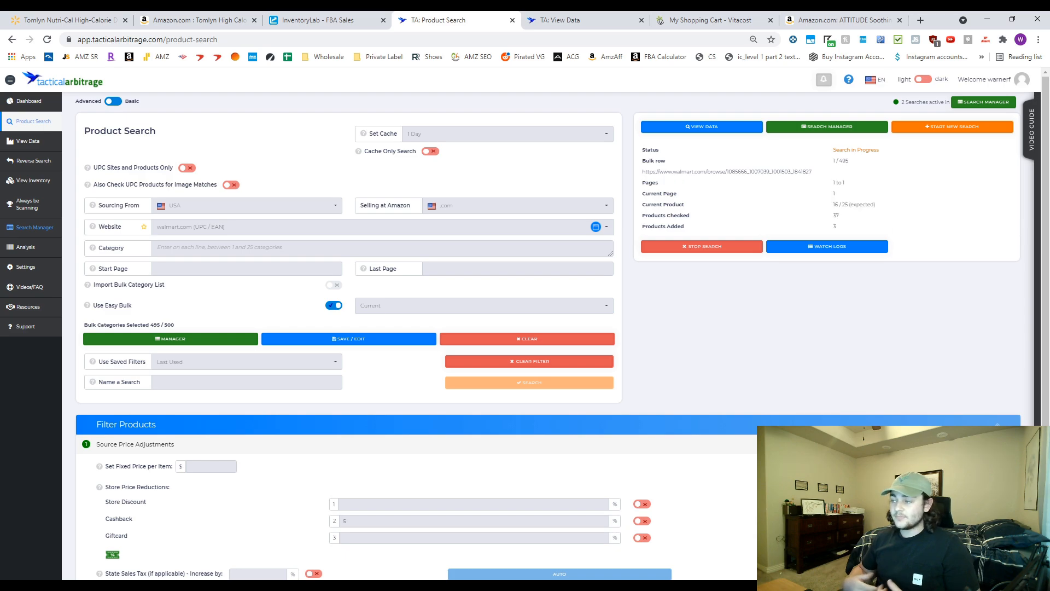
mouse_move(789, 335)
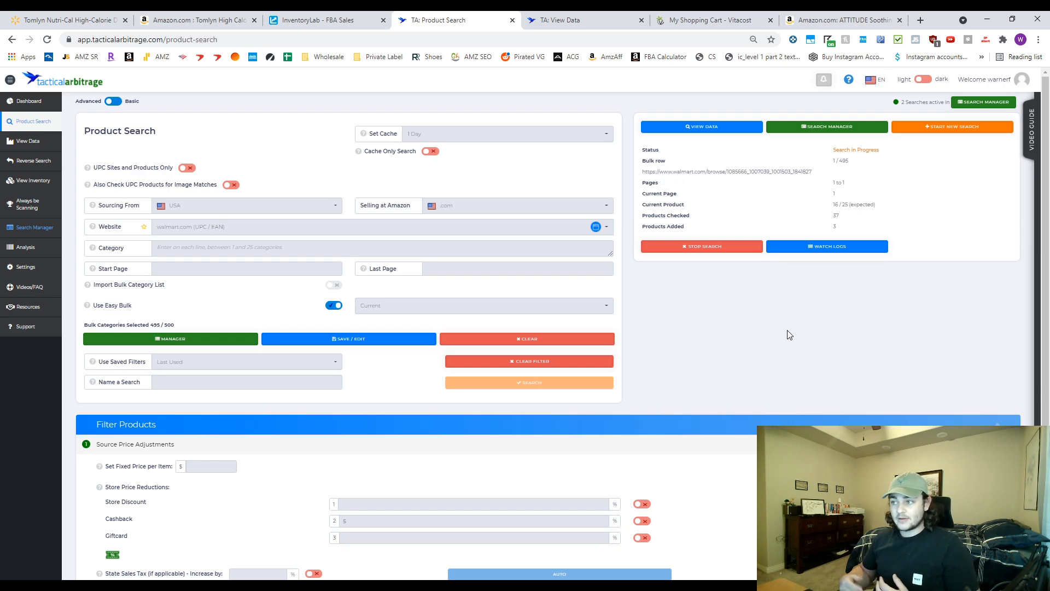
mouse_move(830, 233)
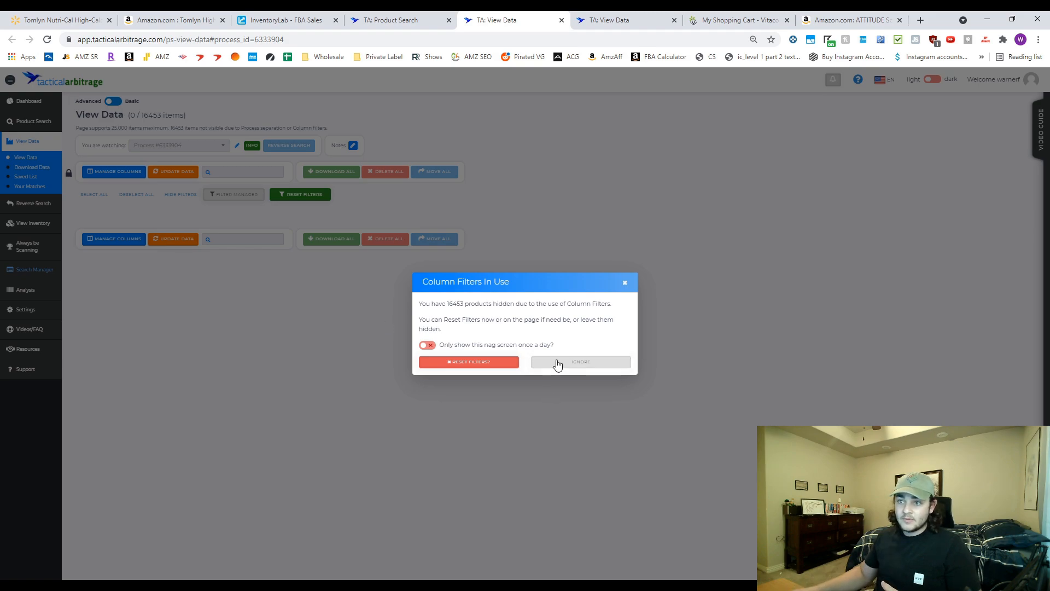
Ignore the hidden-products notice and bring up the BarnDad FiberDX lead's Vitacost page.
click(580, 362)
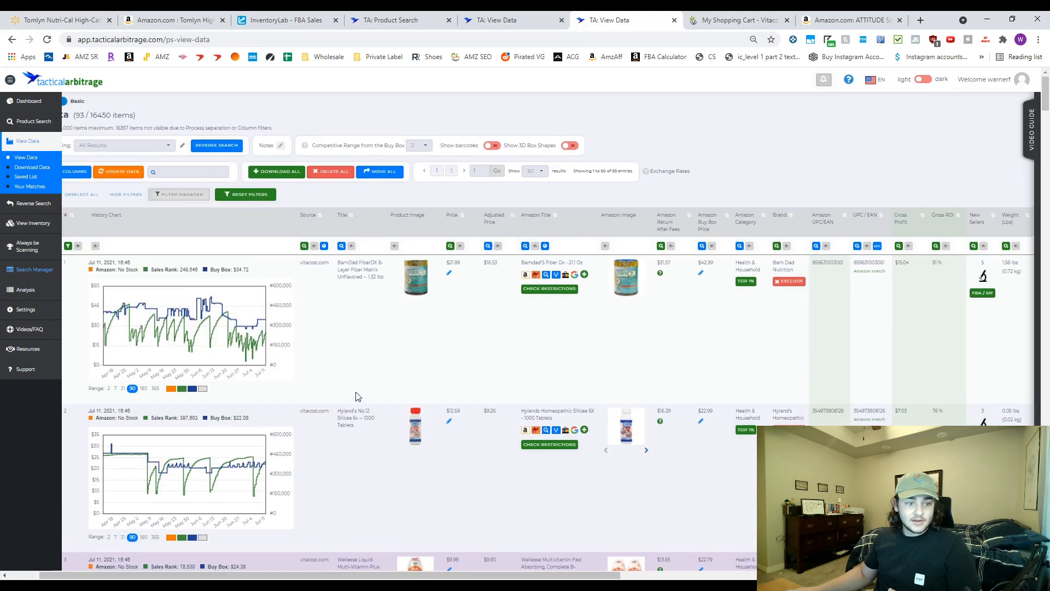
click(119, 101)
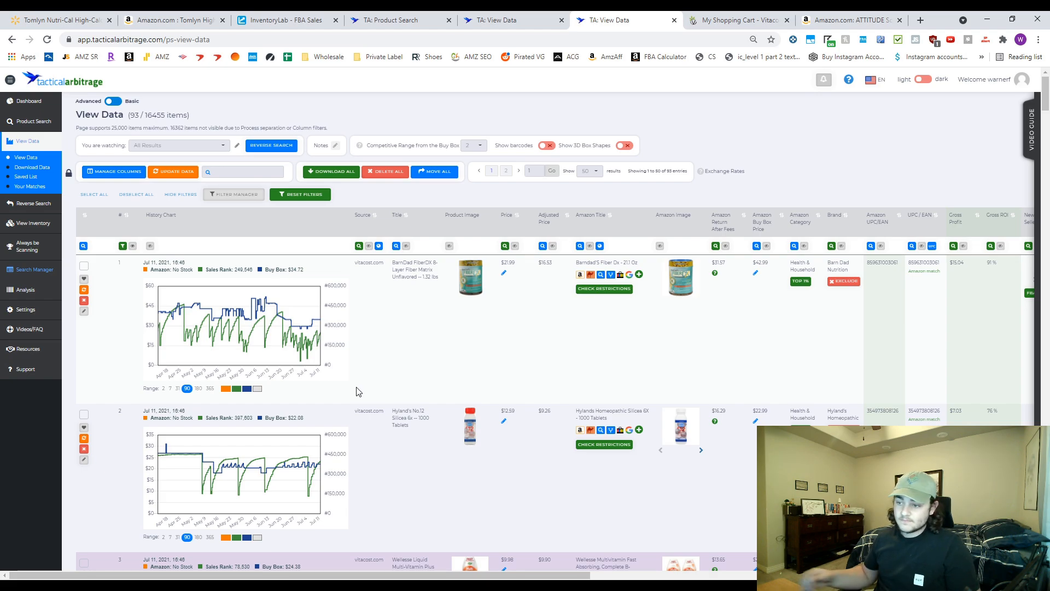
mouse_move(406, 396)
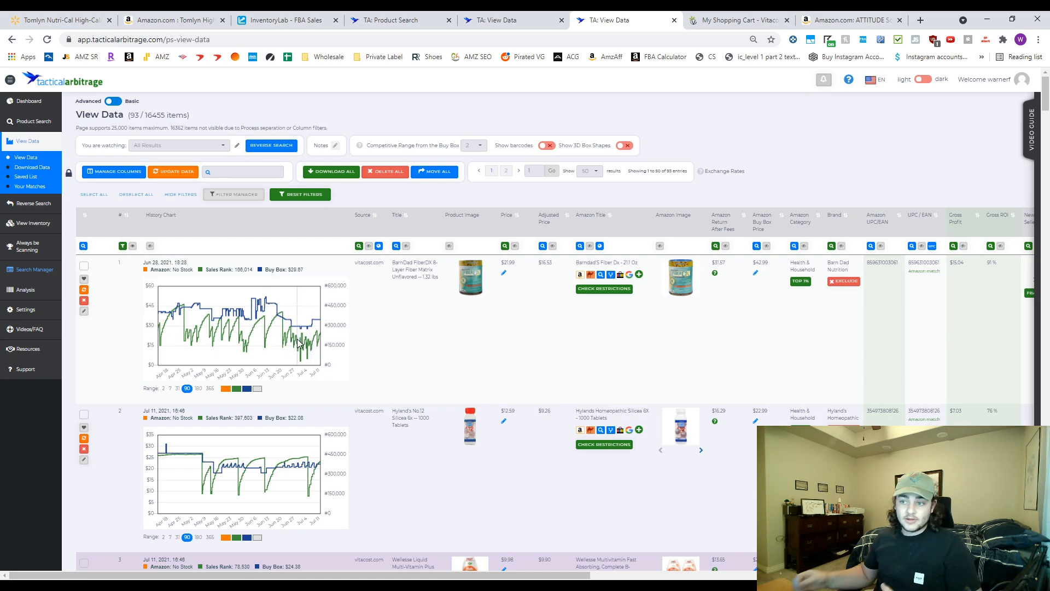
scroll(down, 3)
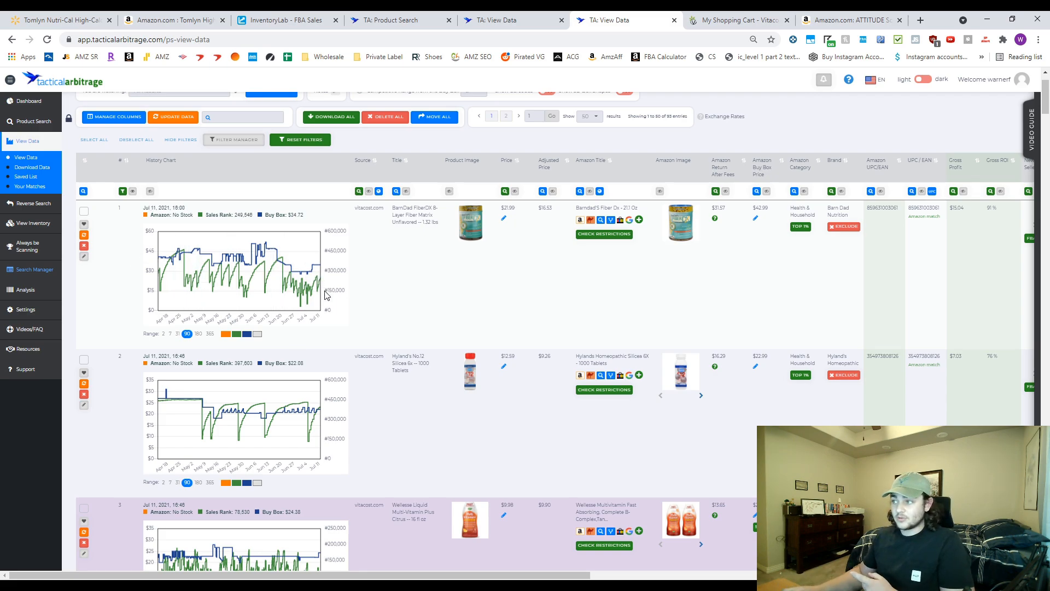
scroll(right, 3)
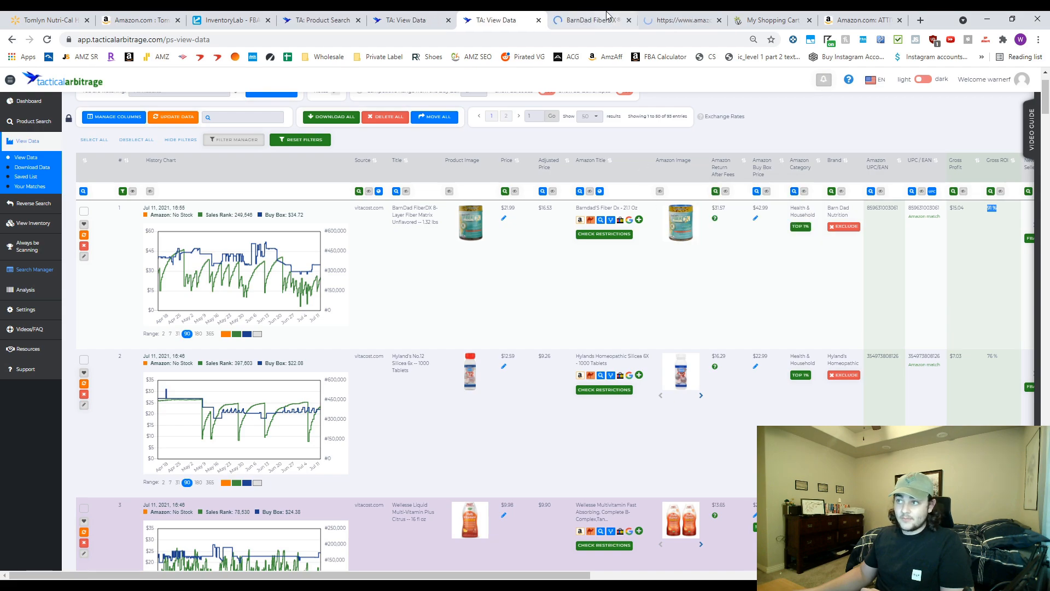
click(590, 20)
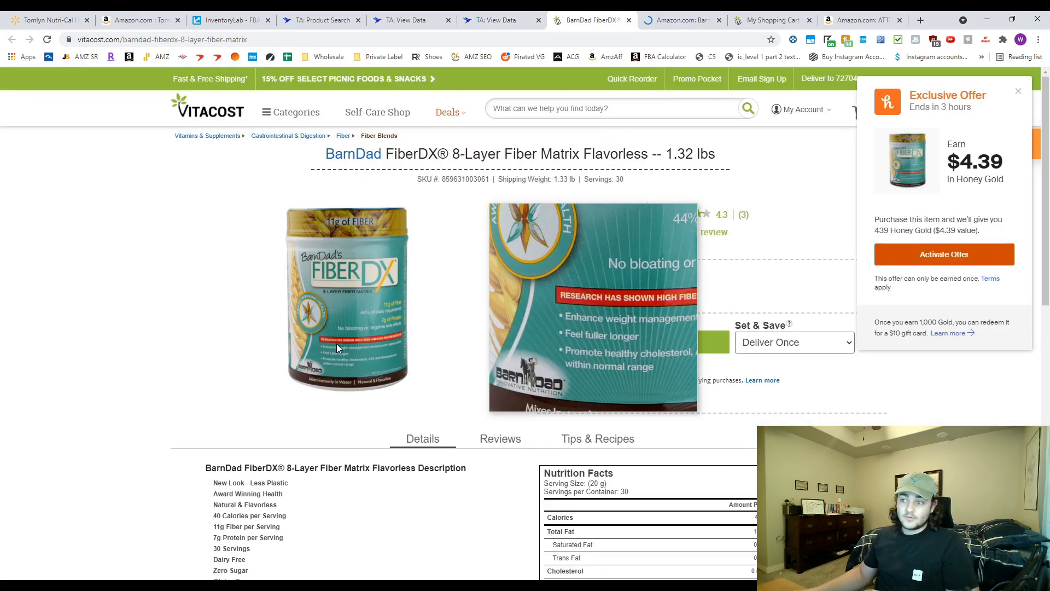
Review the Amazon Fiber Dx listing's Keepa price and sales-rank history against Vitacost.
click(681, 20)
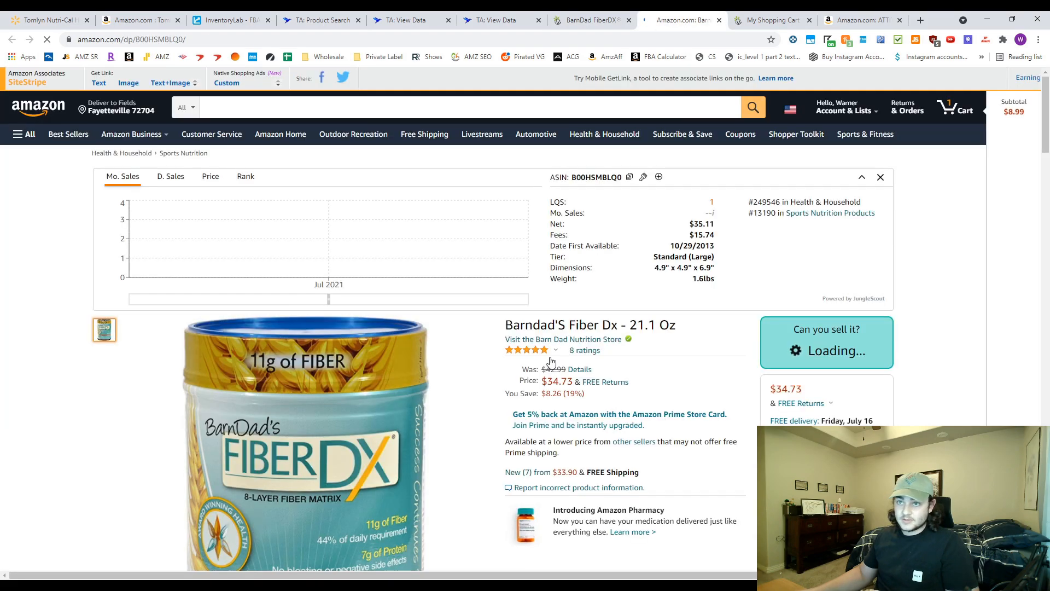
scroll(down, 3)
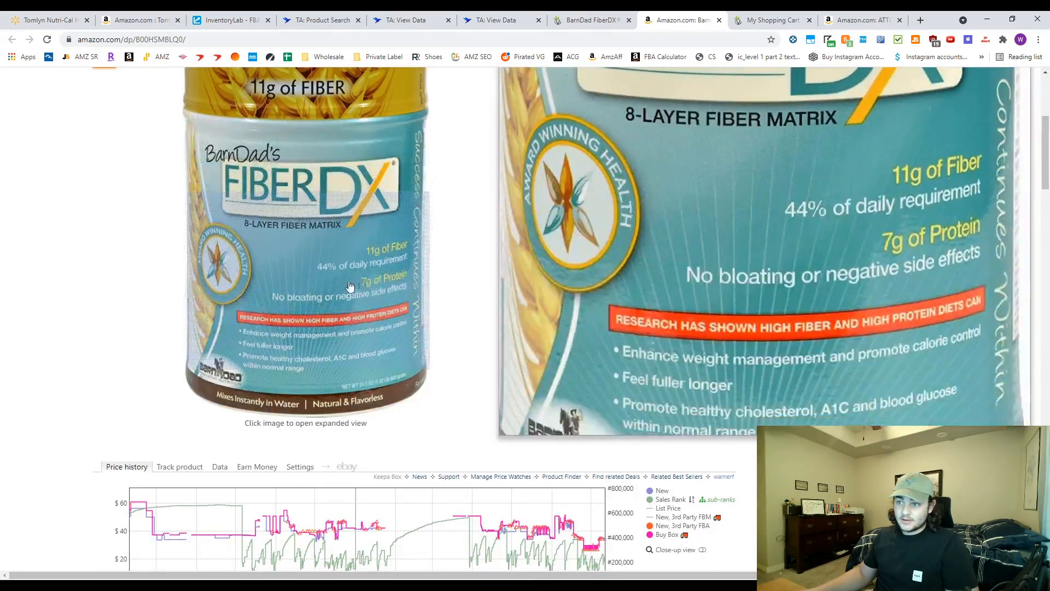
scroll(up, 3)
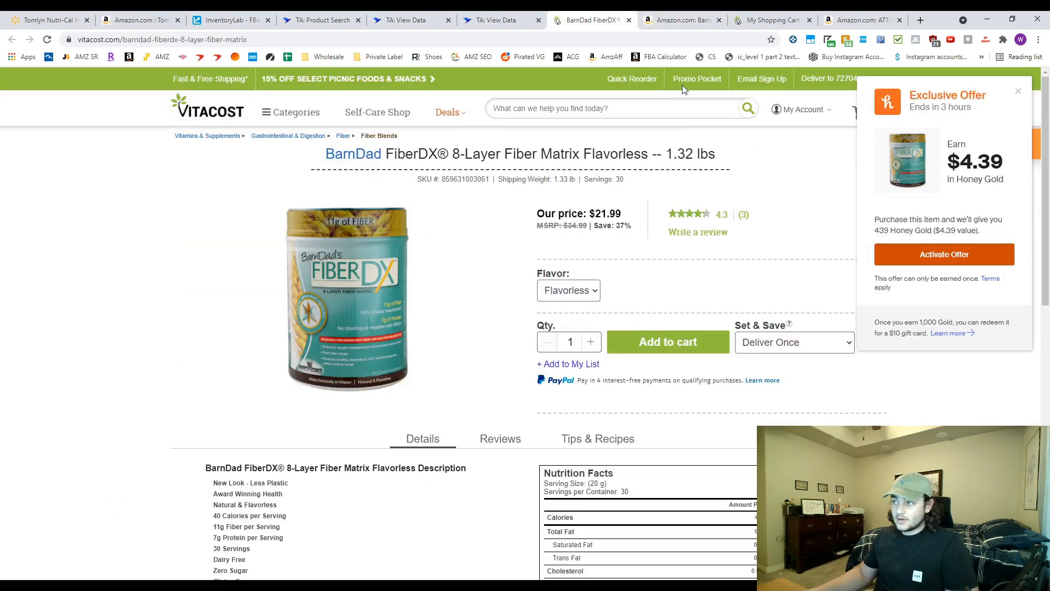
click(681, 21)
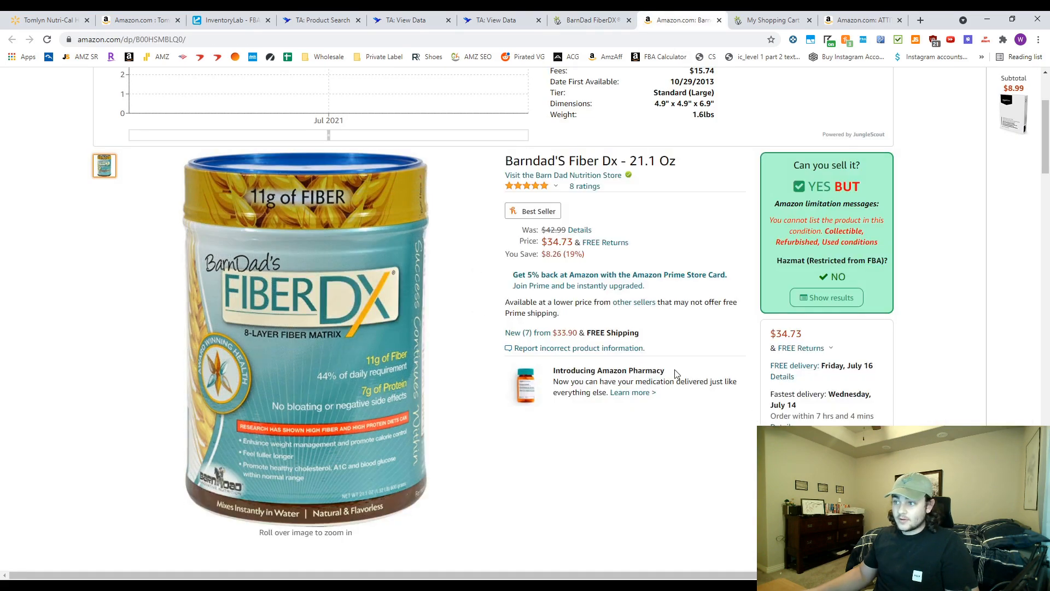
scroll(down, 3)
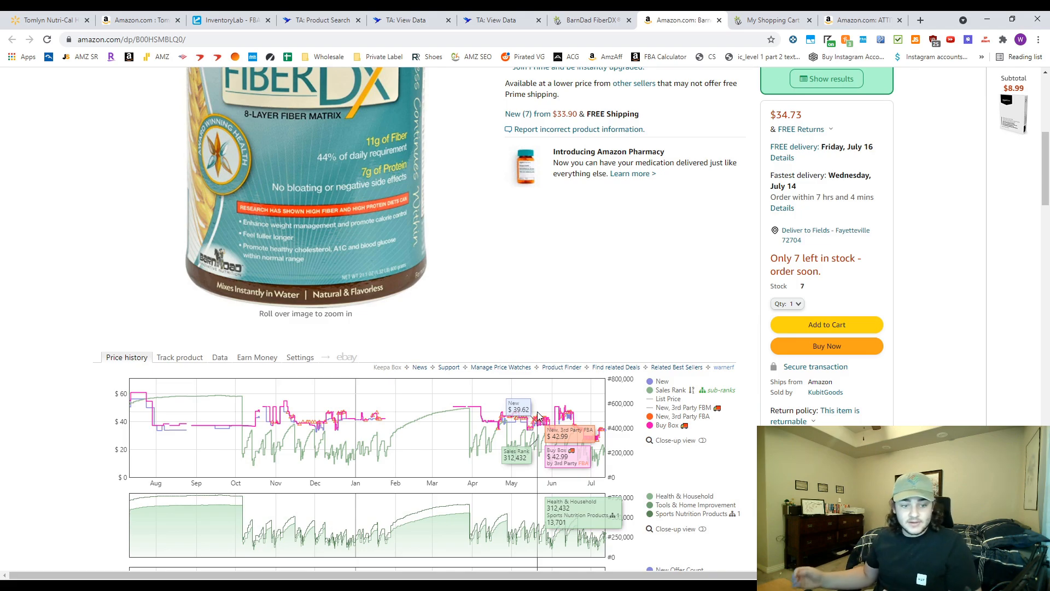
mouse_move(580, 475)
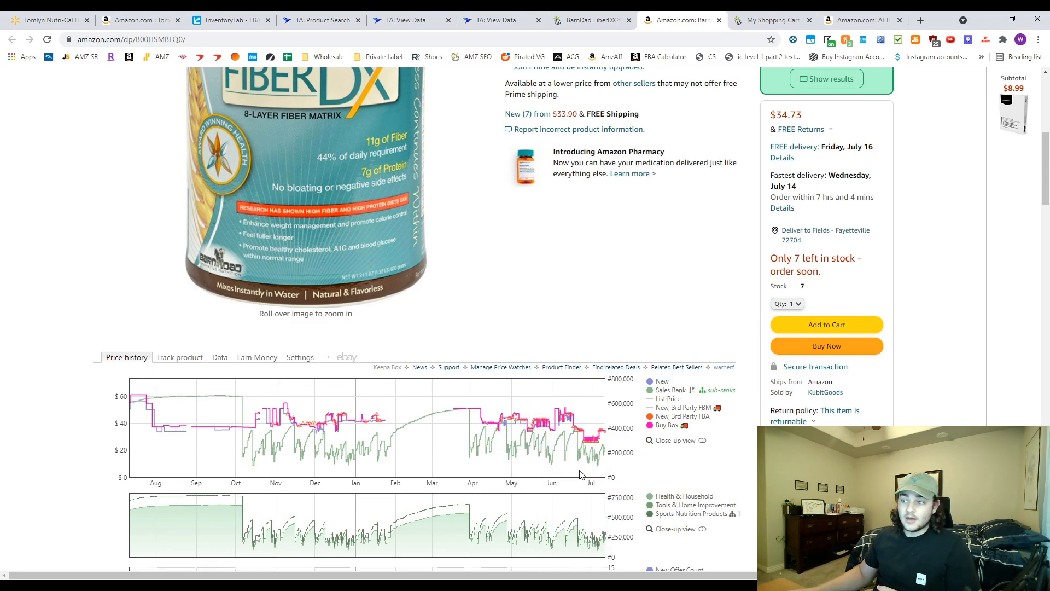
scroll(up, 3)
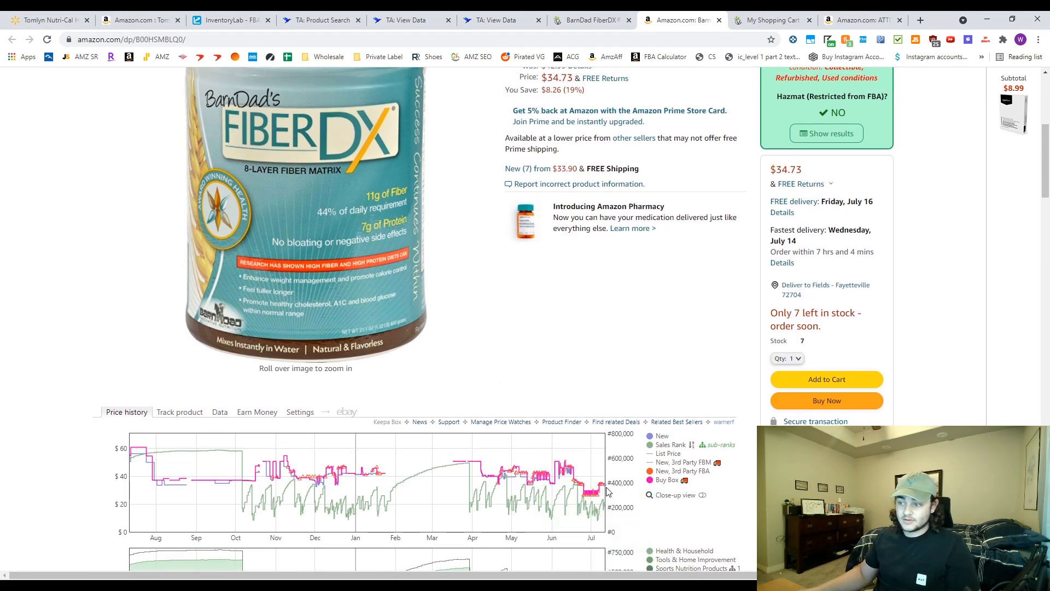
mouse_move(593, 496)
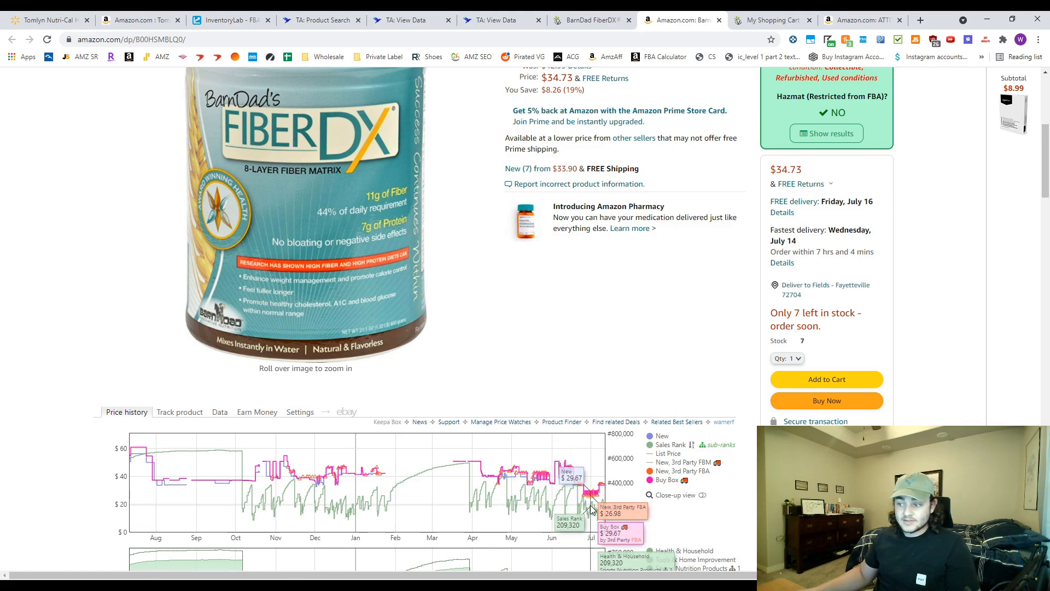
scroll(down, 3)
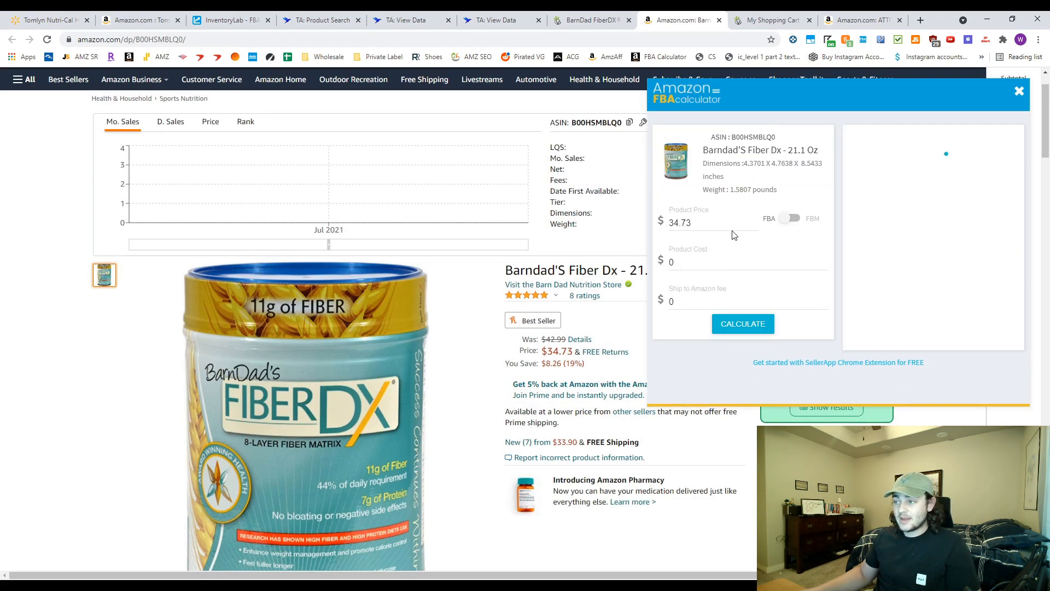
Confirm Vitacost's $21.99 price against the $24.49 FBA net, then close the calculator.
click(588, 20)
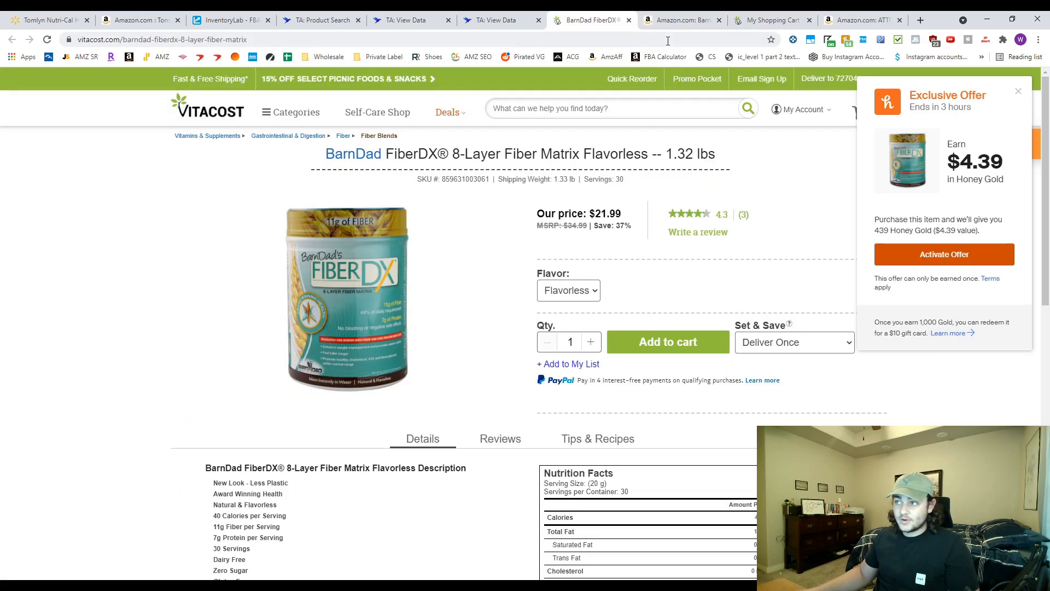
click(682, 20)
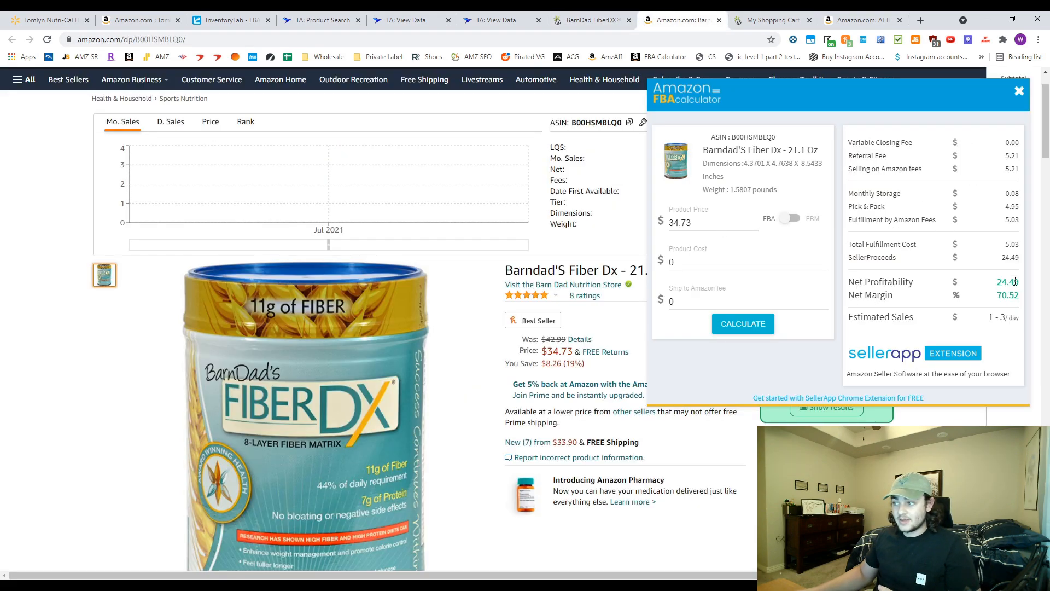
click(1018, 92)
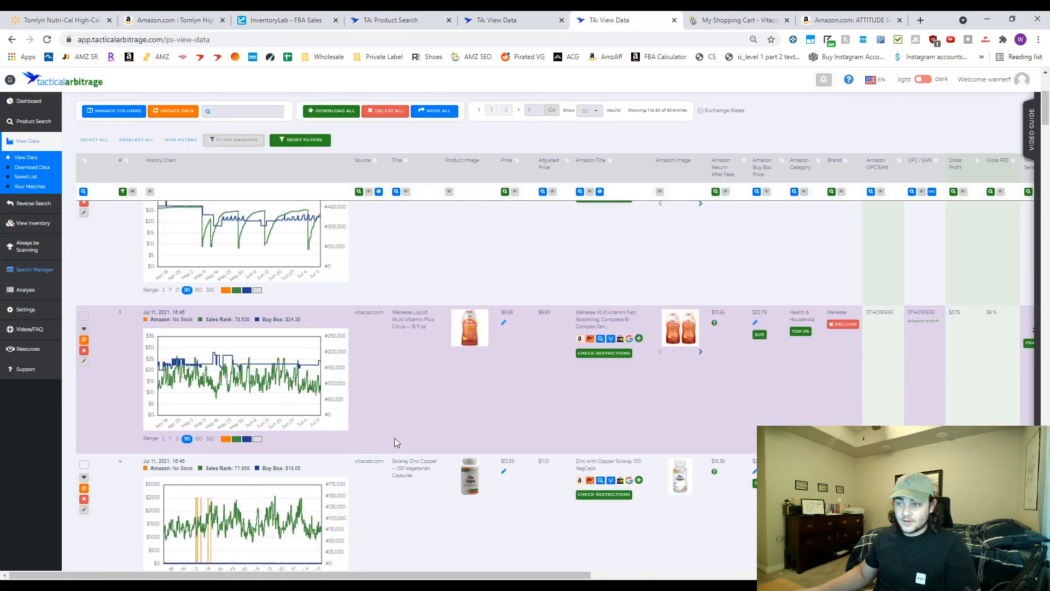
Scroll the View Data list to the Wellesse liquid multivitamin lead ($9.98 source, $22.79 buy box).
scroll(up, 3)
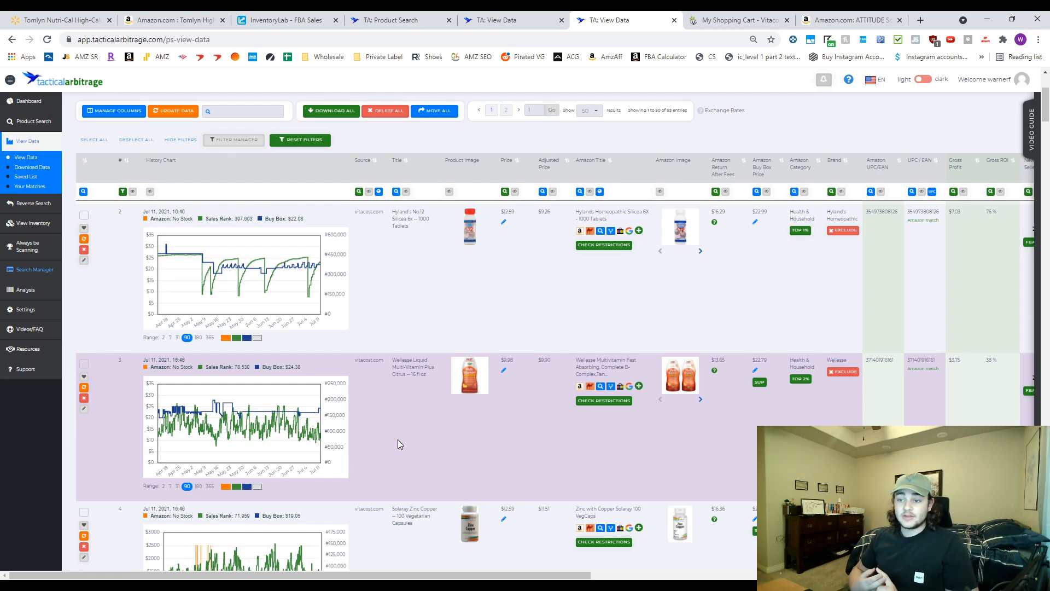
scroll(down, 3)
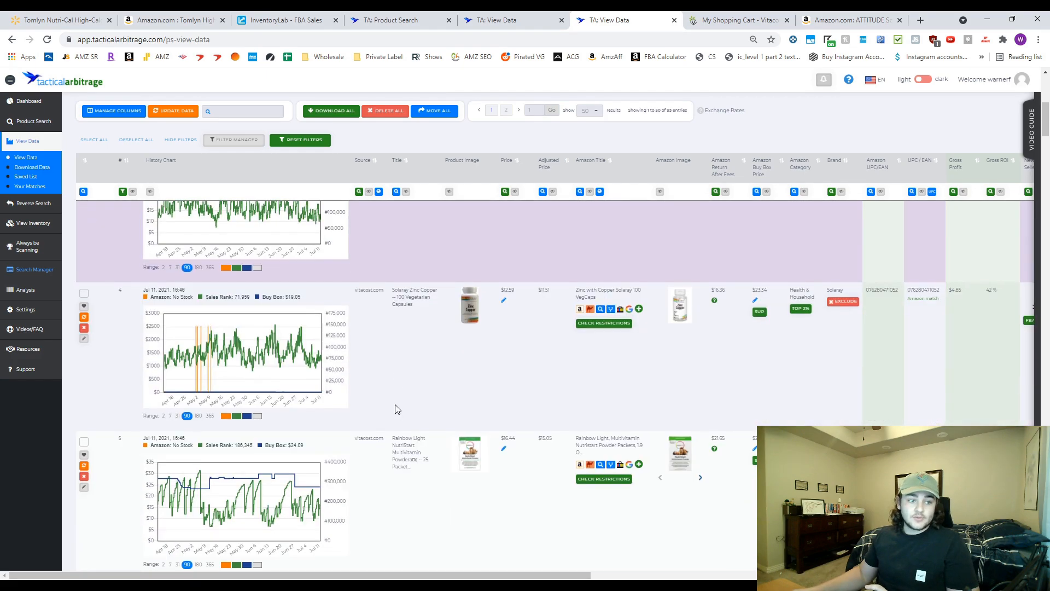
scroll(up, 3)
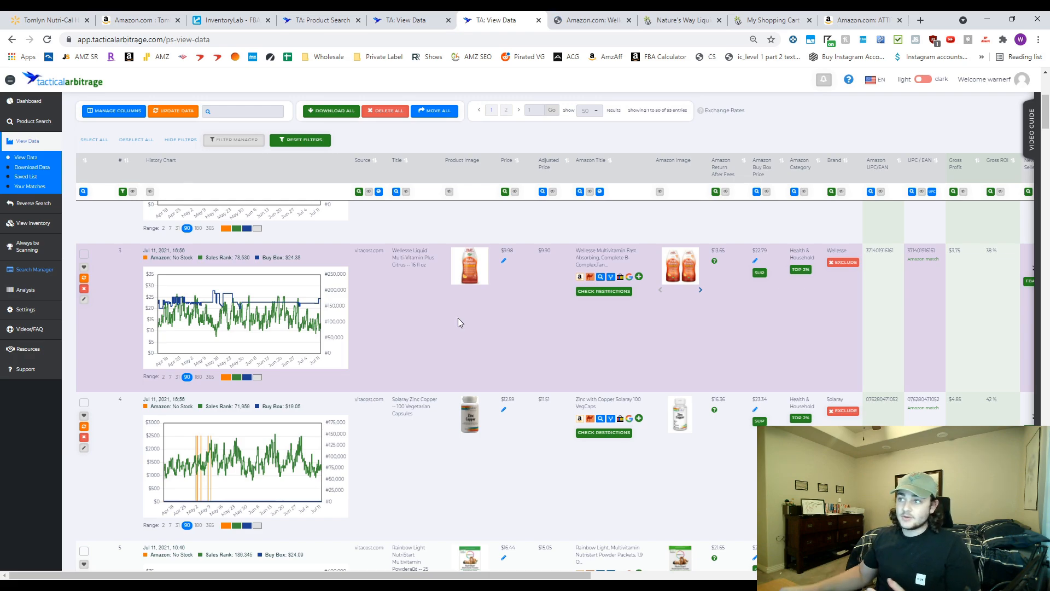
Compare the Wellesse multivitamin 2-pack on Amazon with Vitacost's $4.99 single bottle.
click(591, 20)
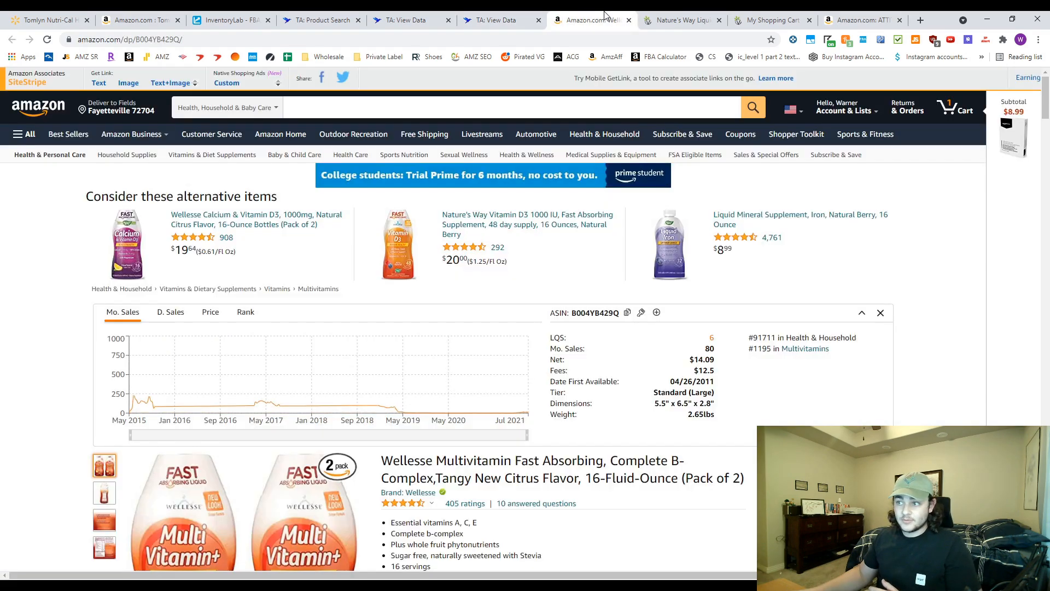
scroll(down, 3)
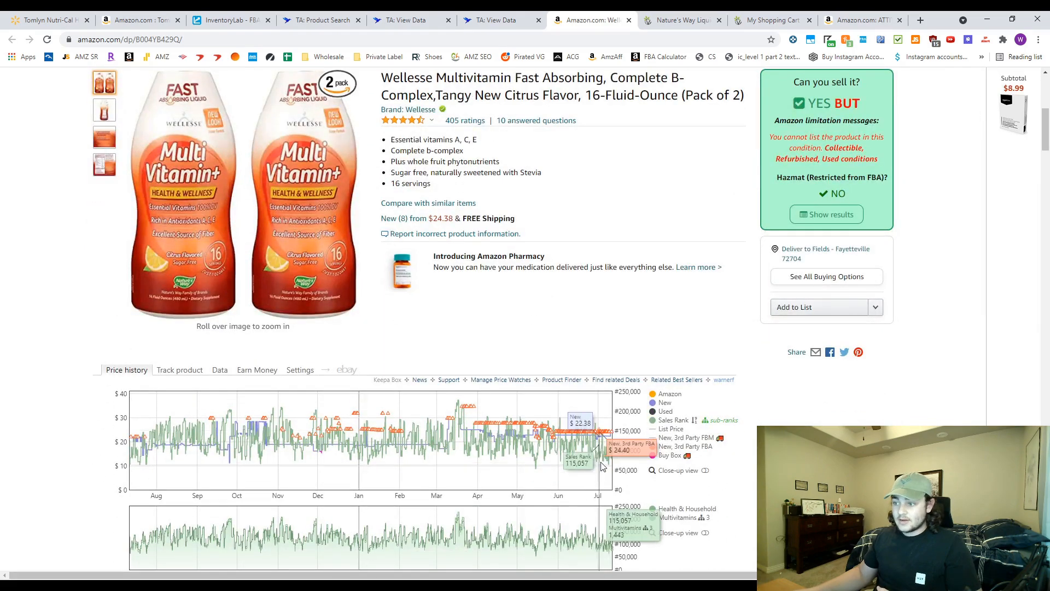
scroll(up, 3)
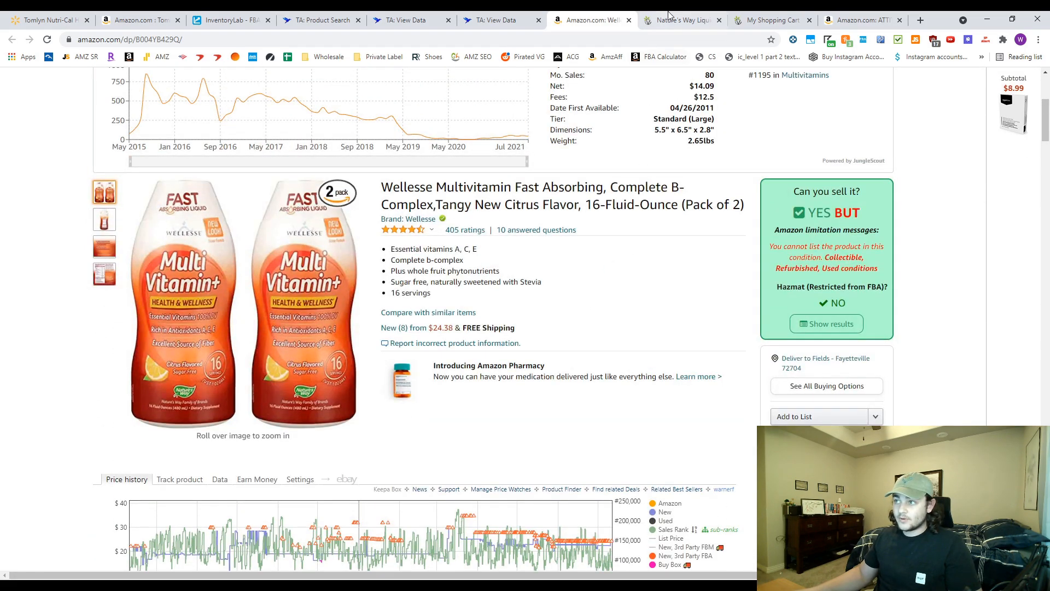
click(680, 20)
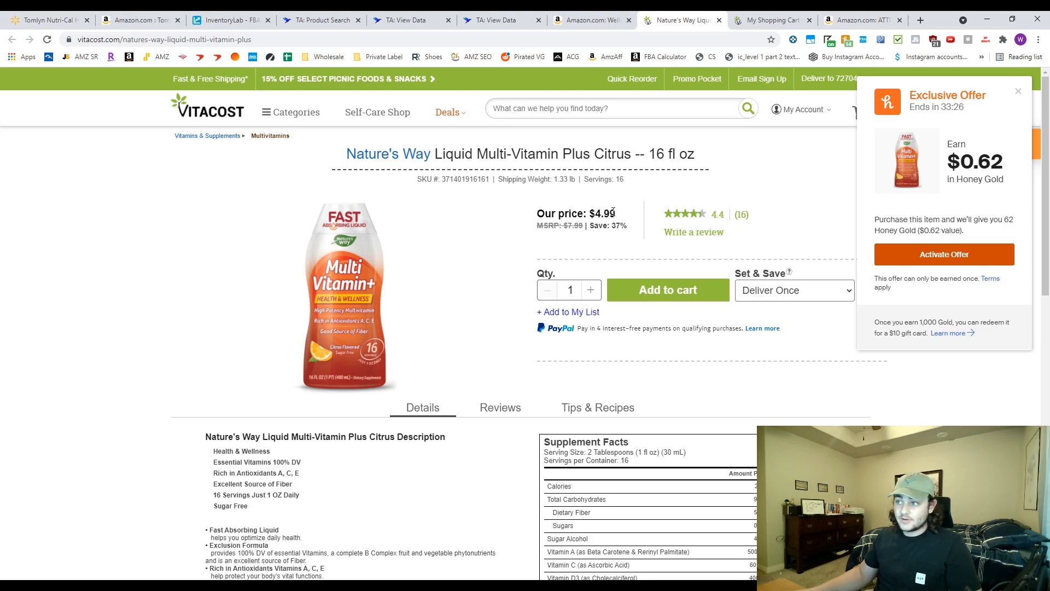
Back on the Amazon listing, bring up the FBA profit calculator for the 2-pack.
click(589, 20)
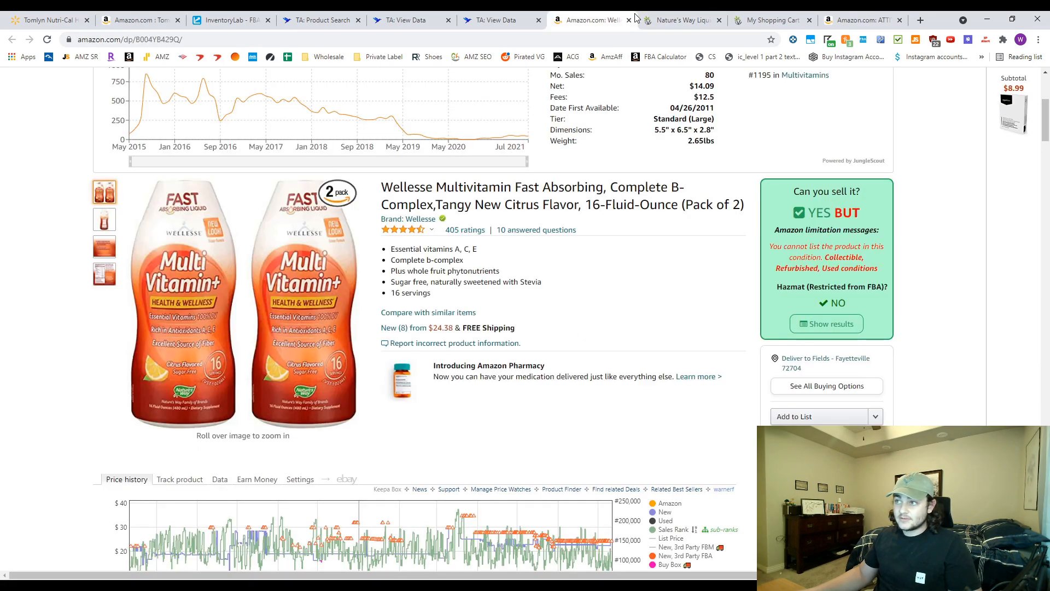
scroll(down, 3)
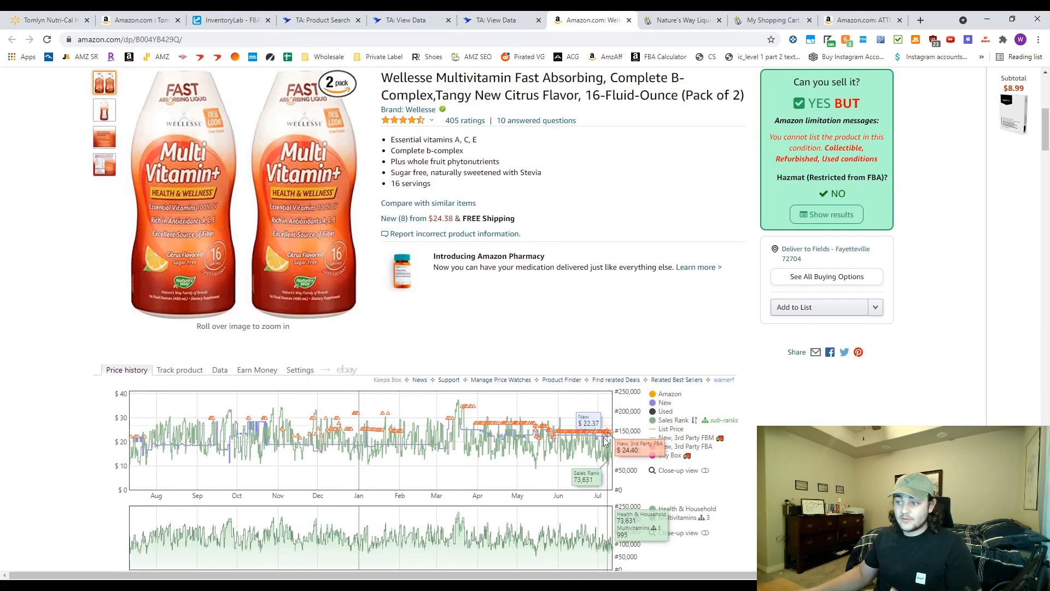
click(846, 40)
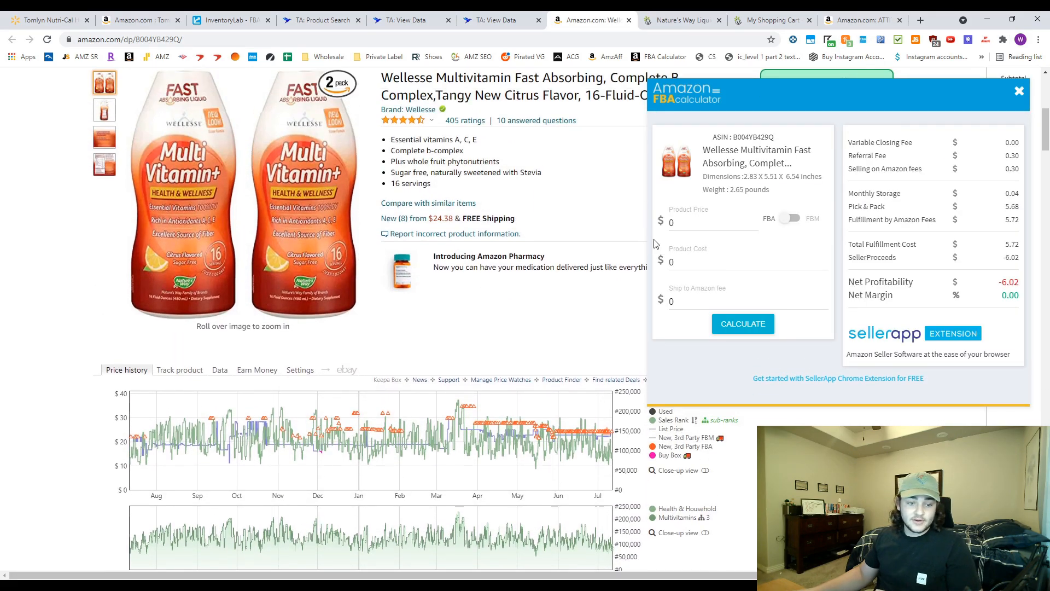
Calculate FBA profit for the 2-pack price and cost, giving $3.68 net and 15.33% margin.
click(710, 221)
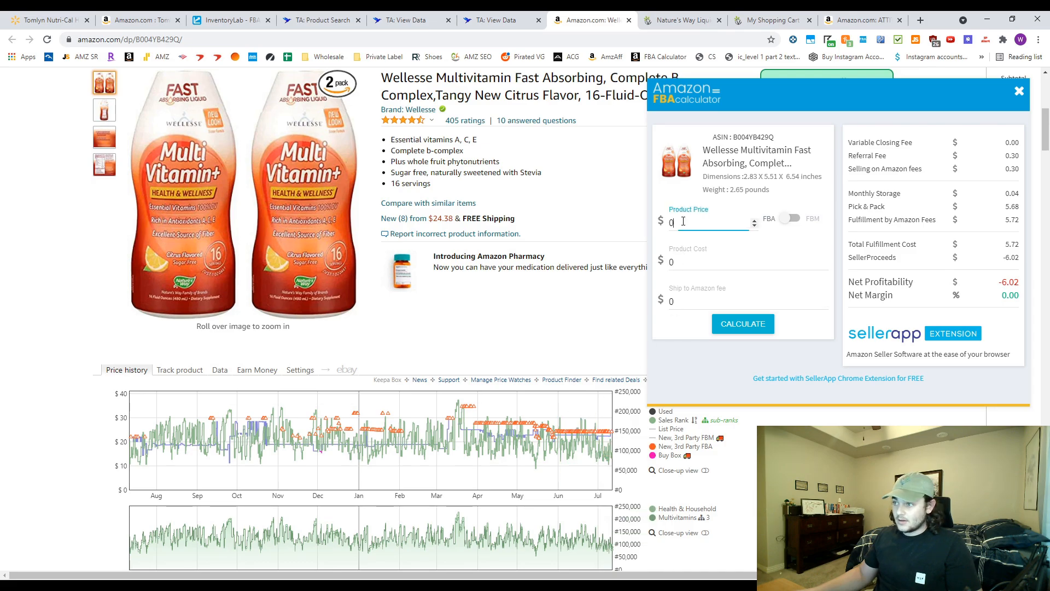
text(21)
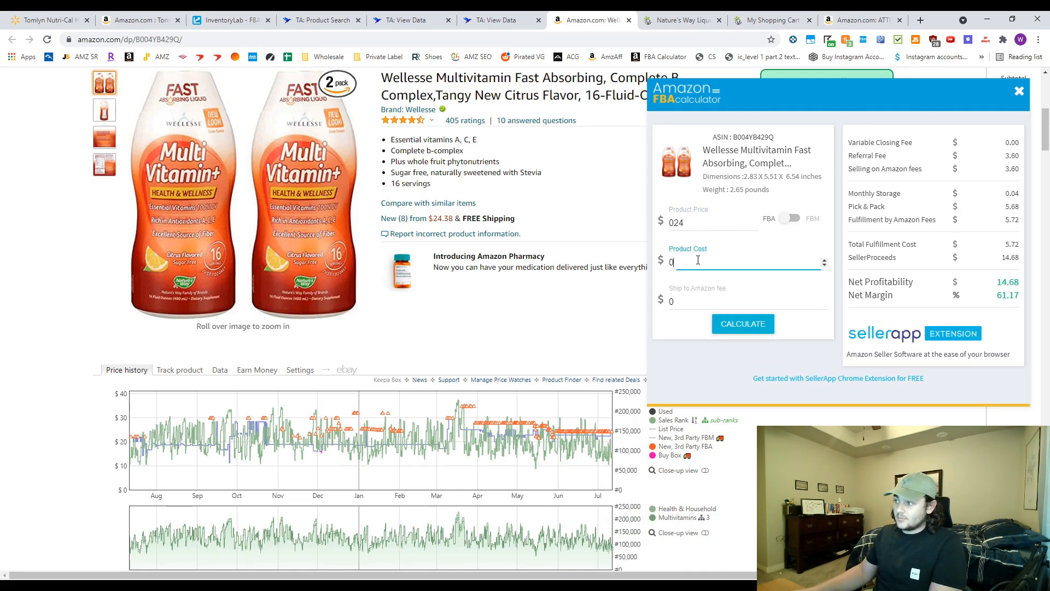
text(10)
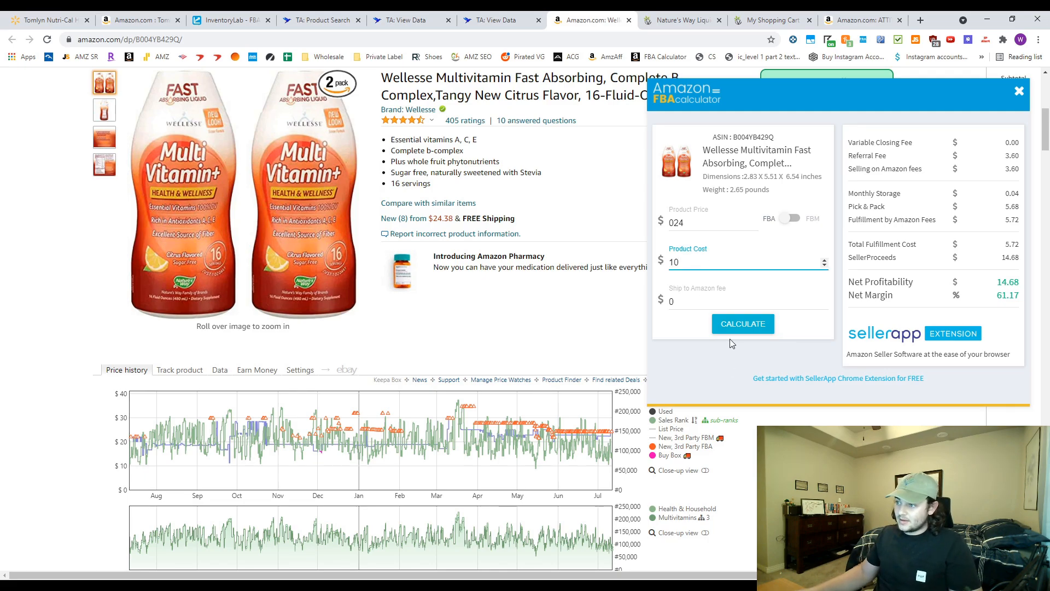
click(742, 324)
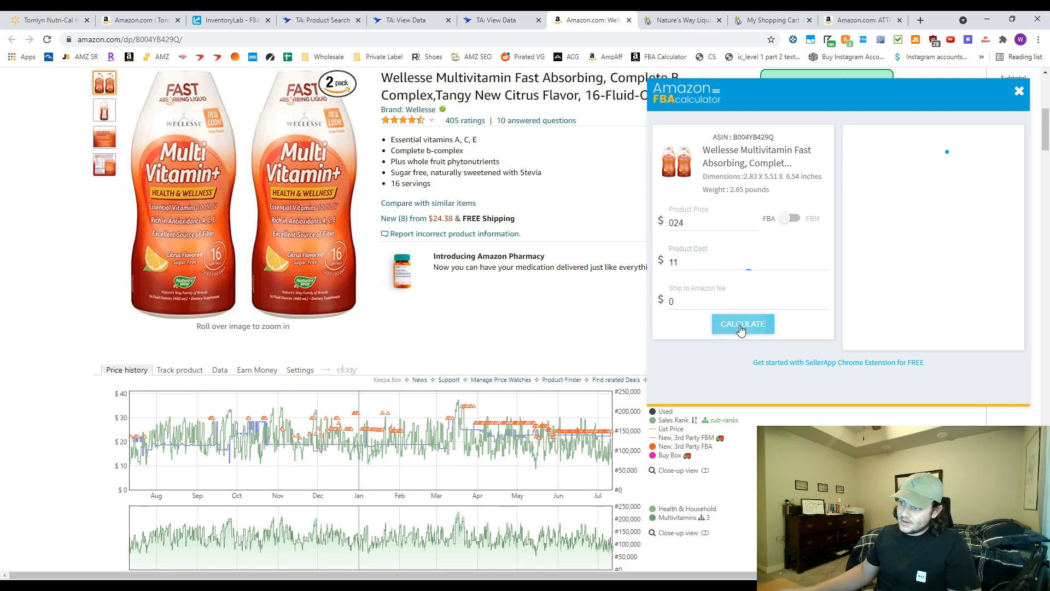
click(742, 323)
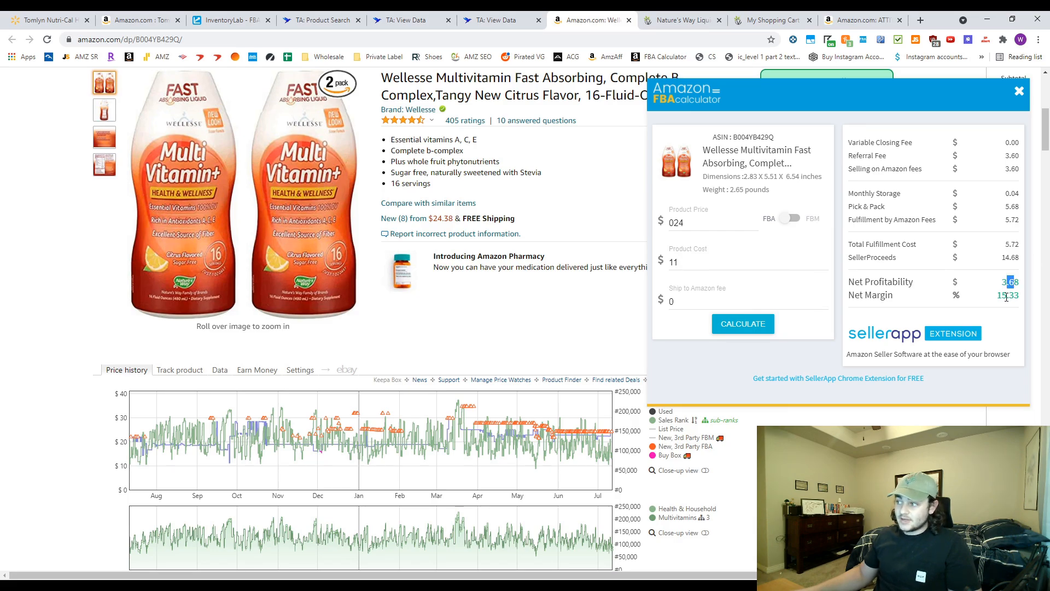
scroll(up, 3)
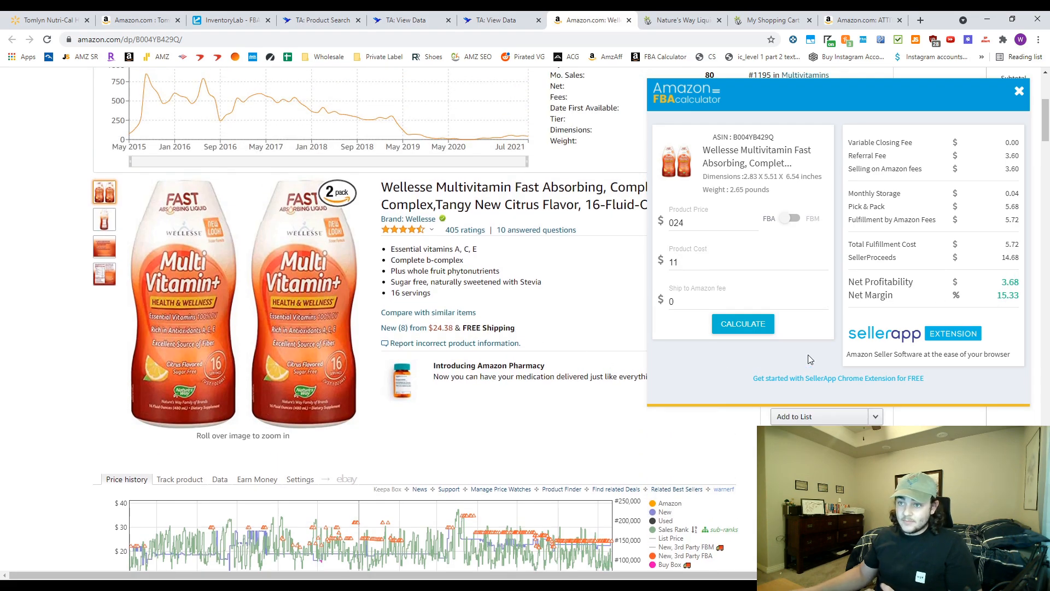
Close the calculator and the Honey popup on the Vitacost multivitamin page.
click(1019, 91)
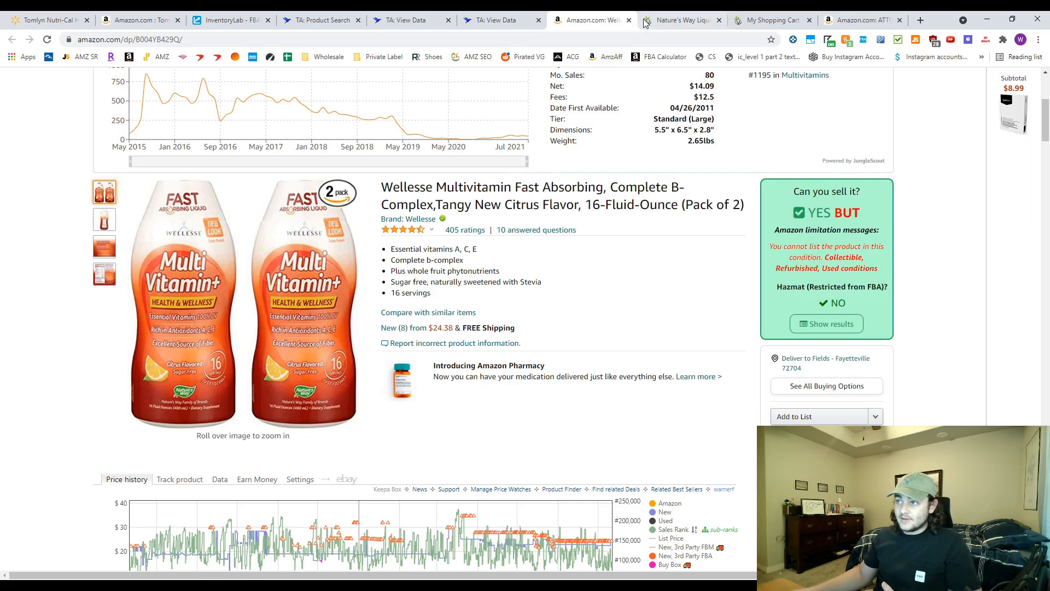
click(680, 20)
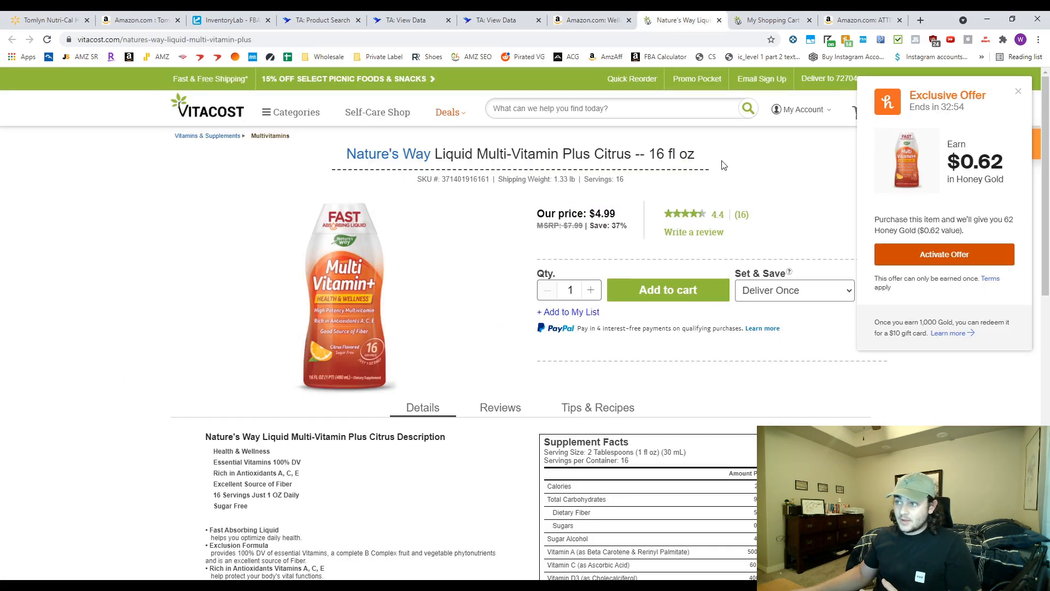
click(1018, 92)
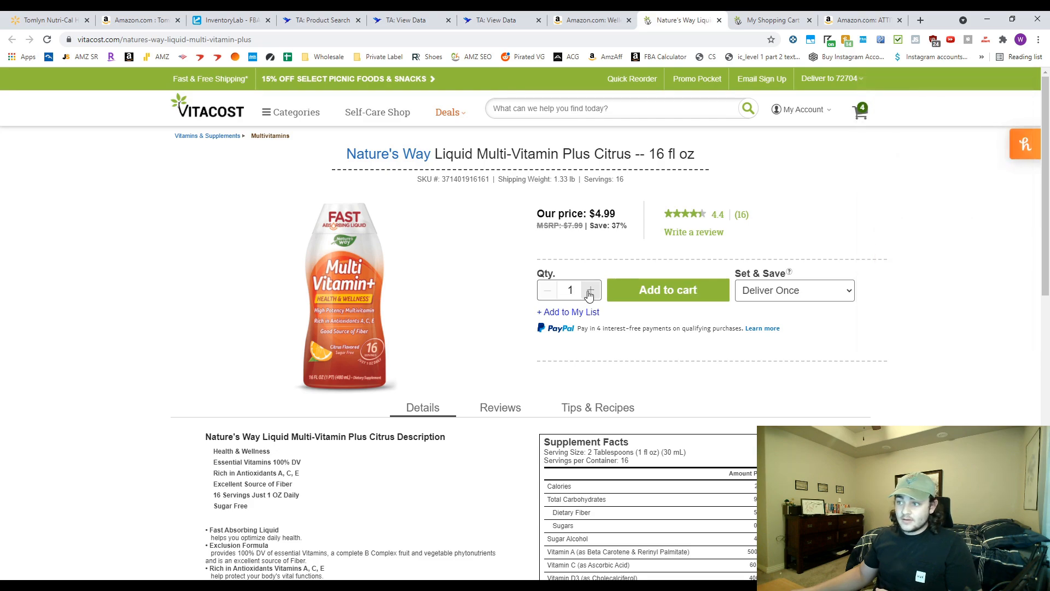
Add 10 Nature's Way liquid multivitamins at $4.99 to the Vitacost cart and view it.
click(591, 290)
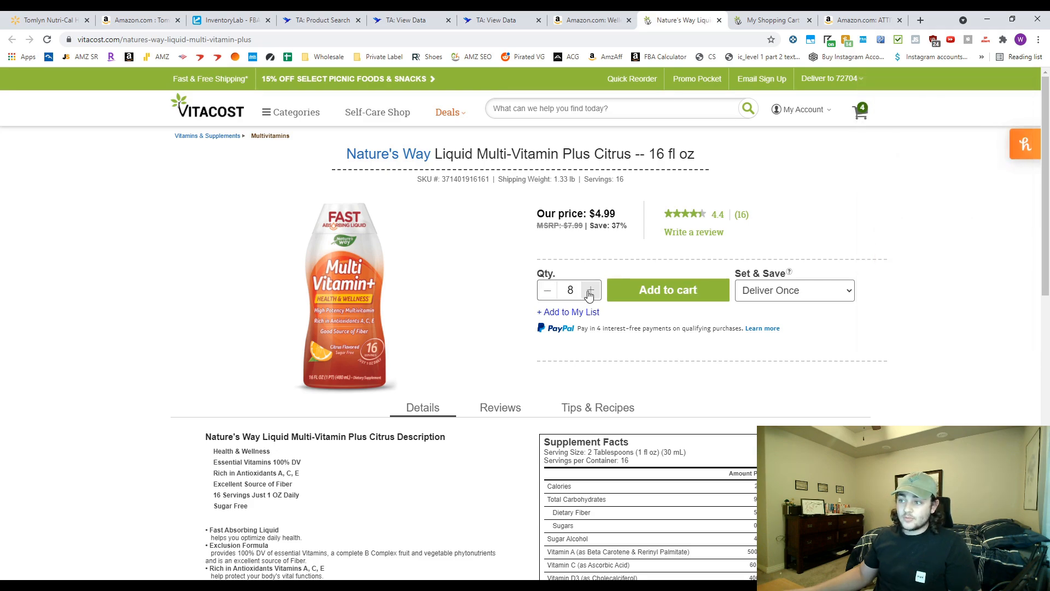
click(590, 289)
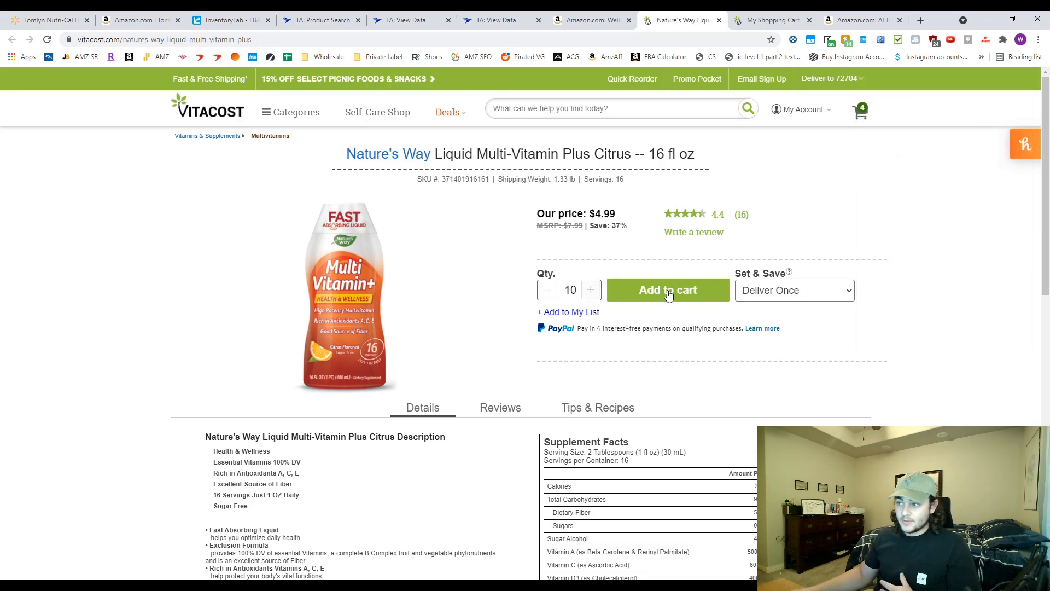
click(667, 290)
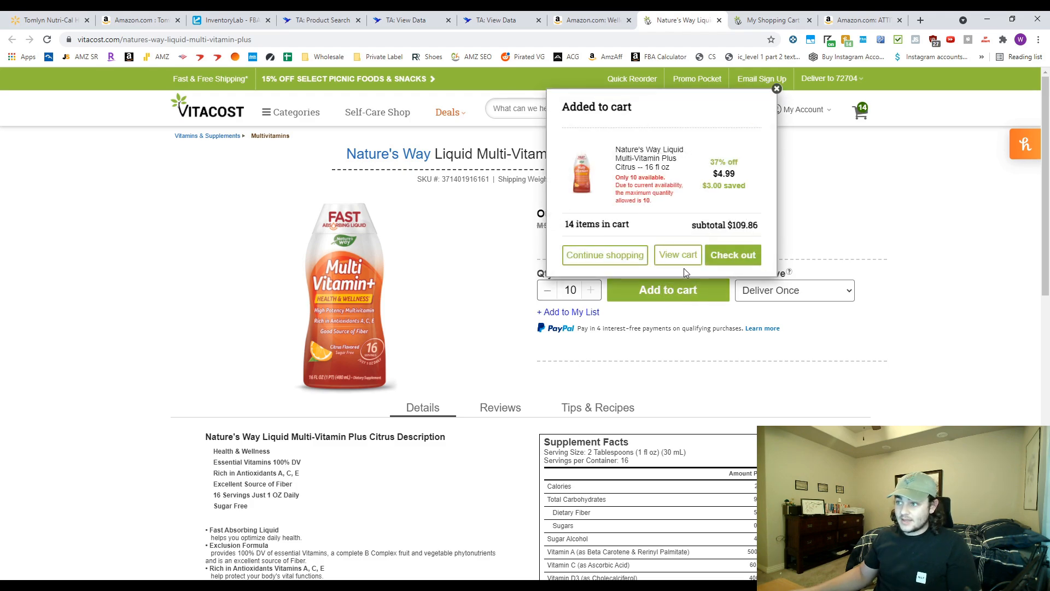
click(678, 254)
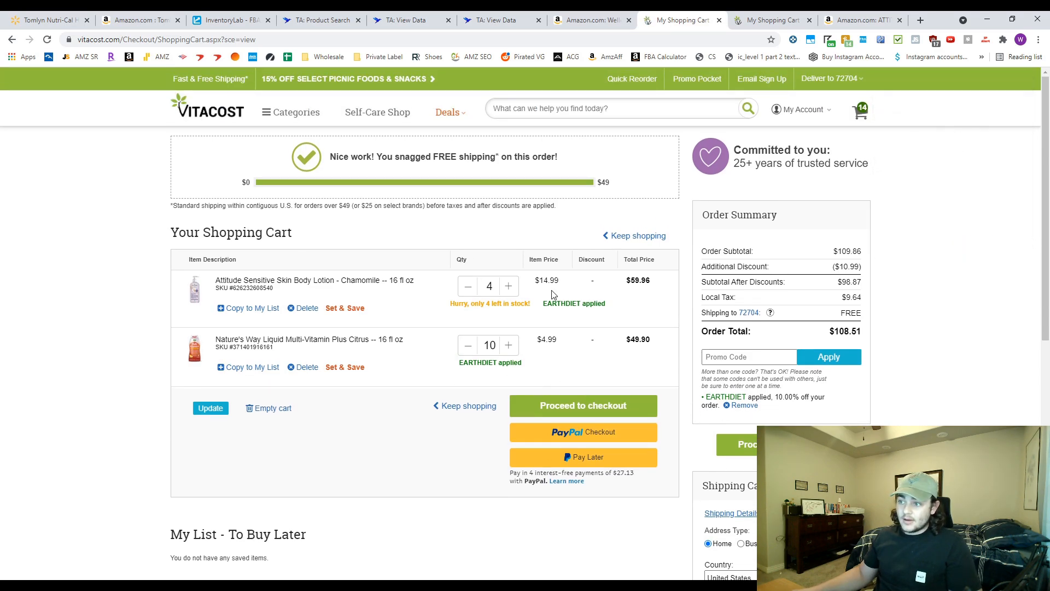
double_click(560, 303)
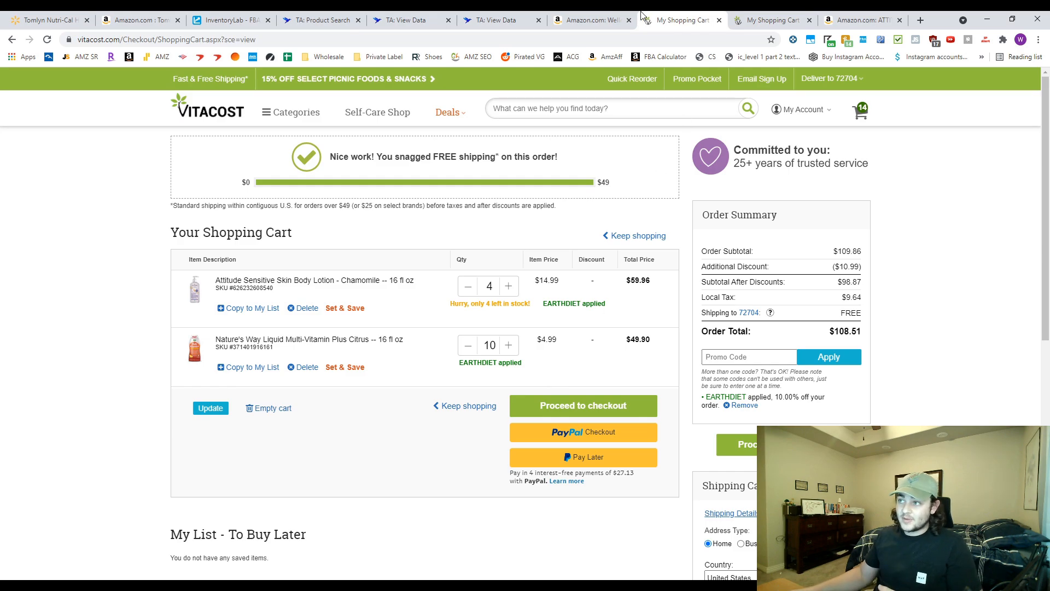
Rerun the FBA calculator with a $10 product cost, giving $4.68 net and 19.50% margin.
click(588, 21)
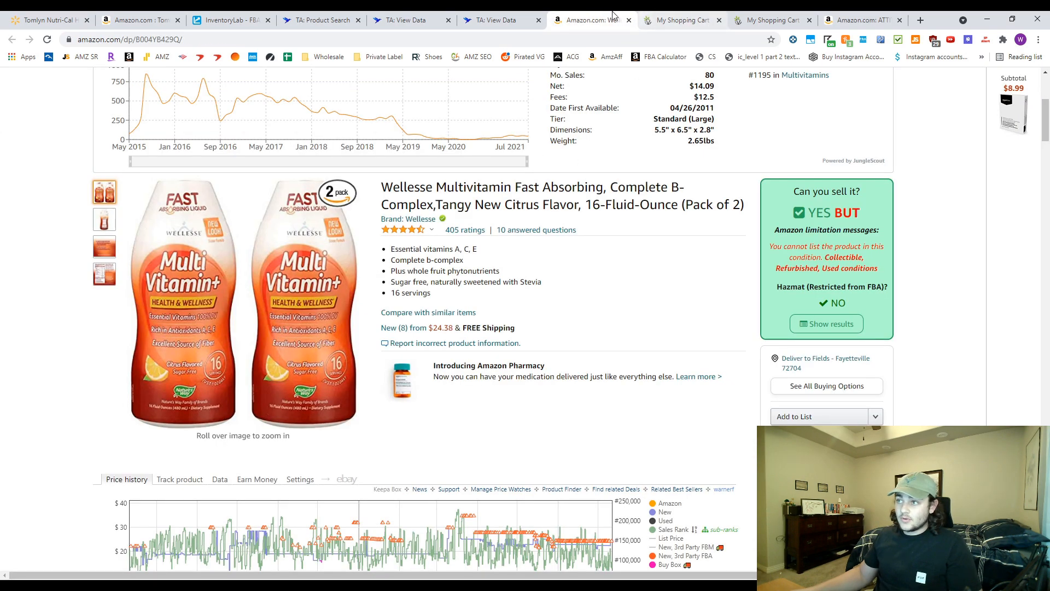
click(663, 56)
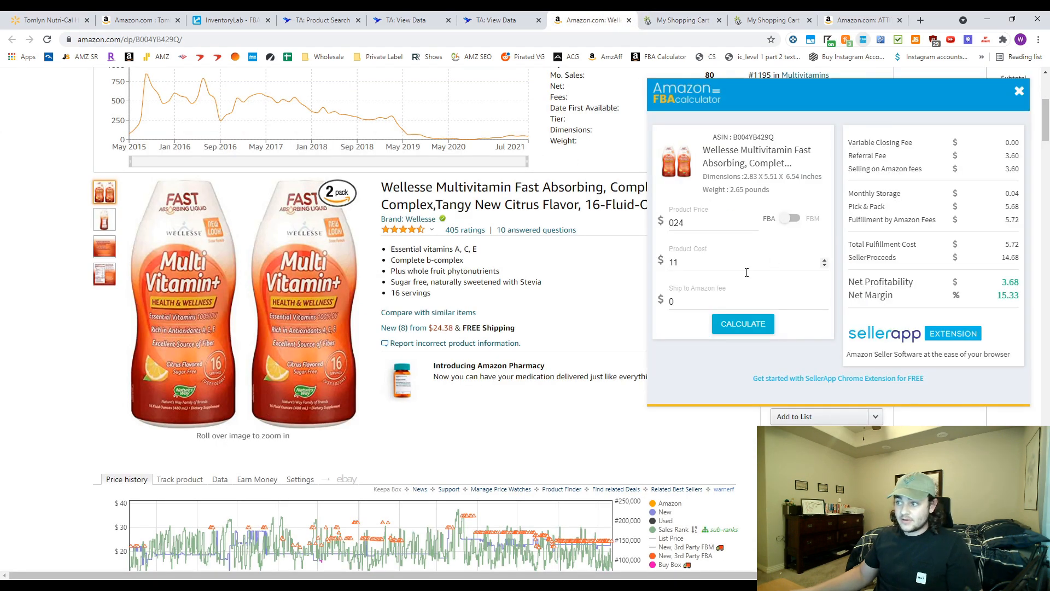
key(Backspace)
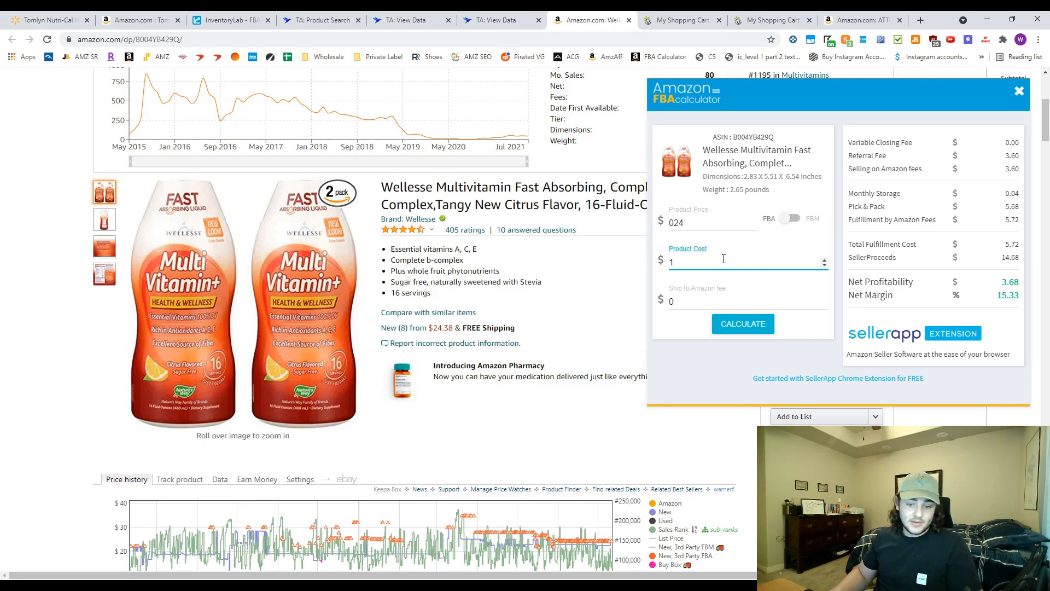
text(0)
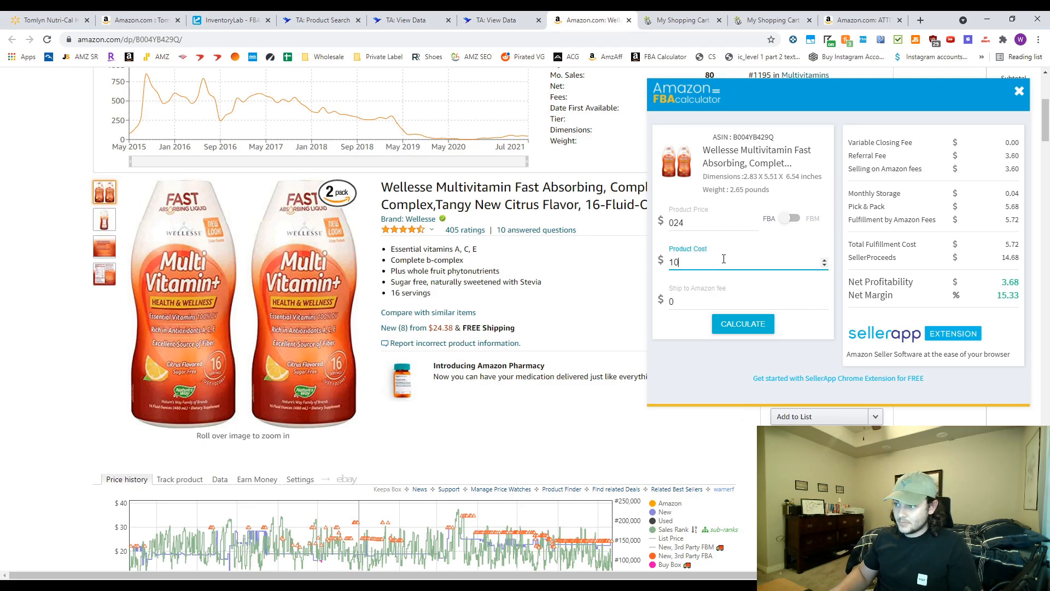
click(742, 324)
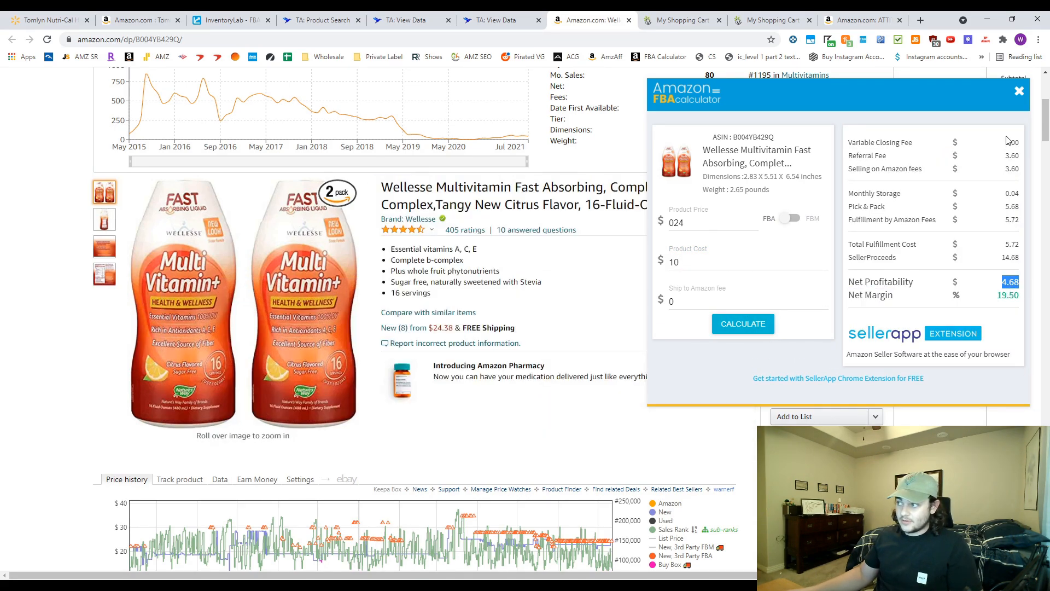
Close the calculator and return to the Vitacost shopping cart.
click(1018, 90)
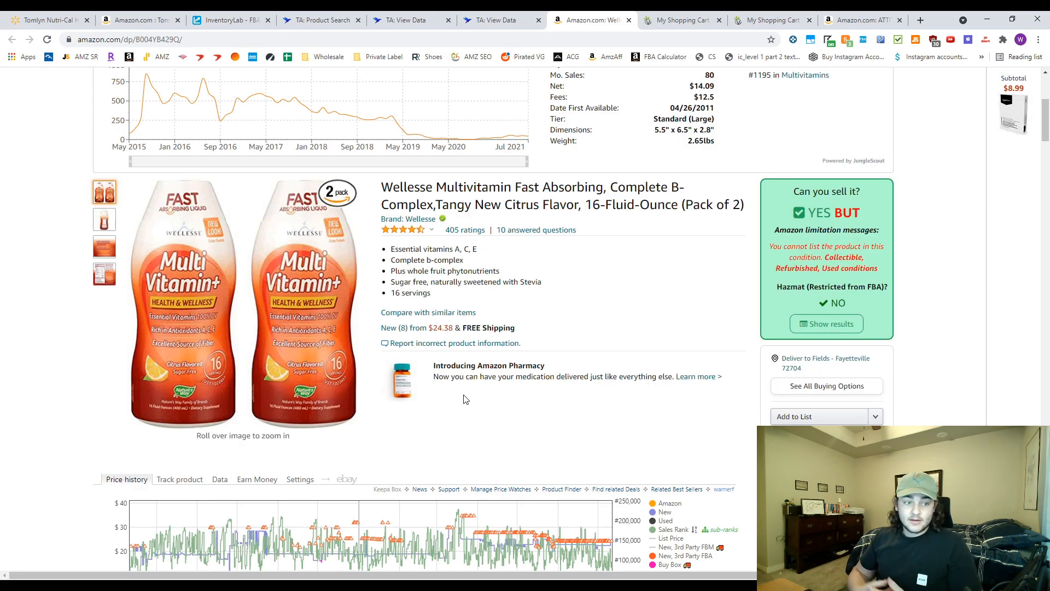
scroll(down, 3)
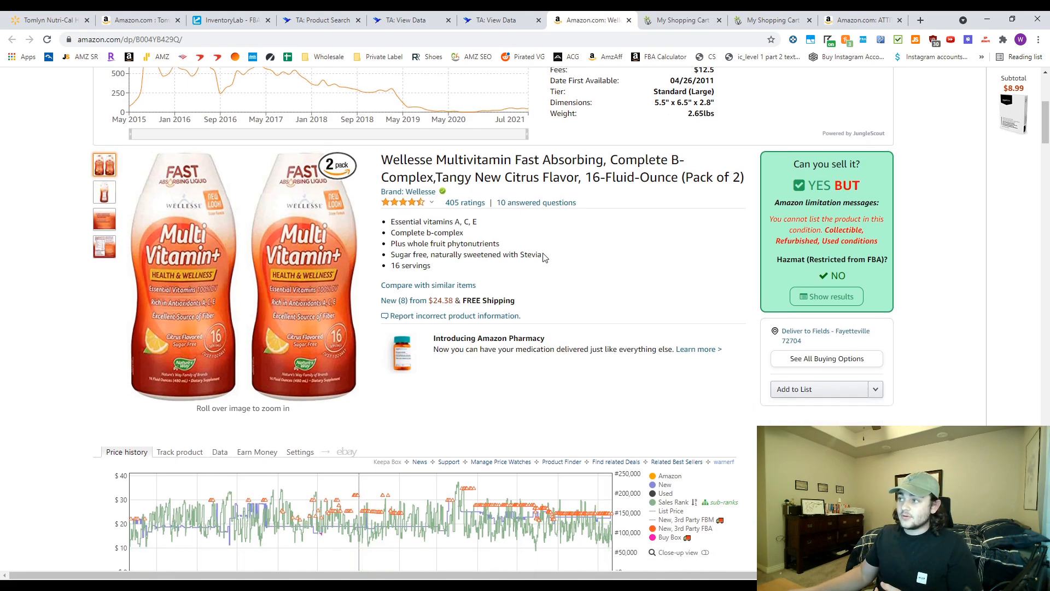
scroll(down, 3)
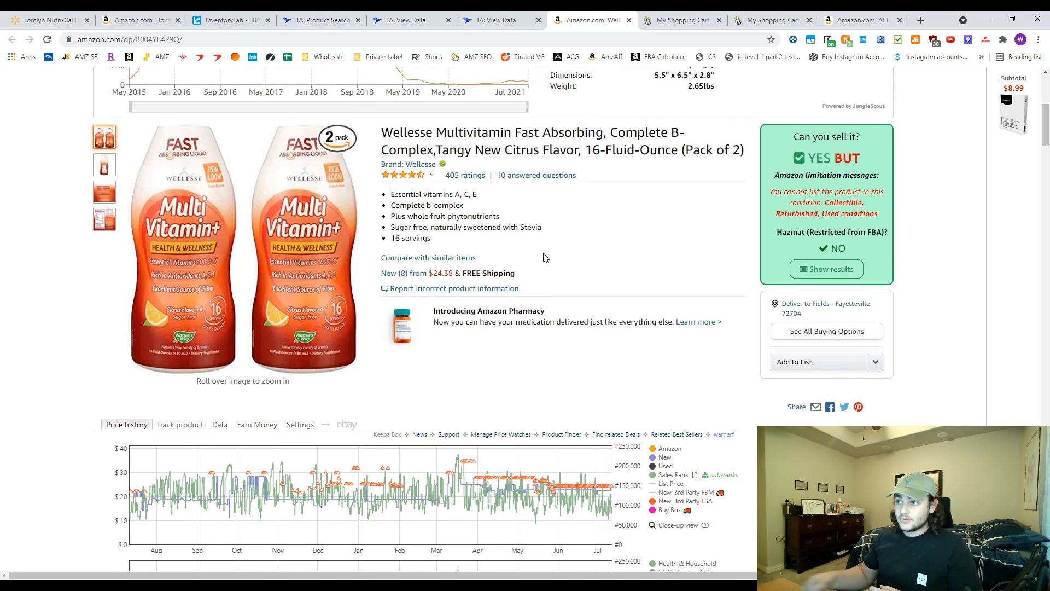
click(680, 20)
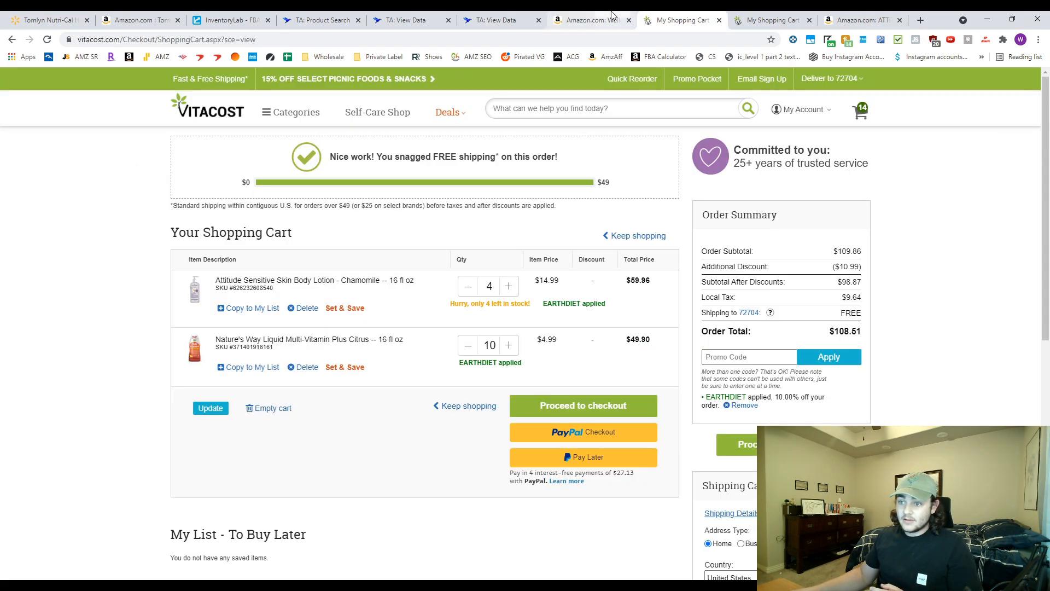
Refresh the Jungle Scout estimate for the Wellesse 2-pack (82 monthly sales) and show the other sellers' offers.
click(590, 20)
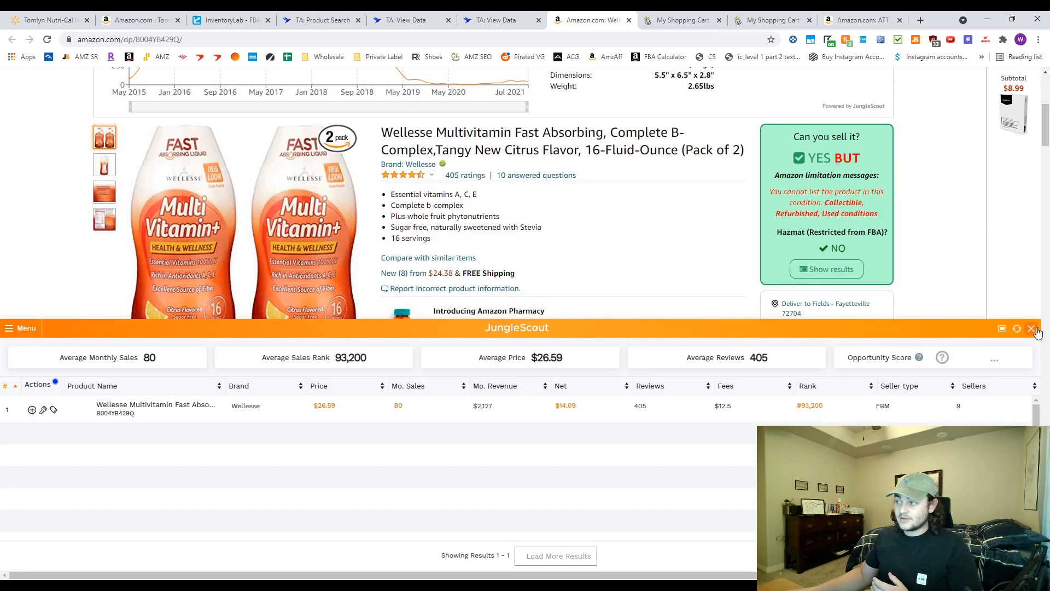
click(1032, 328)
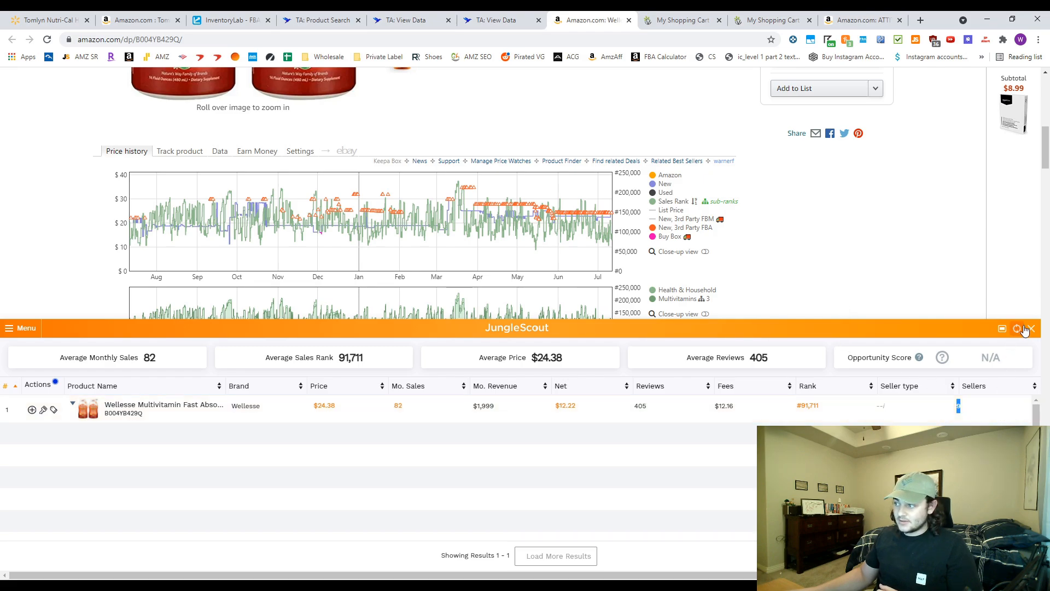
click(1033, 329)
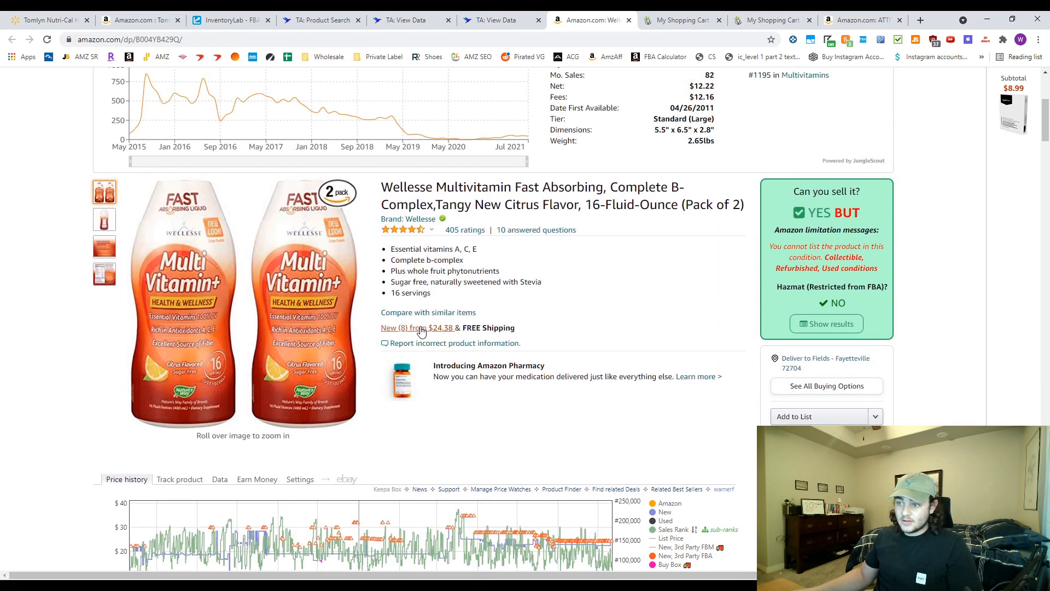
click(399, 328)
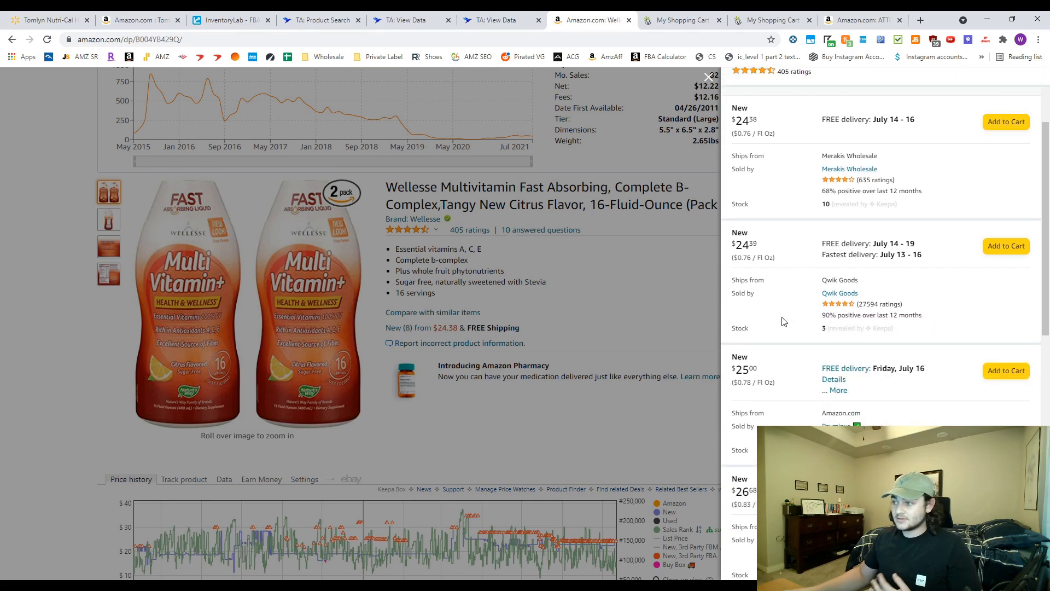
Review the 8 new offers from $24.38 to $29.99, highlighting the $24.99 price.
scroll(down, 3)
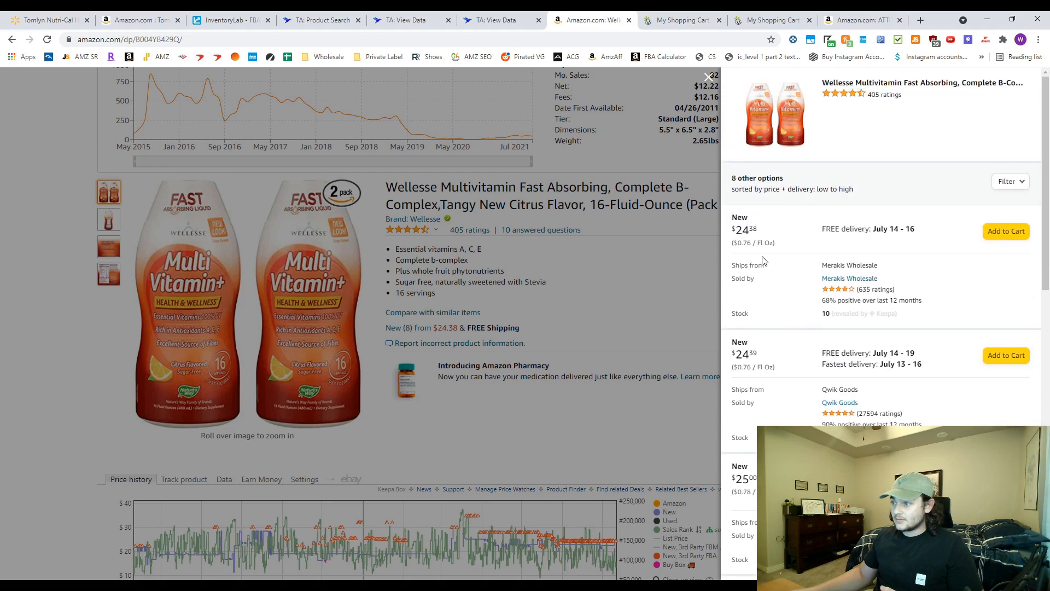
scroll(down, 3)
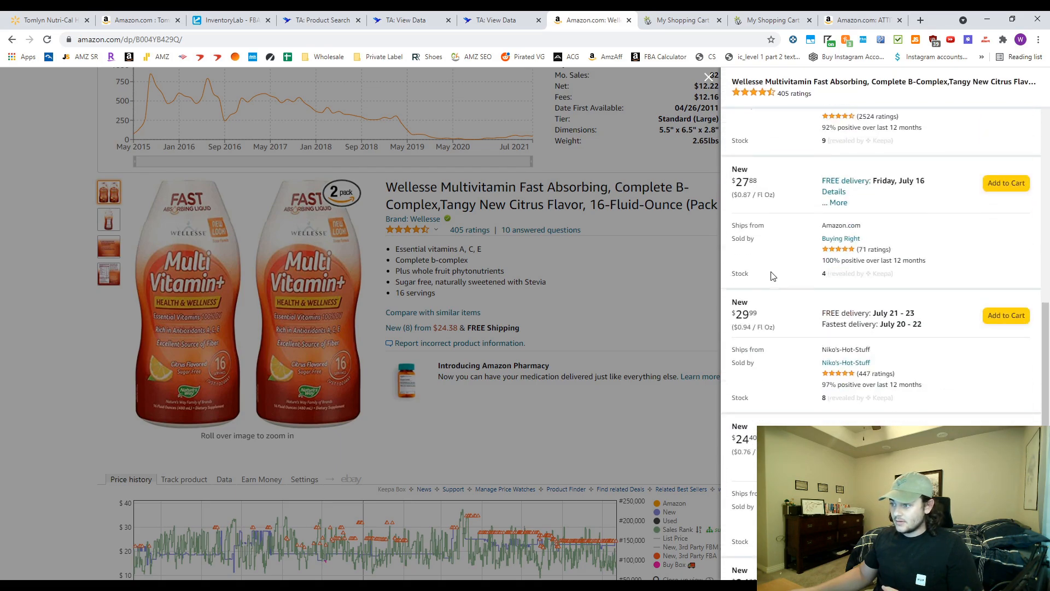
scroll(down, 3)
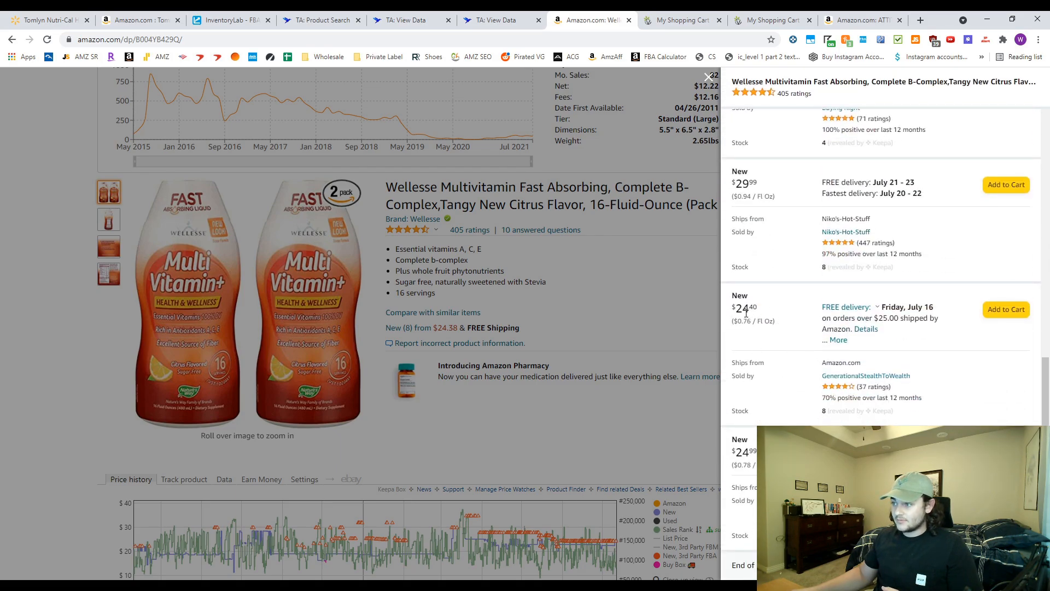
double_click(744, 451)
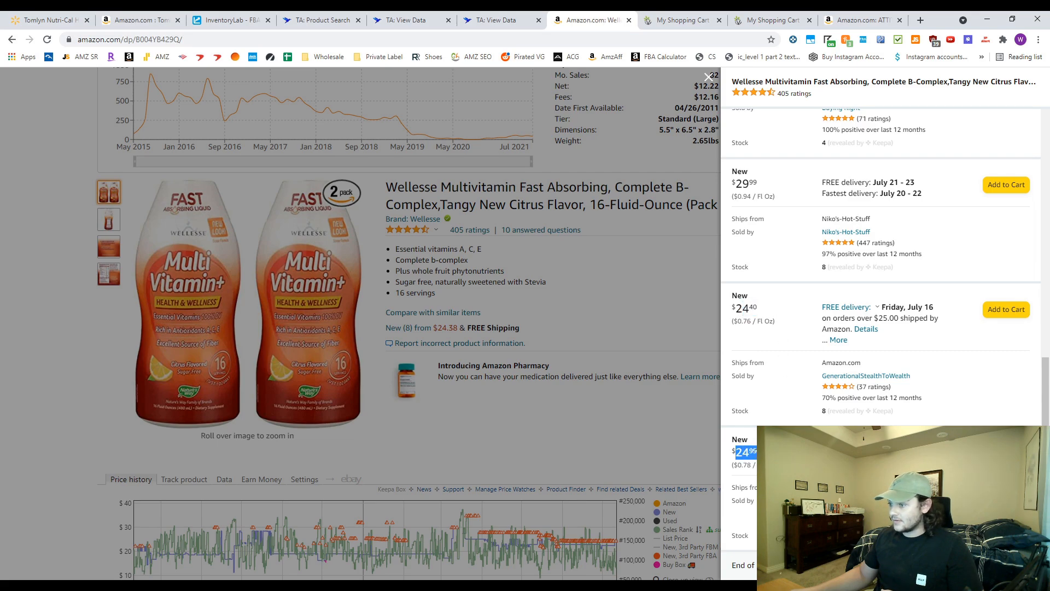
scroll(up, 3)
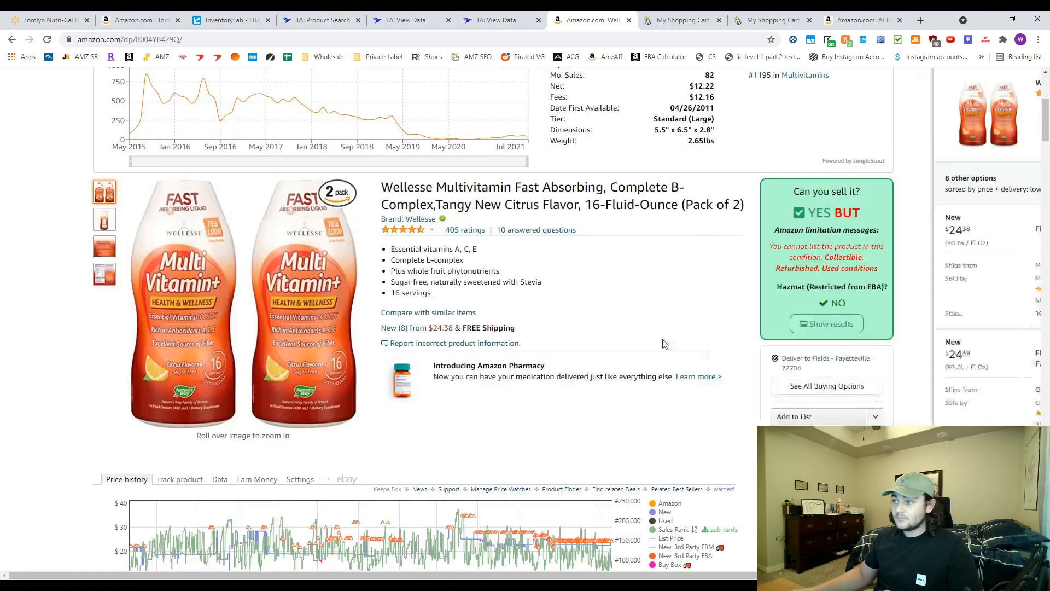
Check the Vitacost cart totaling $108.51 and return to the Tactical Arbitrage leads list.
scroll(down, 3)
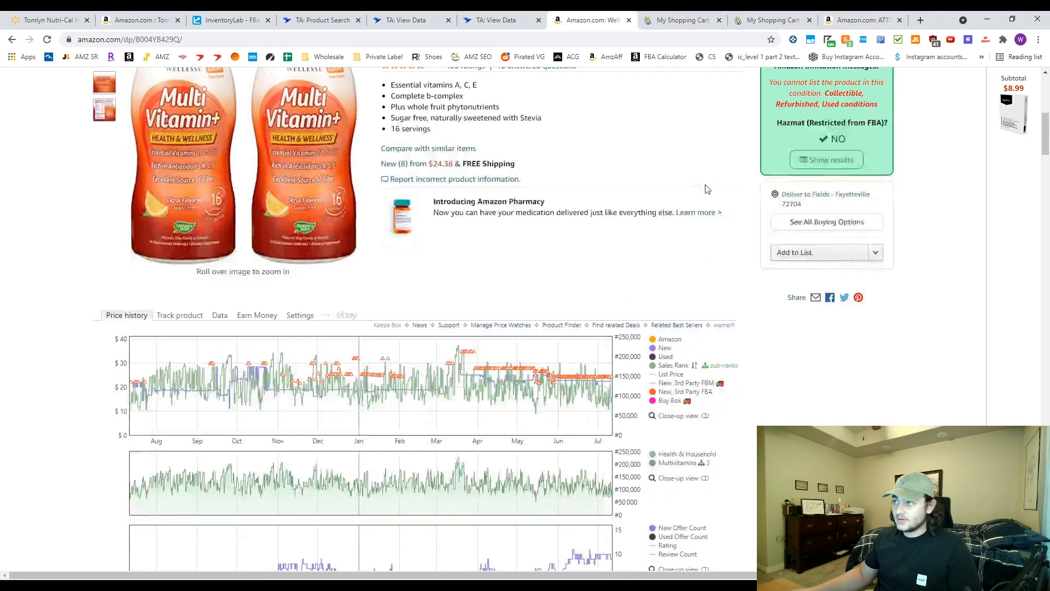
click(651, 339)
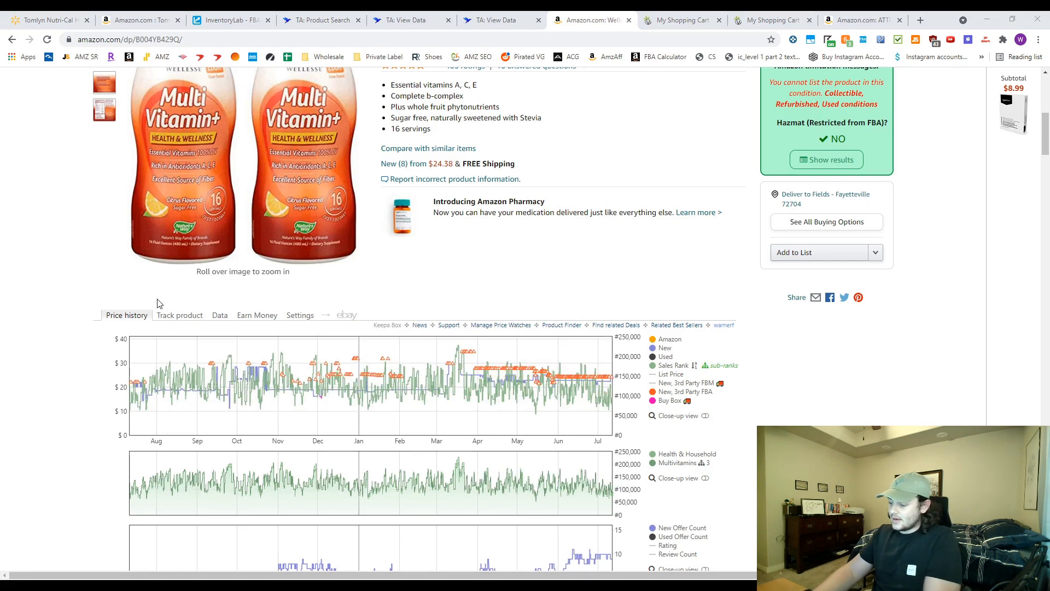
mouse_move(263, 192)
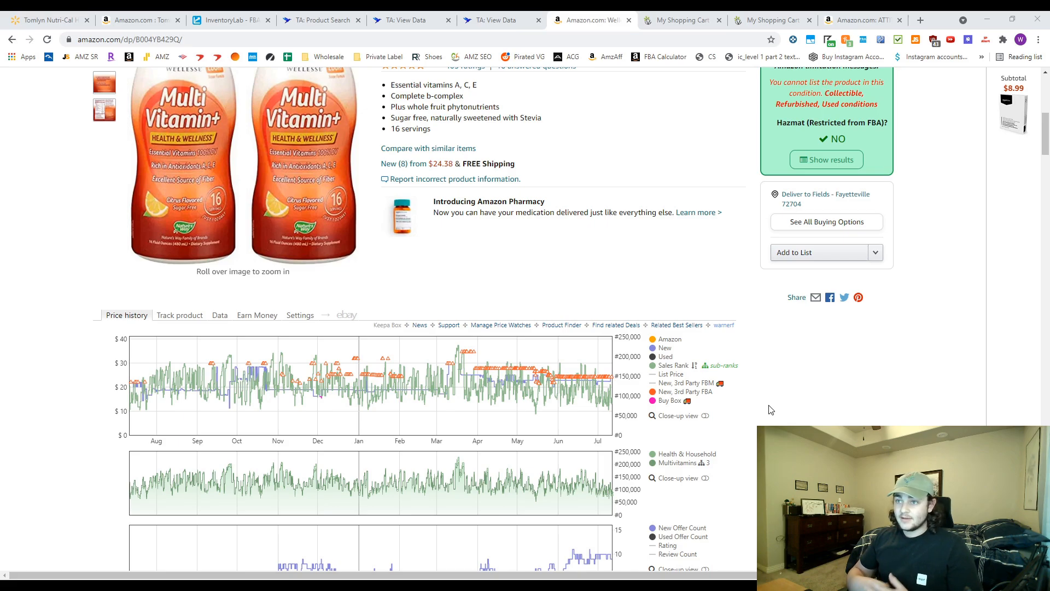
scroll(up, 3)
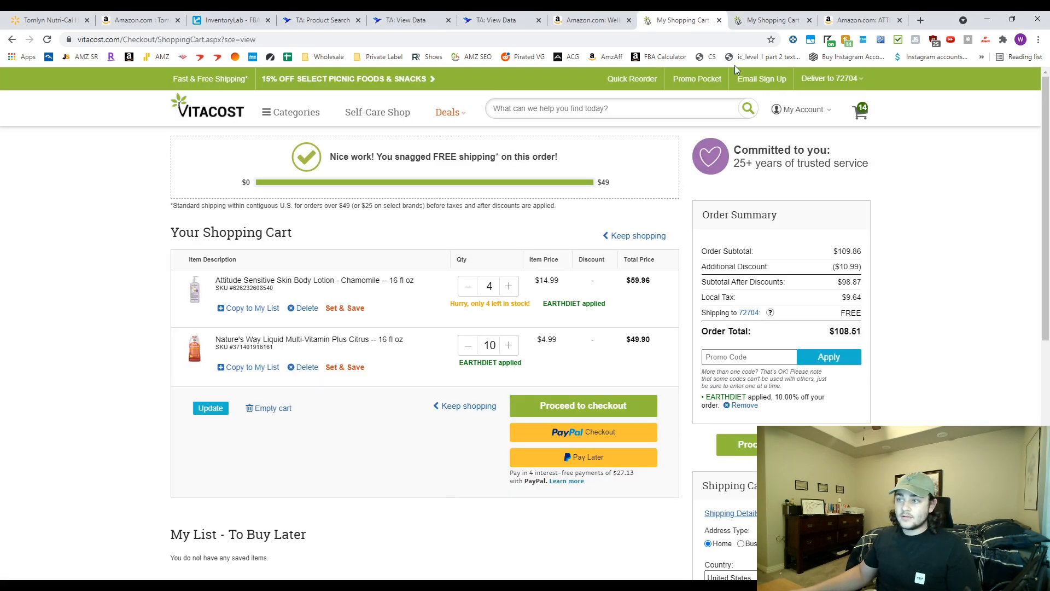
mouse_move(696, 143)
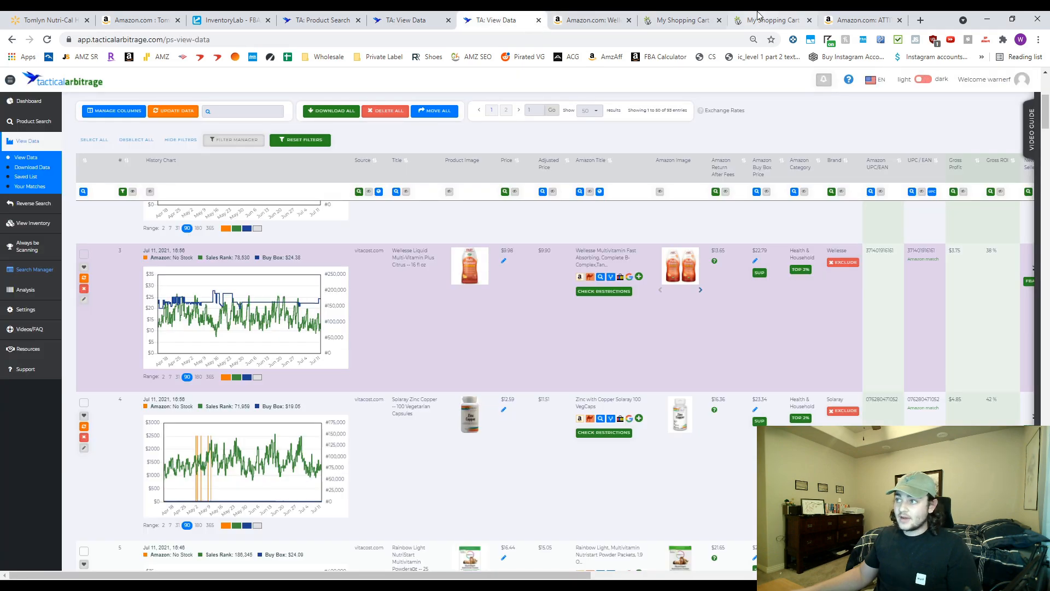
View the ATTITUDE lotion's 3-month Keepa price history and estimate $4.45 net at $27 price, $13.50 cost.
click(864, 20)
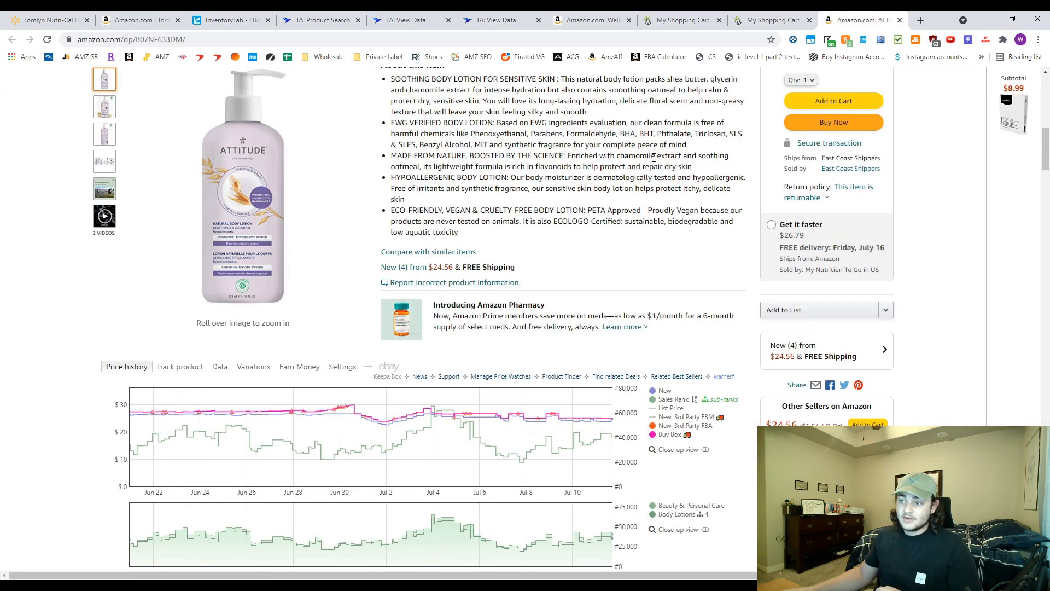
scroll(up, 3)
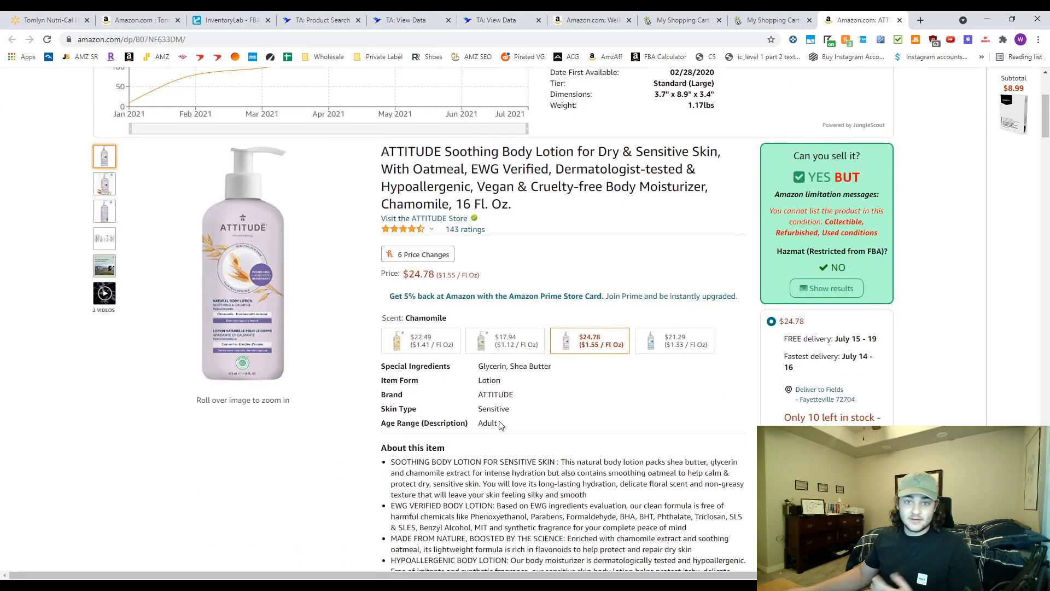
scroll(down, 3)
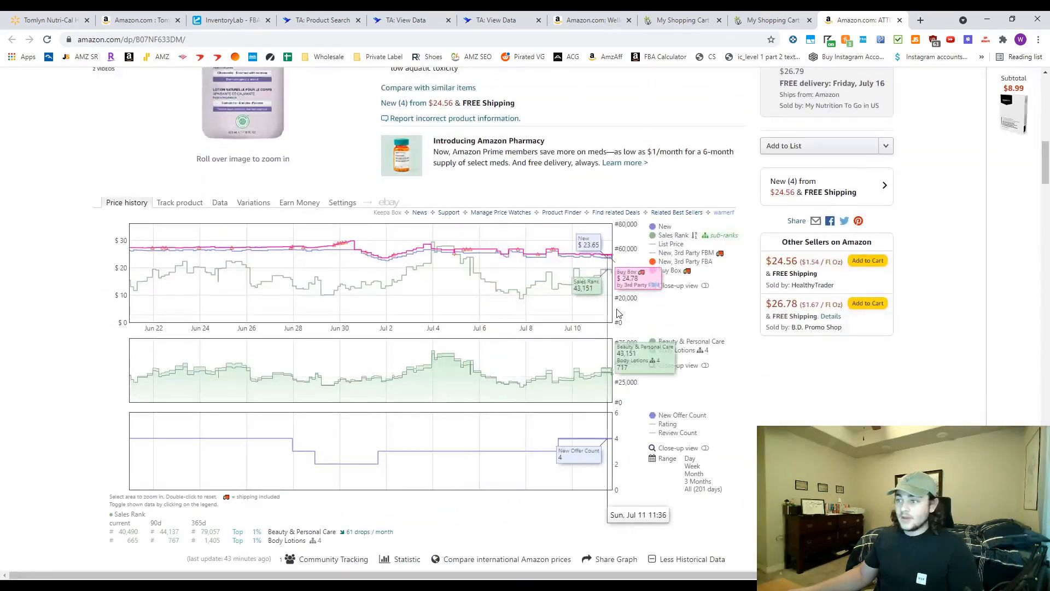
click(698, 480)
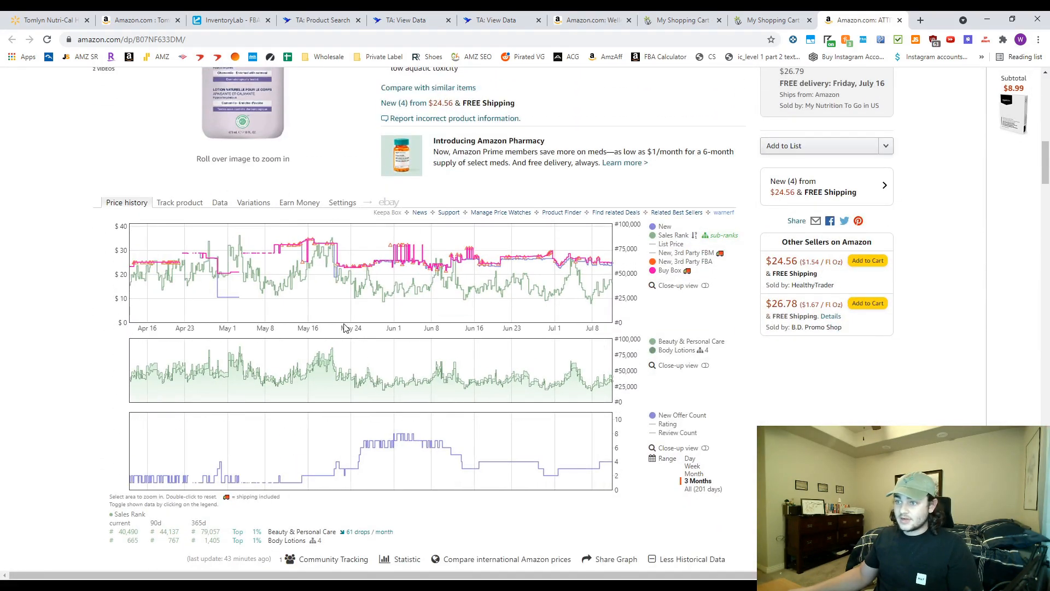
mouse_move(466, 268)
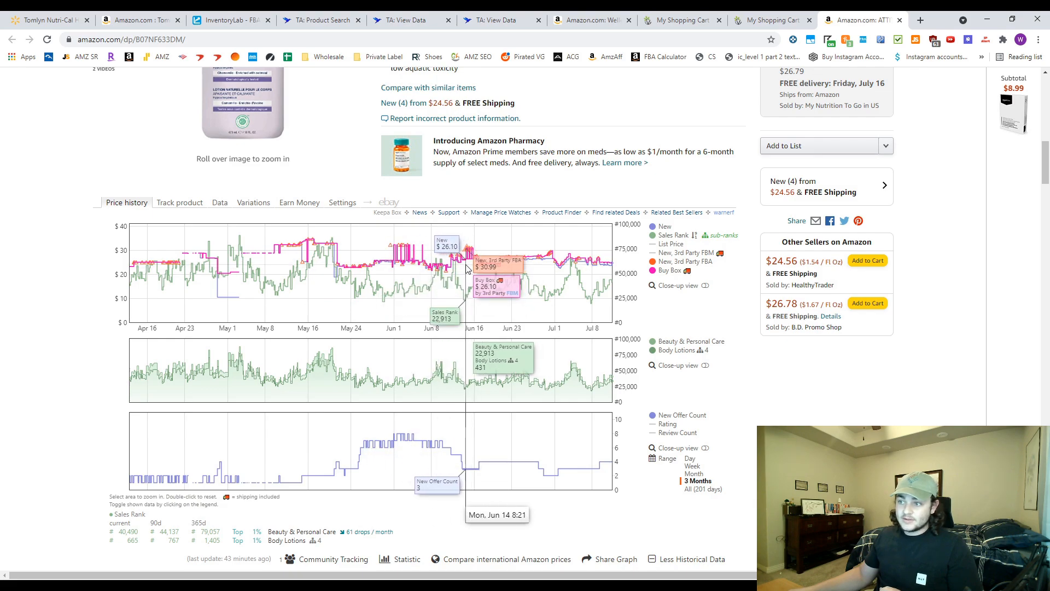
mouse_move(539, 264)
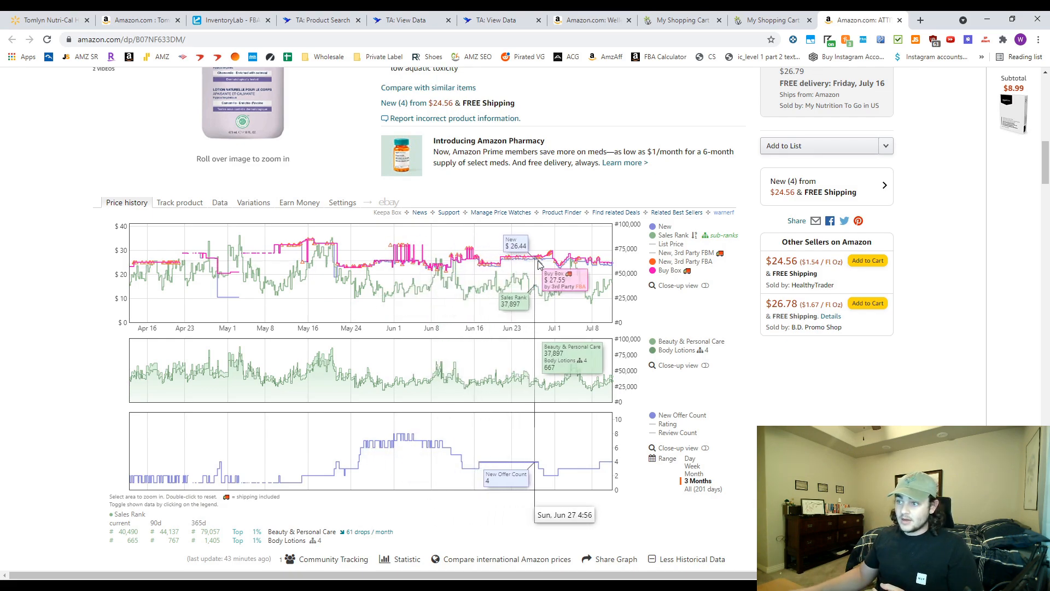
mouse_move(341, 251)
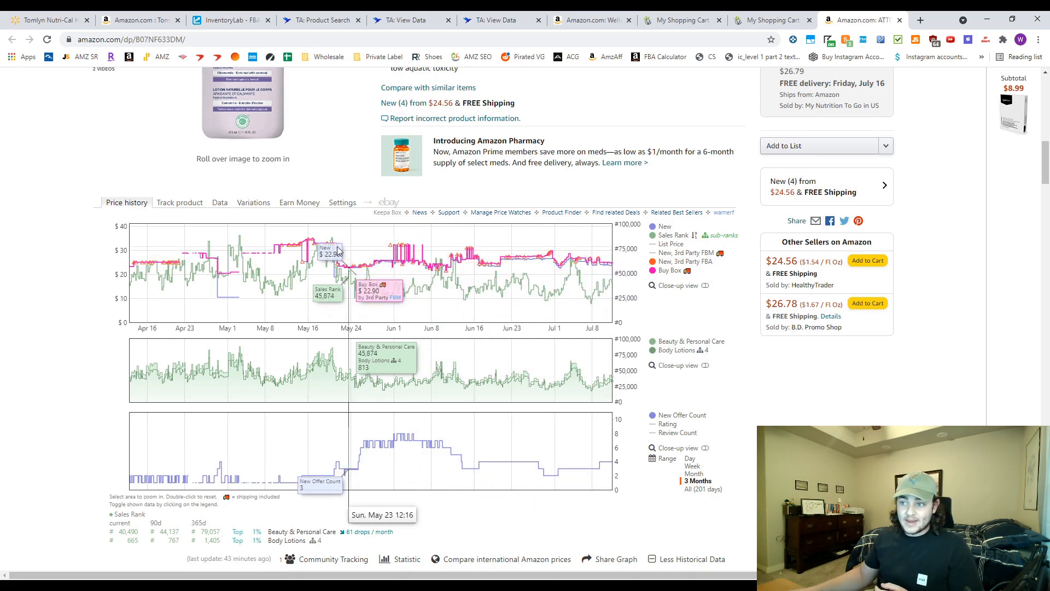
mouse_move(611, 262)
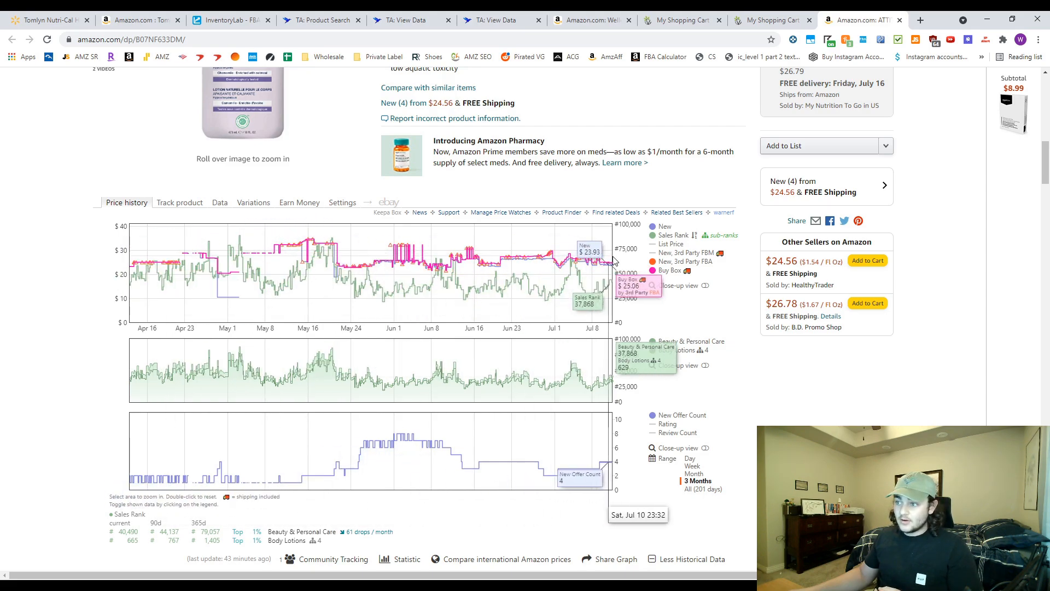
mouse_move(612, 261)
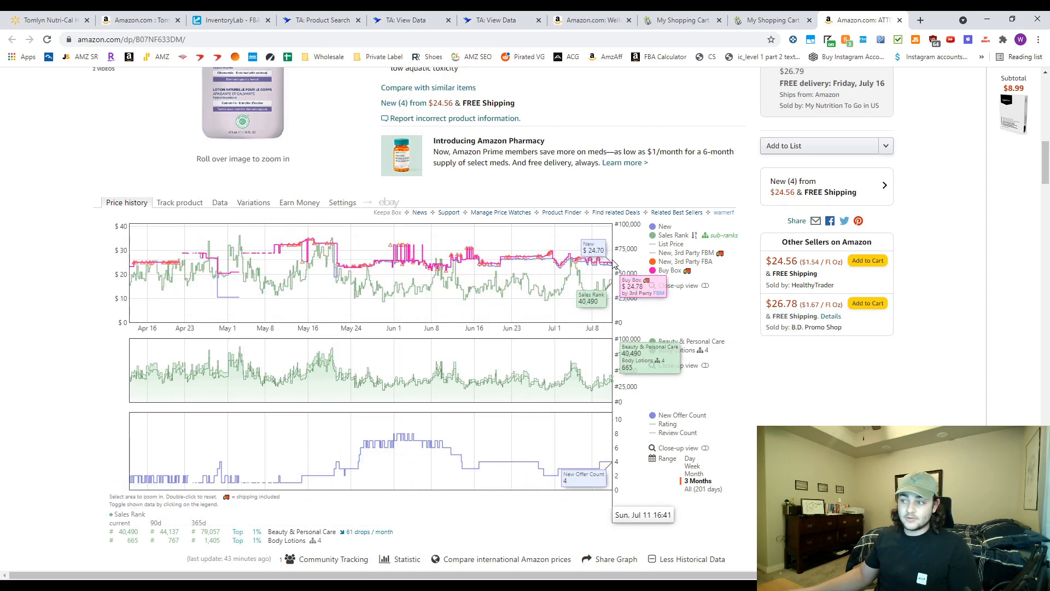
scroll(up, 3)
text(27)
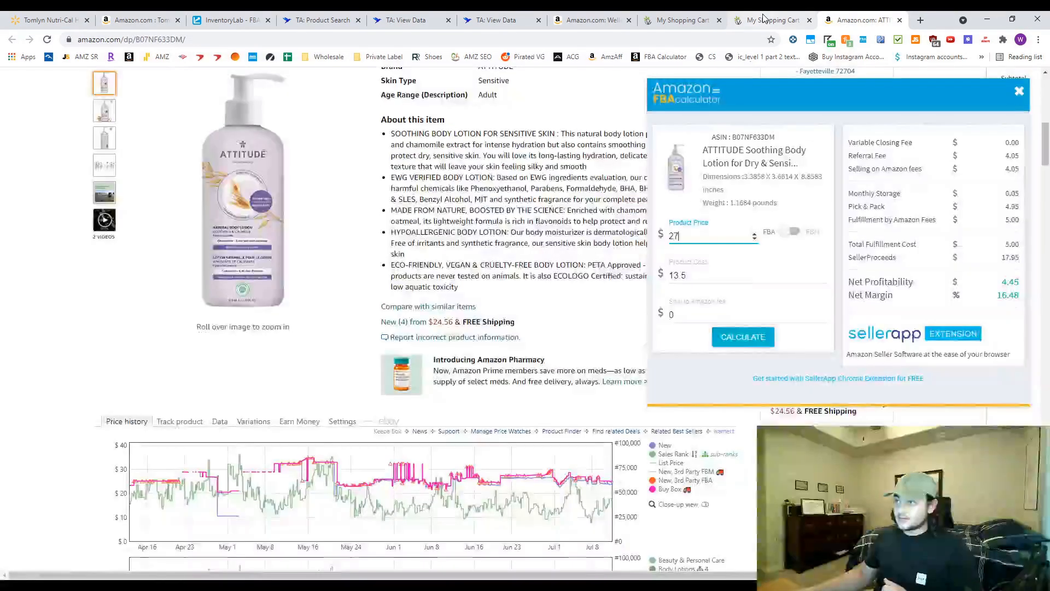
Check the lotion's Vitacost cart price, then get Jungle Scout's 271 monthly sales at $24.78 average.
click(770, 20)
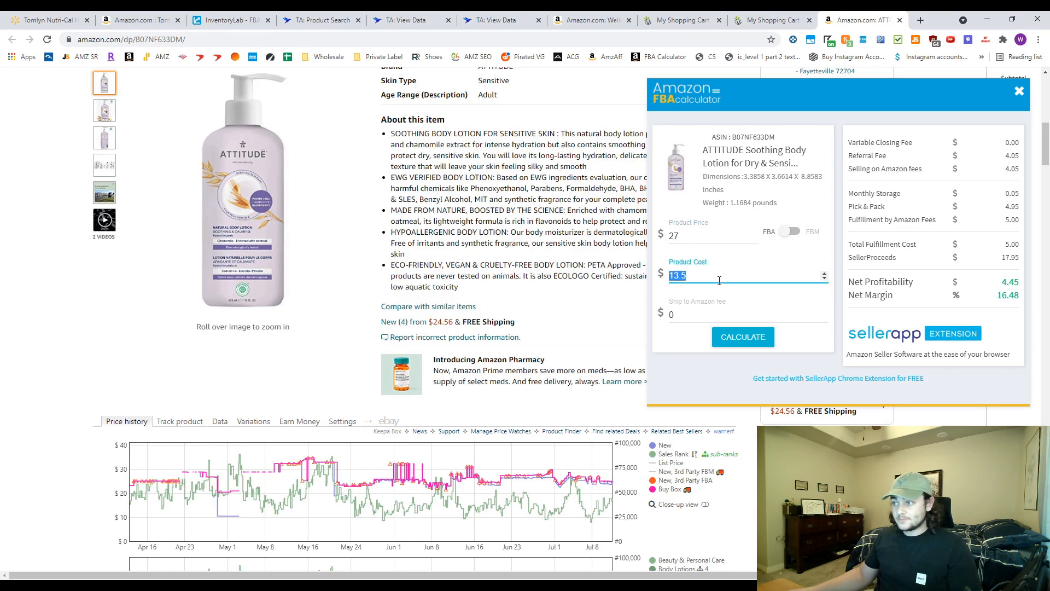
click(770, 20)
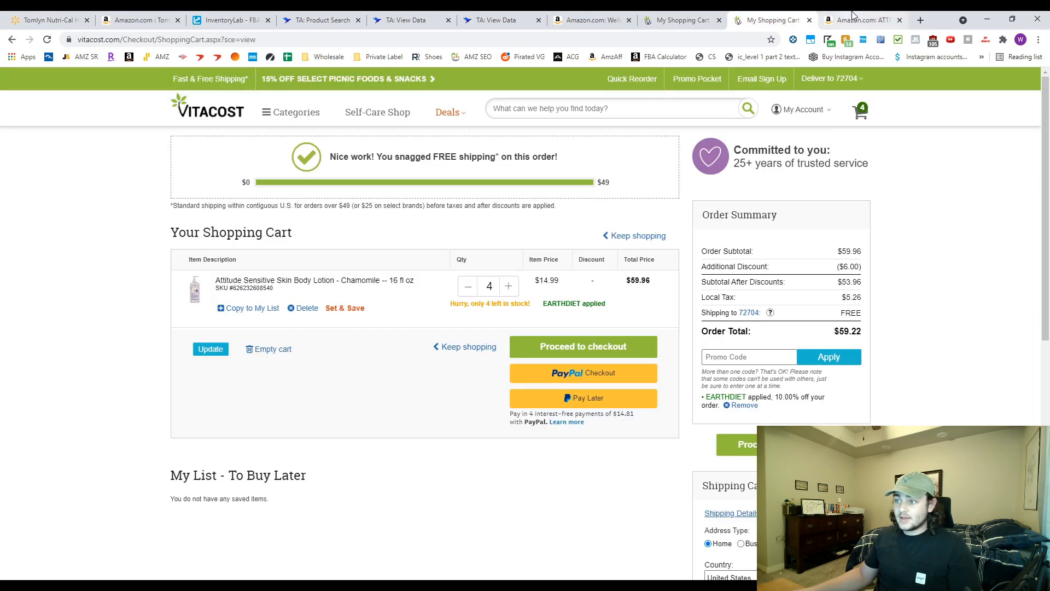
click(863, 20)
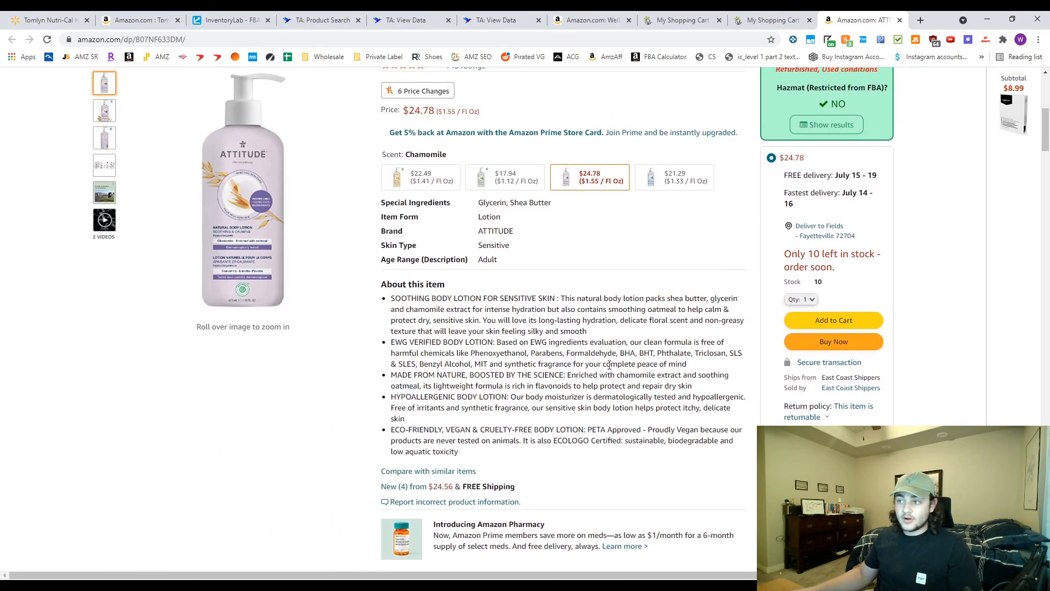
scroll(up, 3)
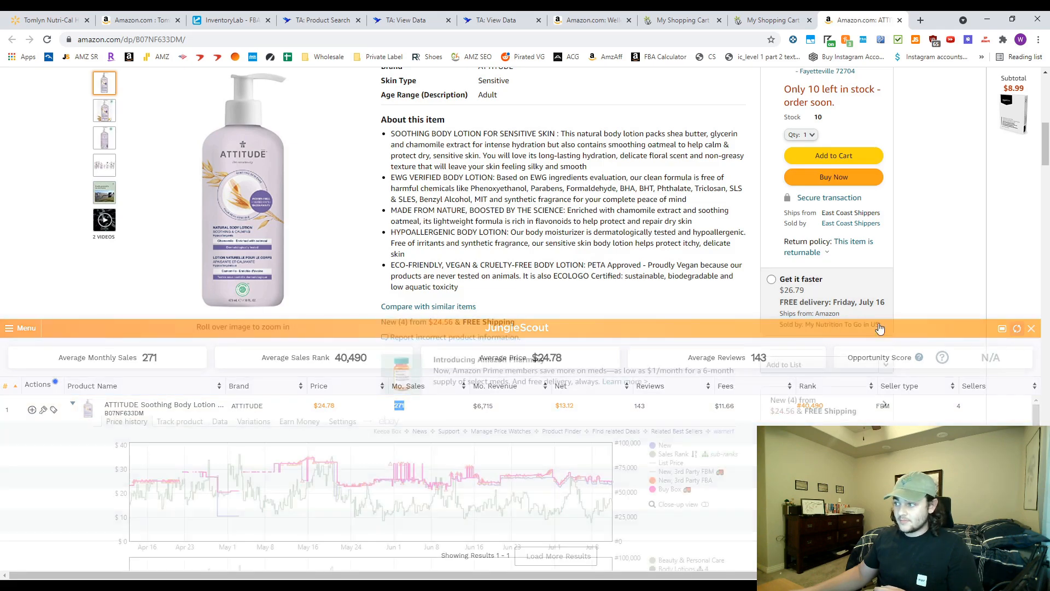
Review the lotion's 4 competing offers and featured seller stock, then close the Jungle Scout panel.
scroll(down, 3)
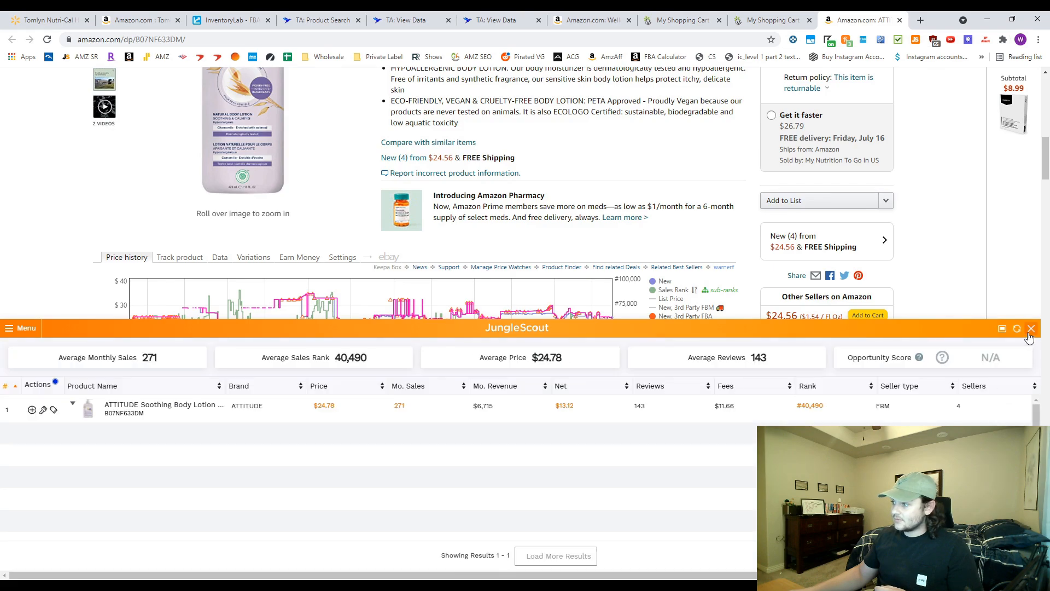
click(1031, 329)
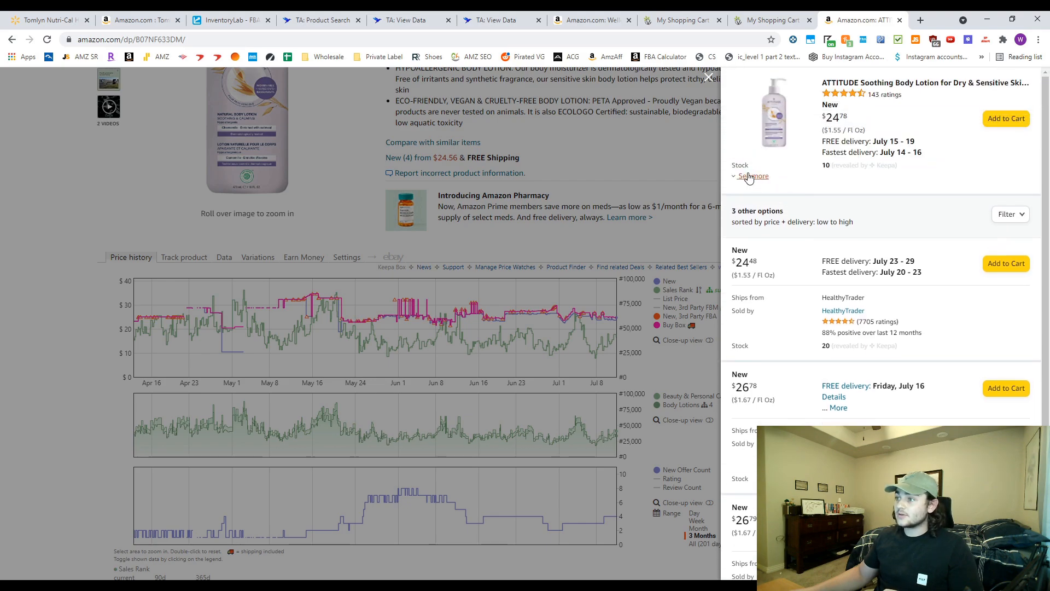
click(753, 175)
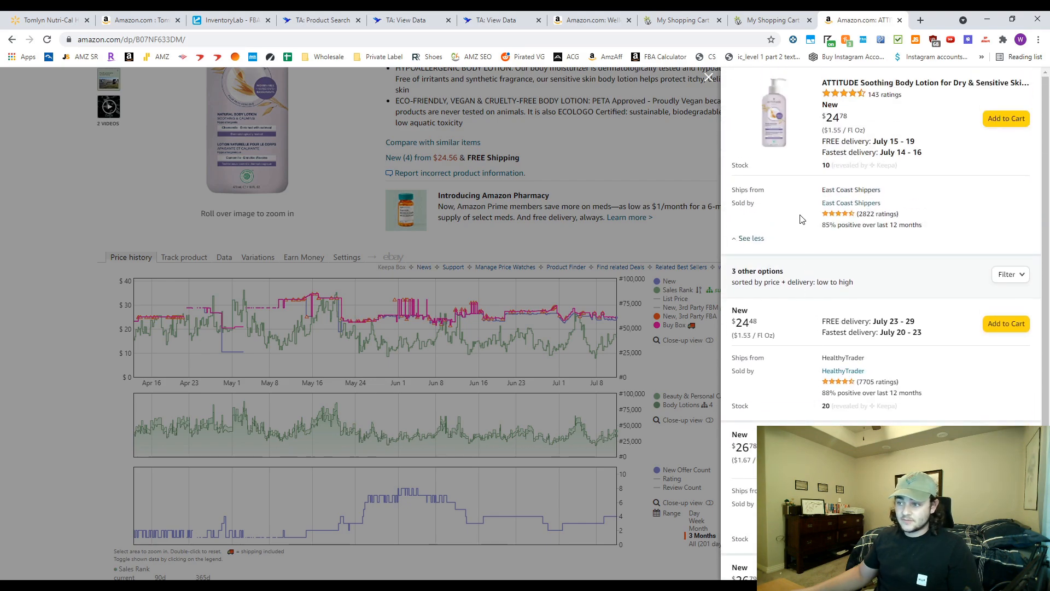
scroll(down, 3)
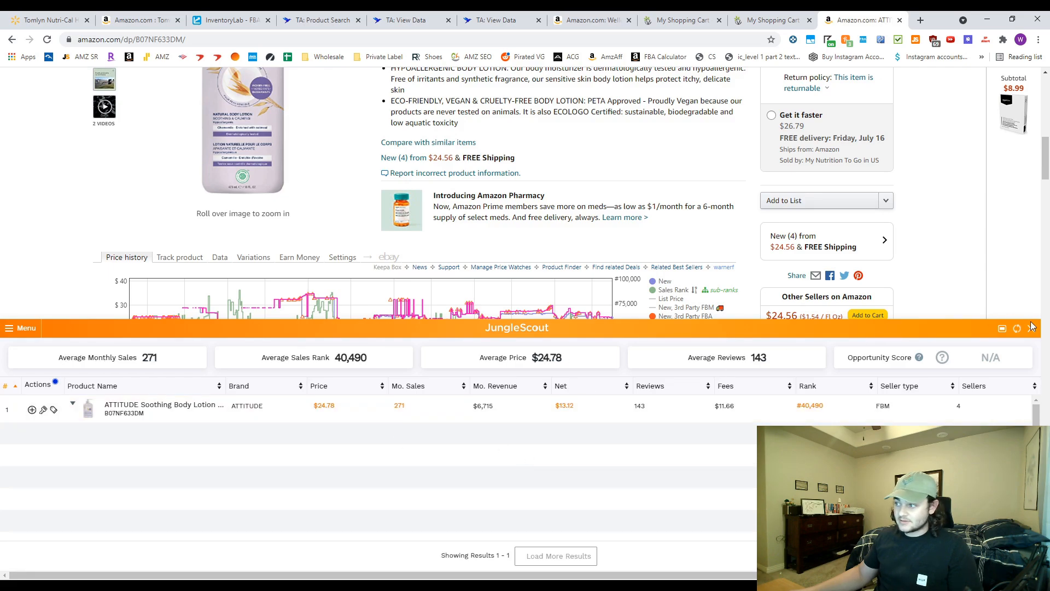
click(72, 402)
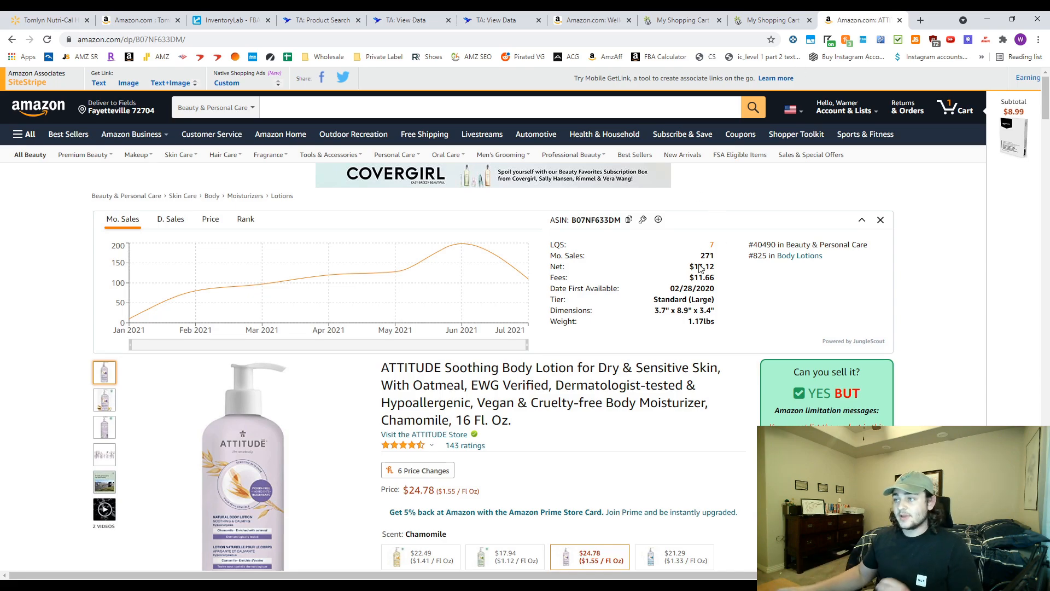
scroll(down, 3)
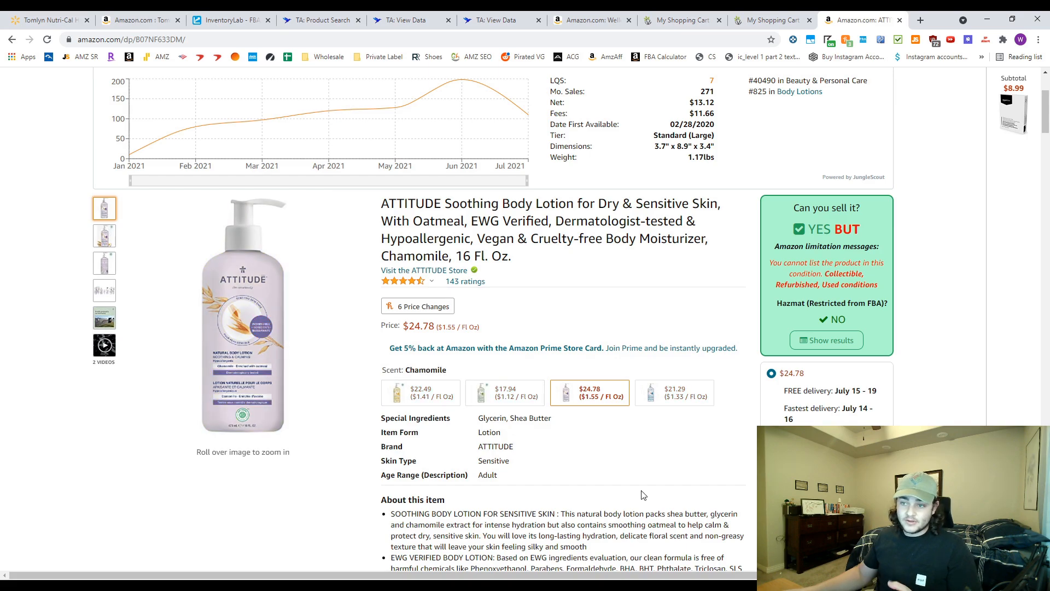
mouse_move(703, 424)
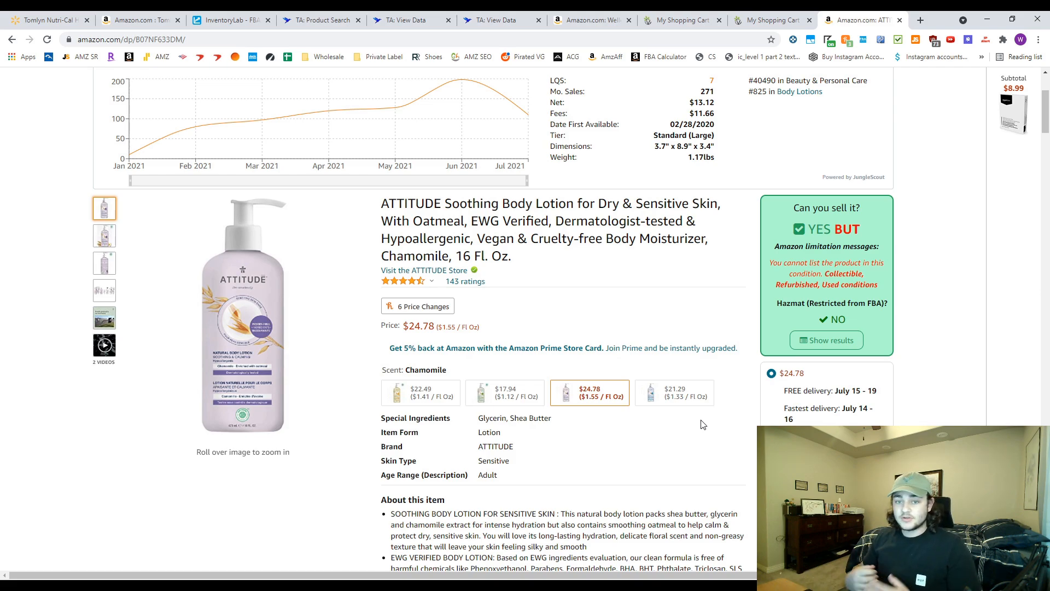
mouse_move(621, 456)
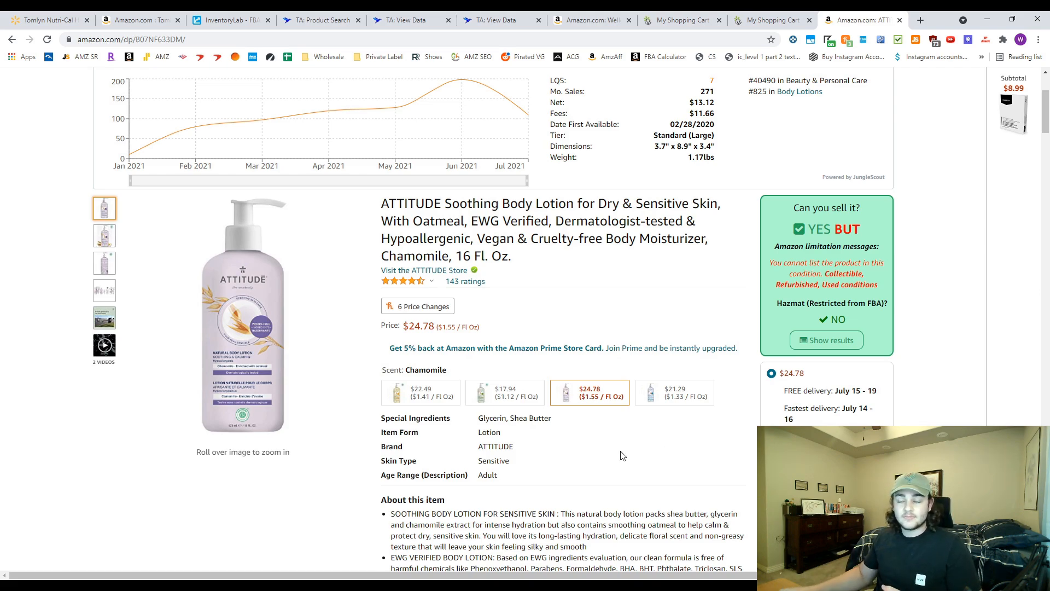